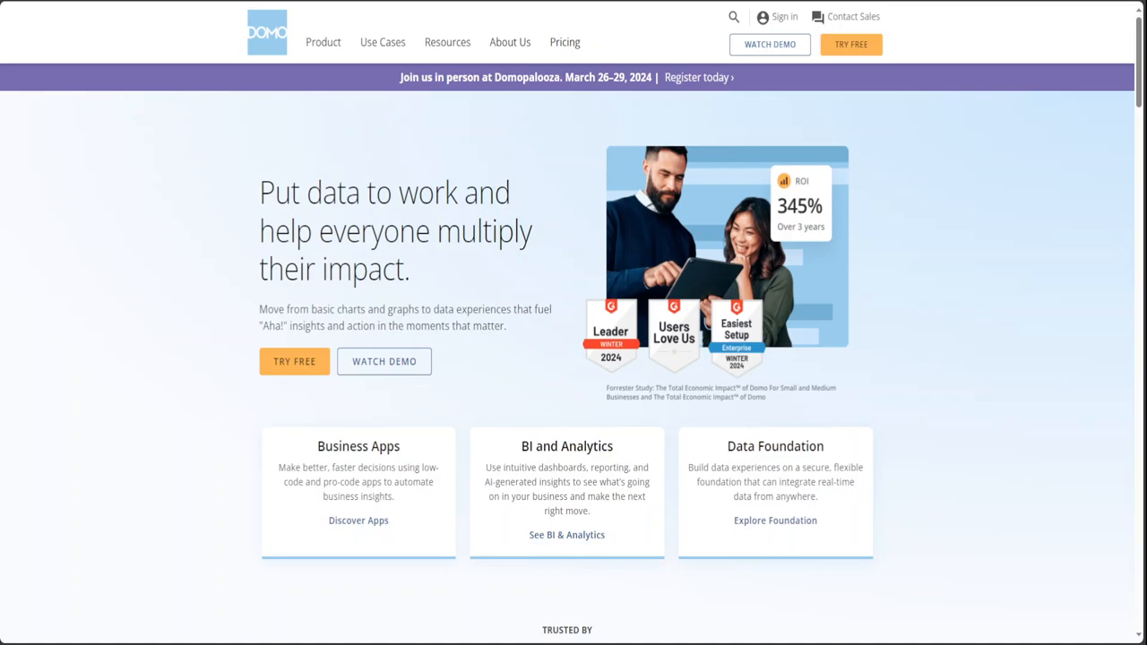
pyautogui.moveTo(384, 361)
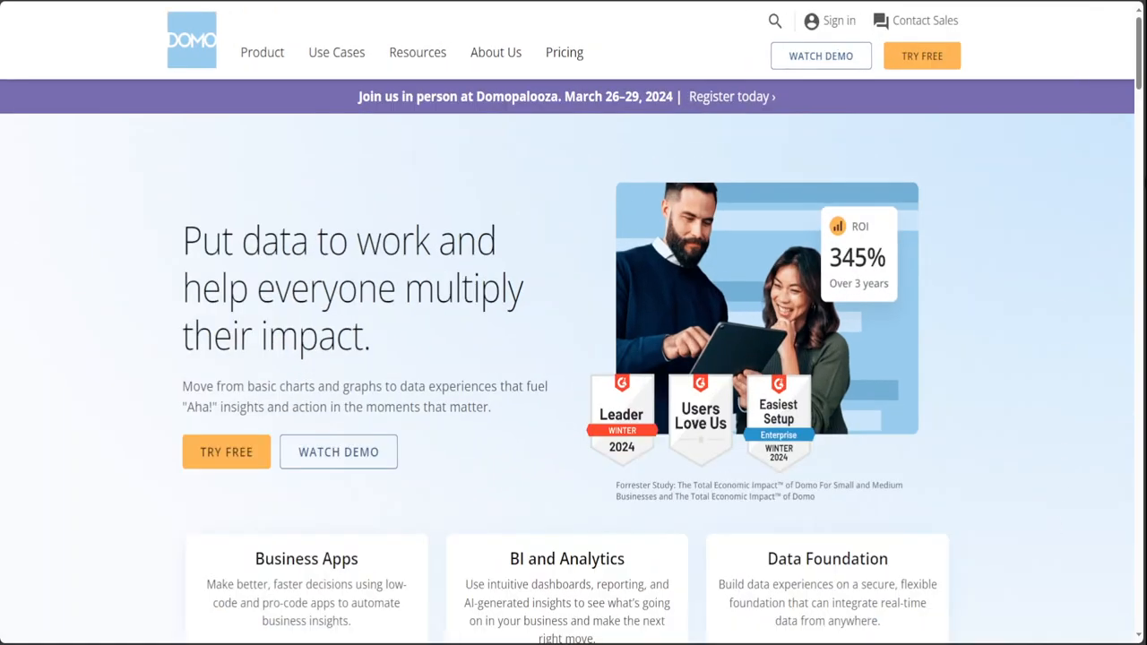
# Reveal the Dashboards, Reporting, Data Integration and Governance and Security capability tiles on Domo's homepage.
pyautogui.scroll(-3)
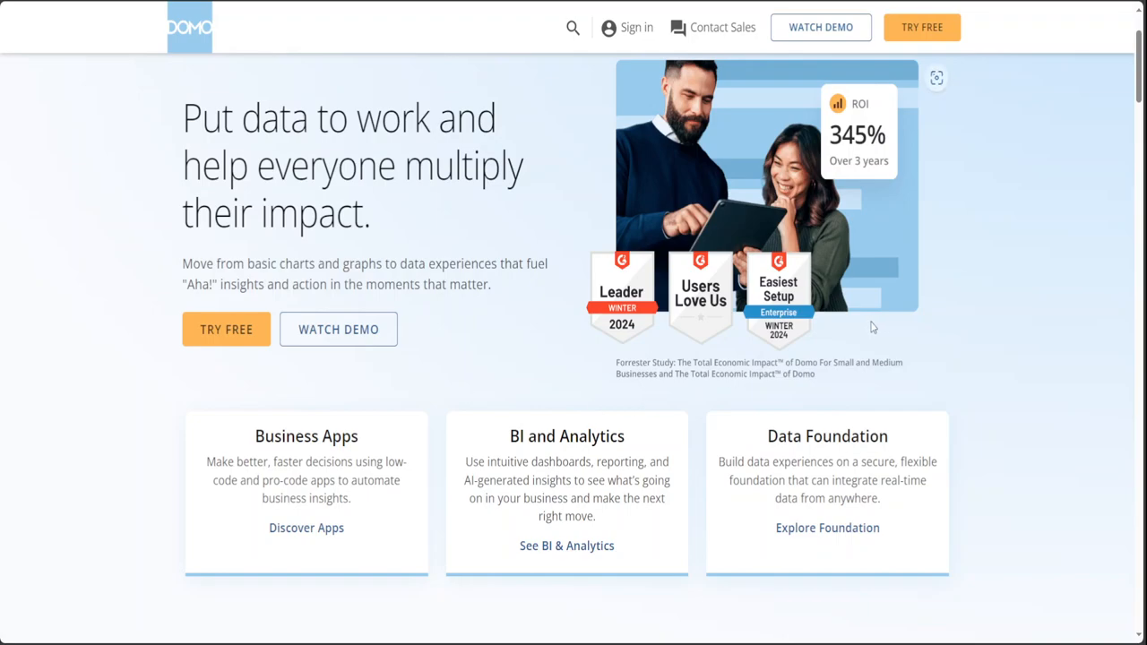
pyautogui.moveTo(829, 291)
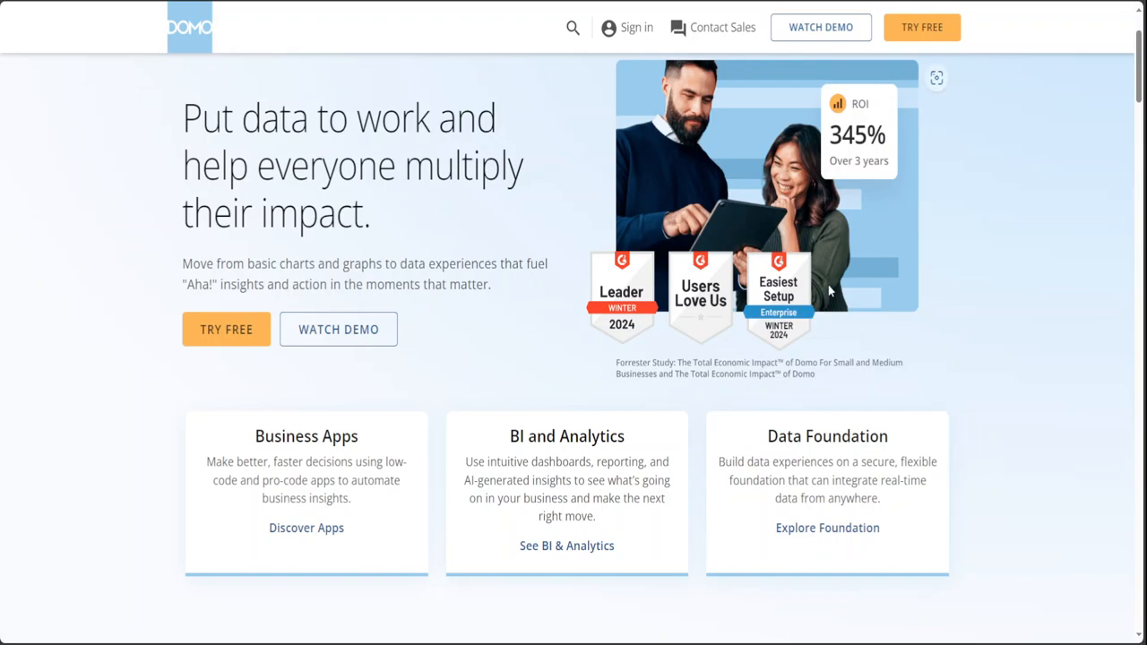
pyautogui.moveTo(1132, 227)
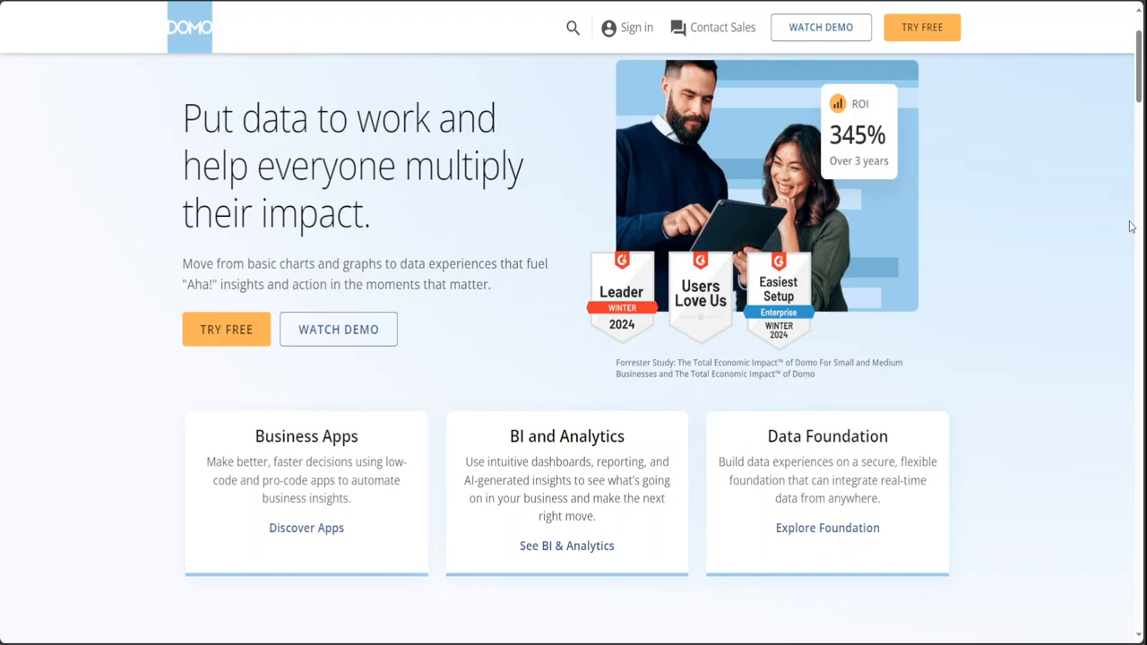
pyautogui.moveTo(1121, 228)
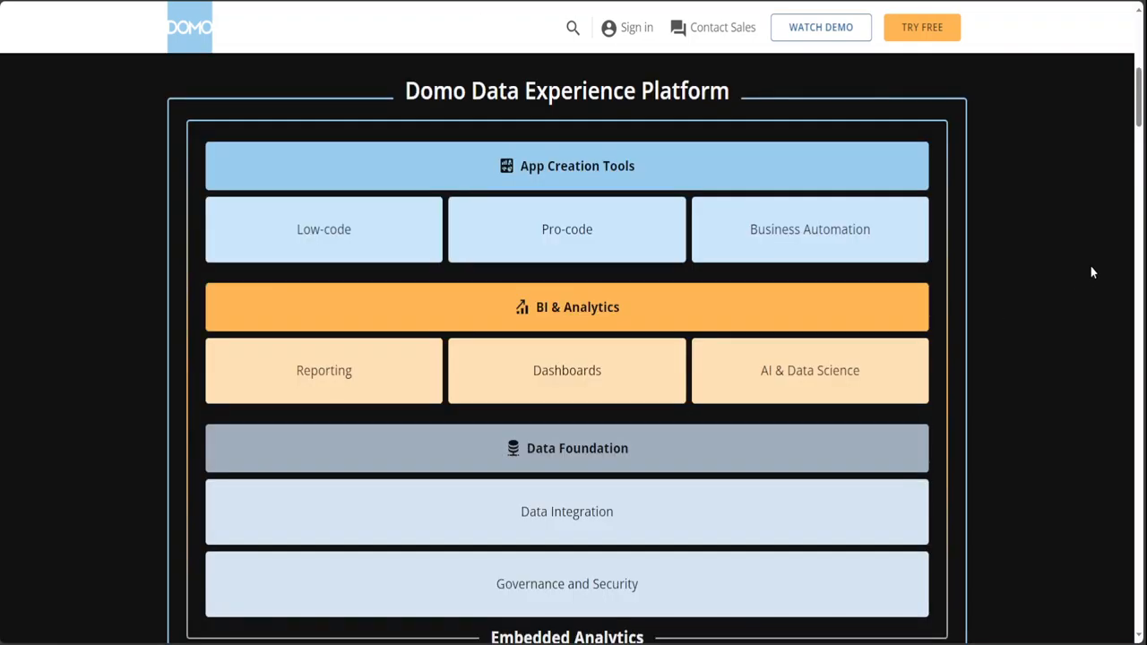
pyautogui.moveTo(1079, 276)
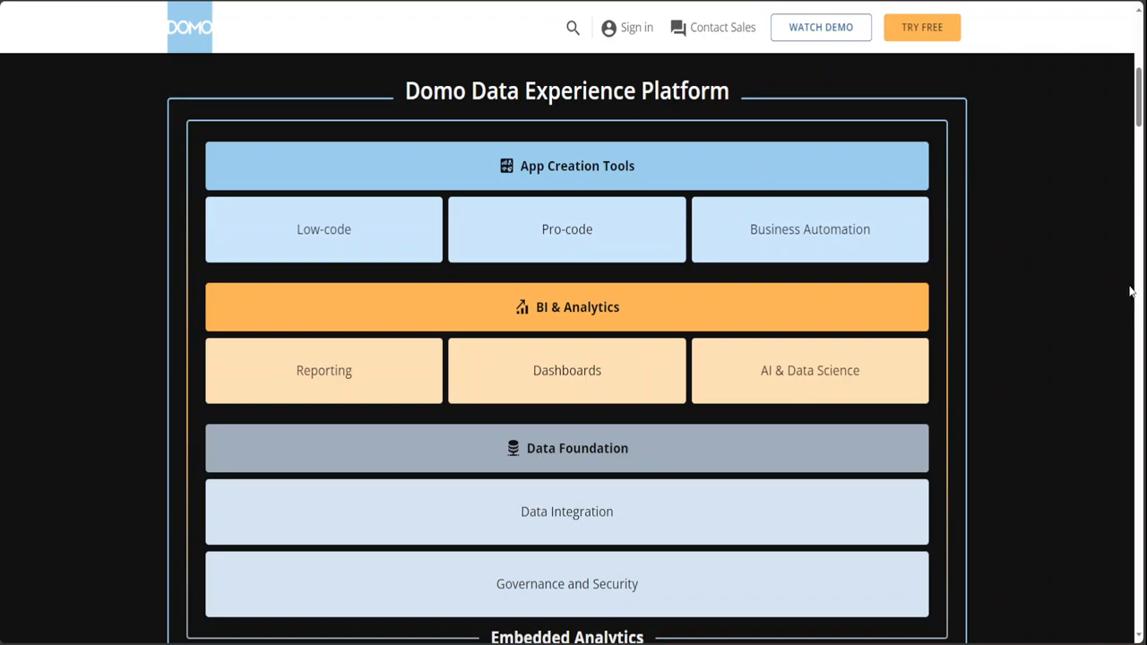
pyautogui.moveTo(1109, 289)
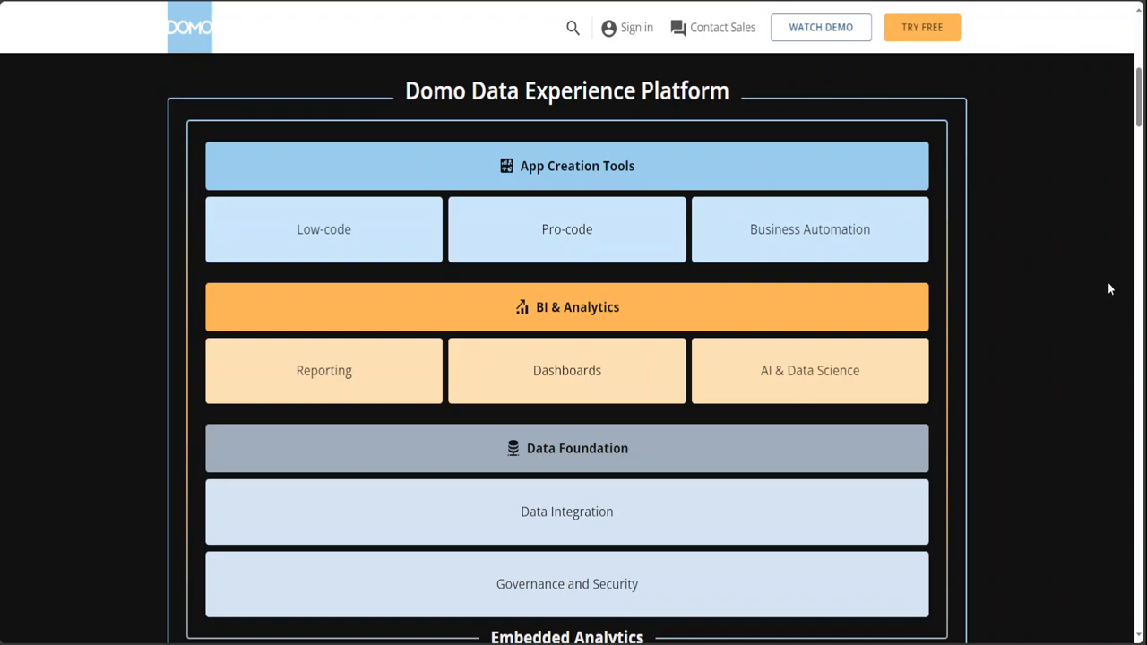
pyautogui.moveTo(672, 316)
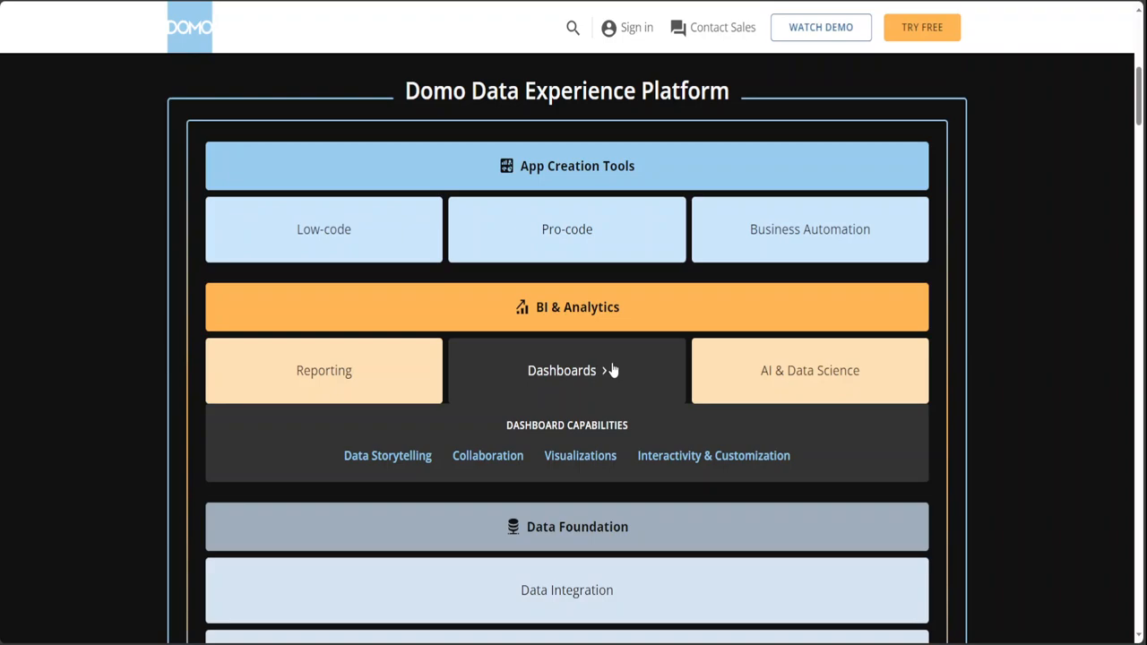
pyautogui.moveTo(614, 369)
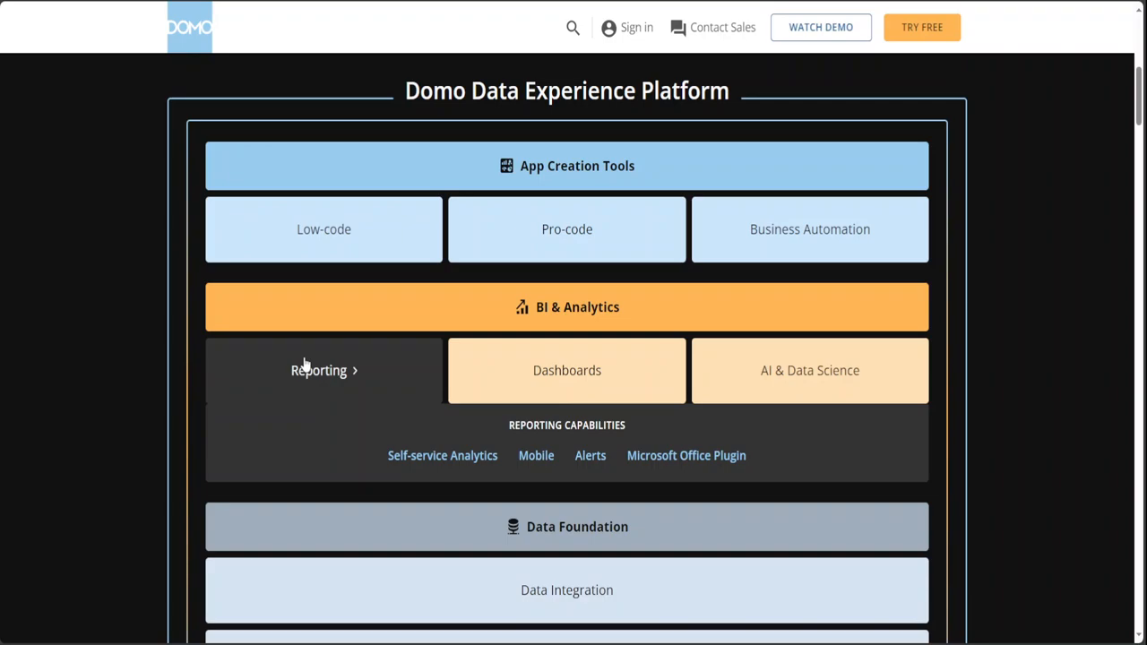
pyautogui.moveTo(410, 371)
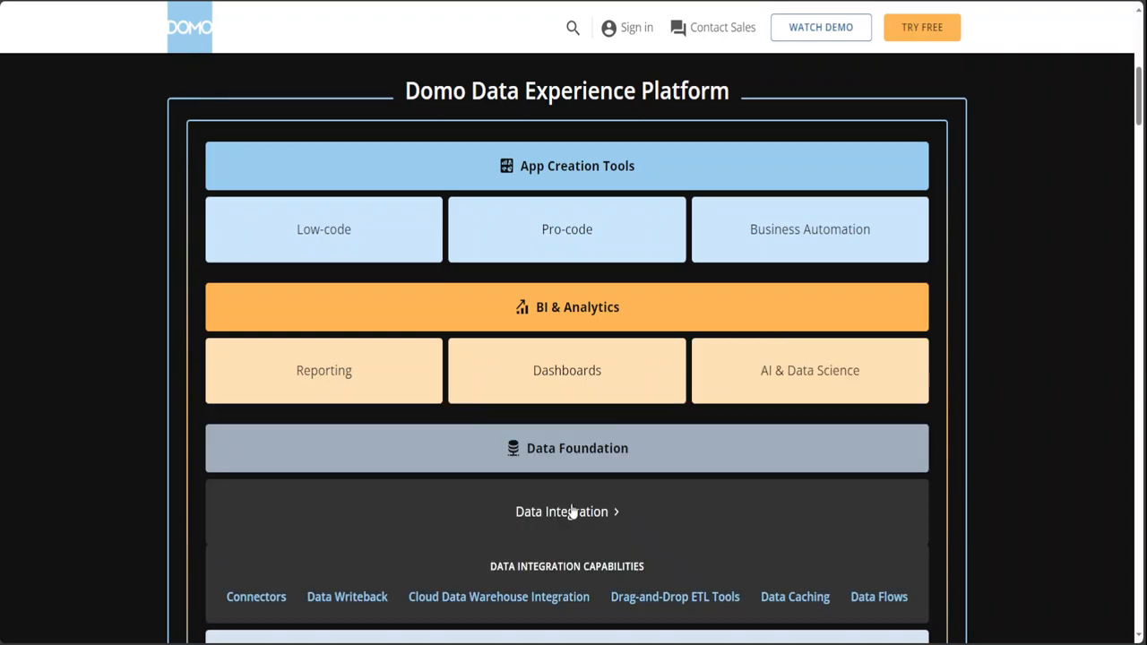
pyautogui.moveTo(649, 528)
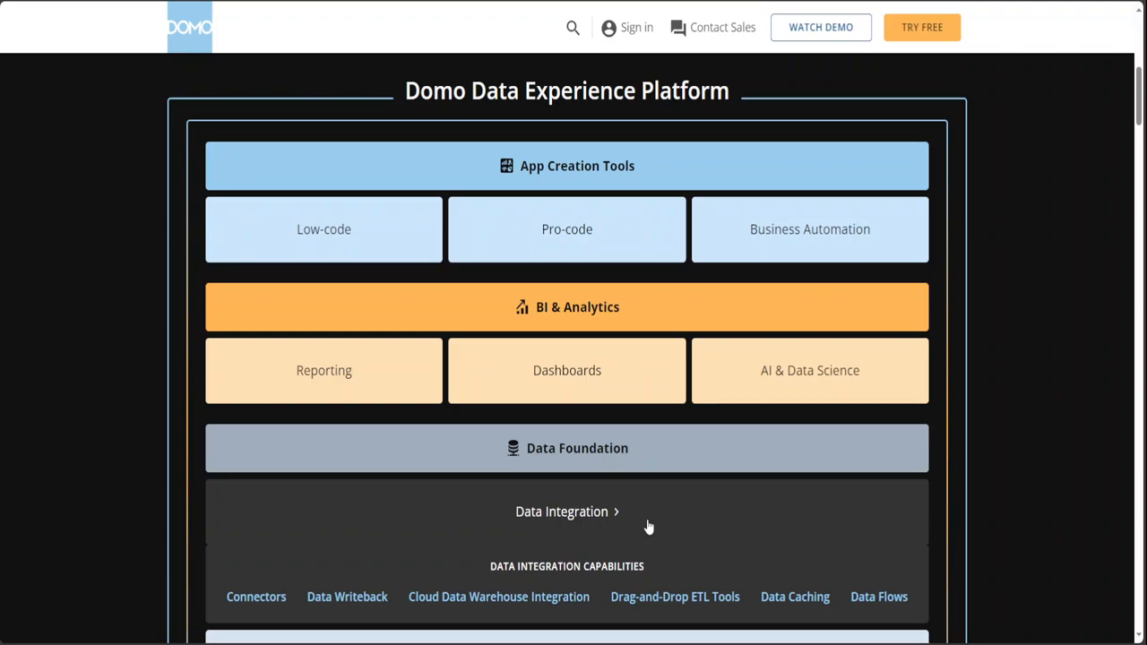
pyautogui.click(566, 511)
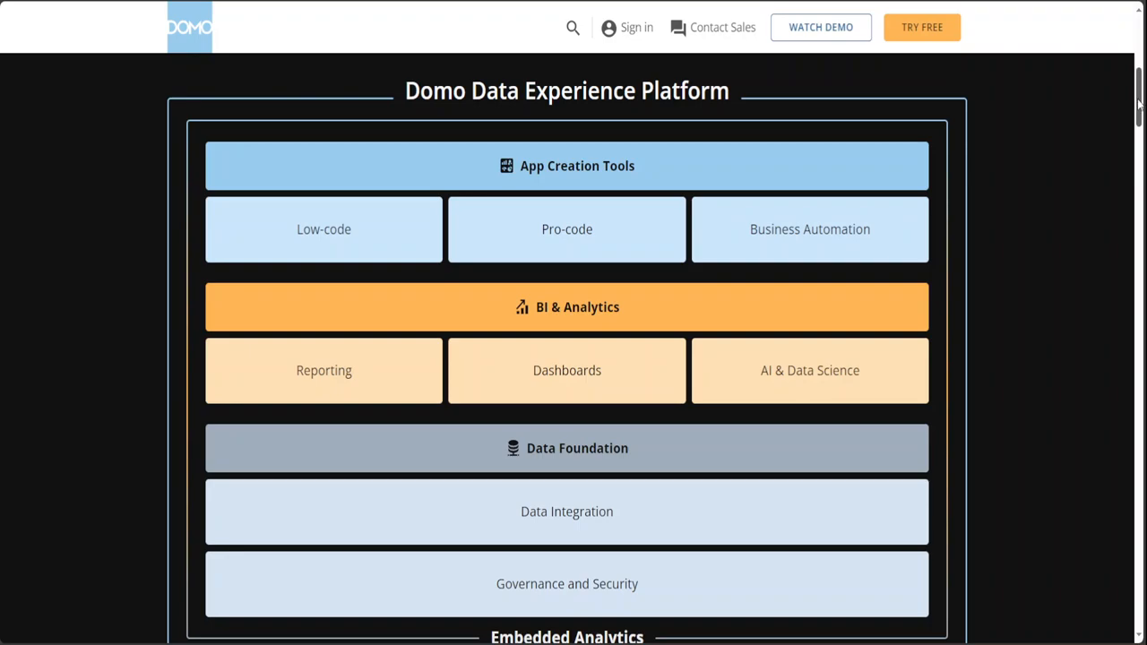
pyautogui.scroll(-3)
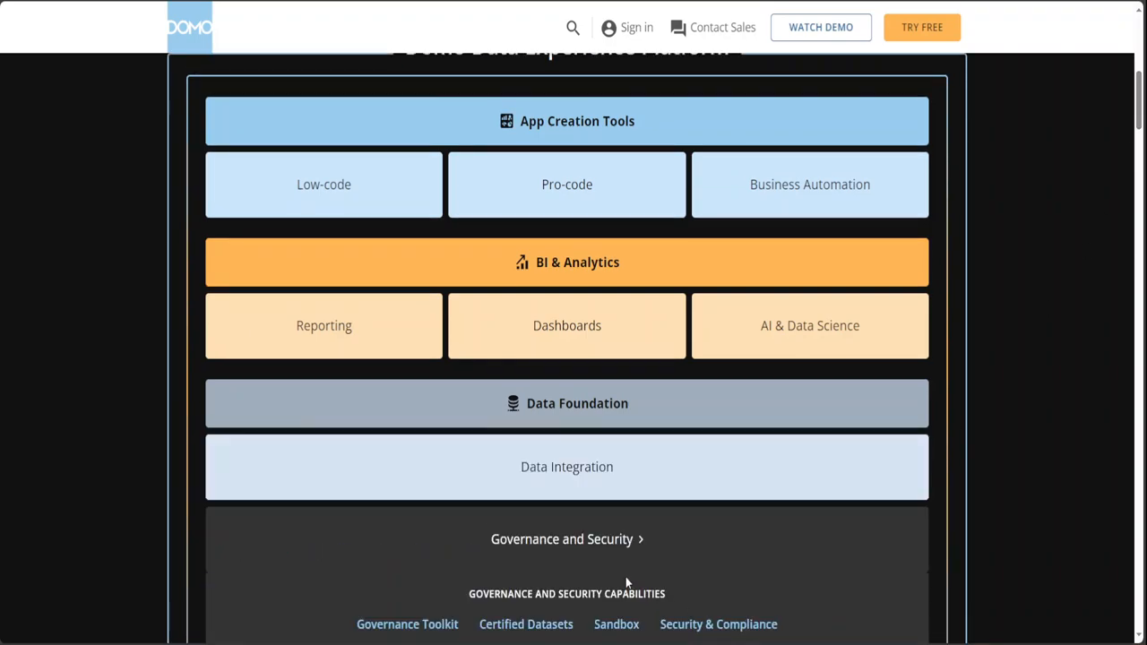
pyautogui.moveTo(602, 571)
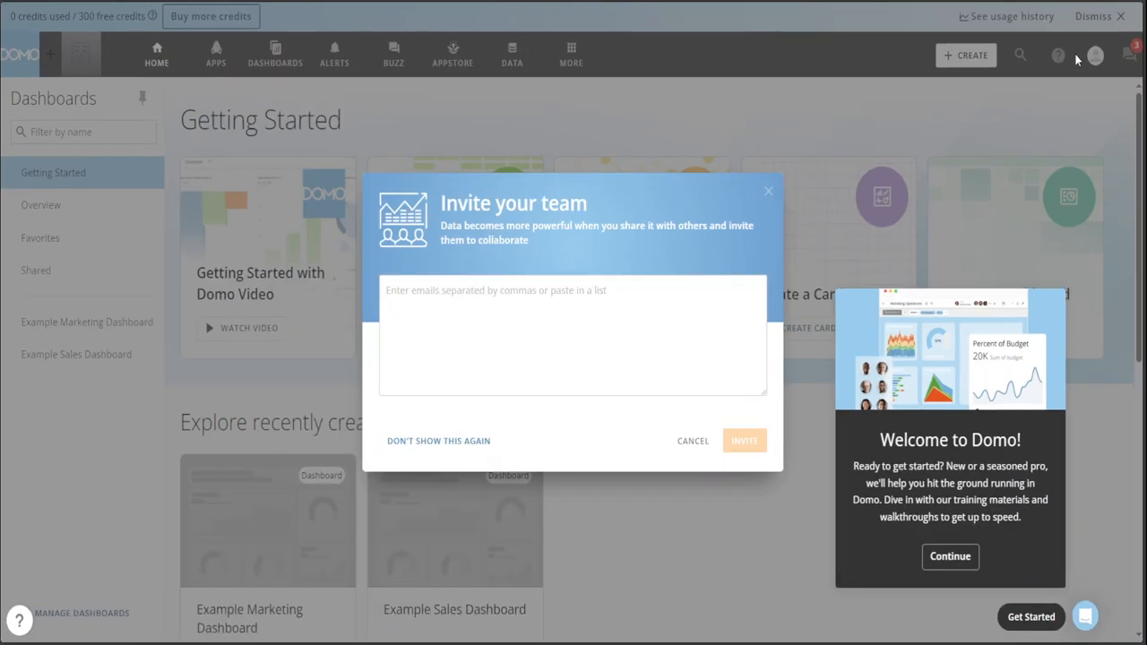
pyautogui.click(768, 191)
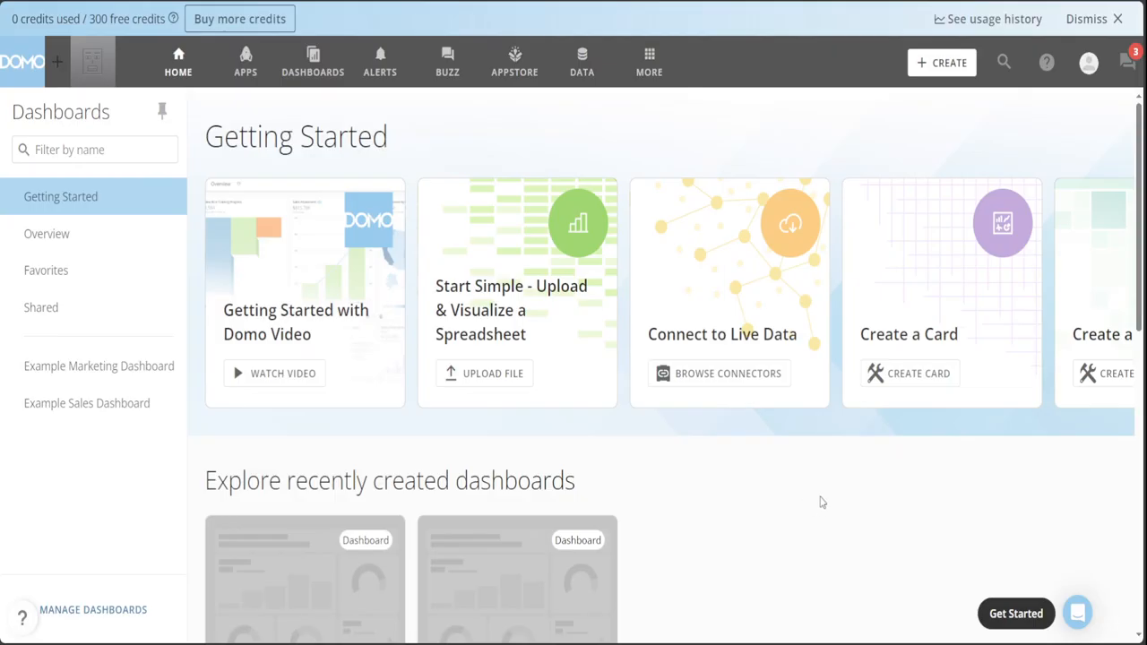
pyautogui.moveTo(811, 493)
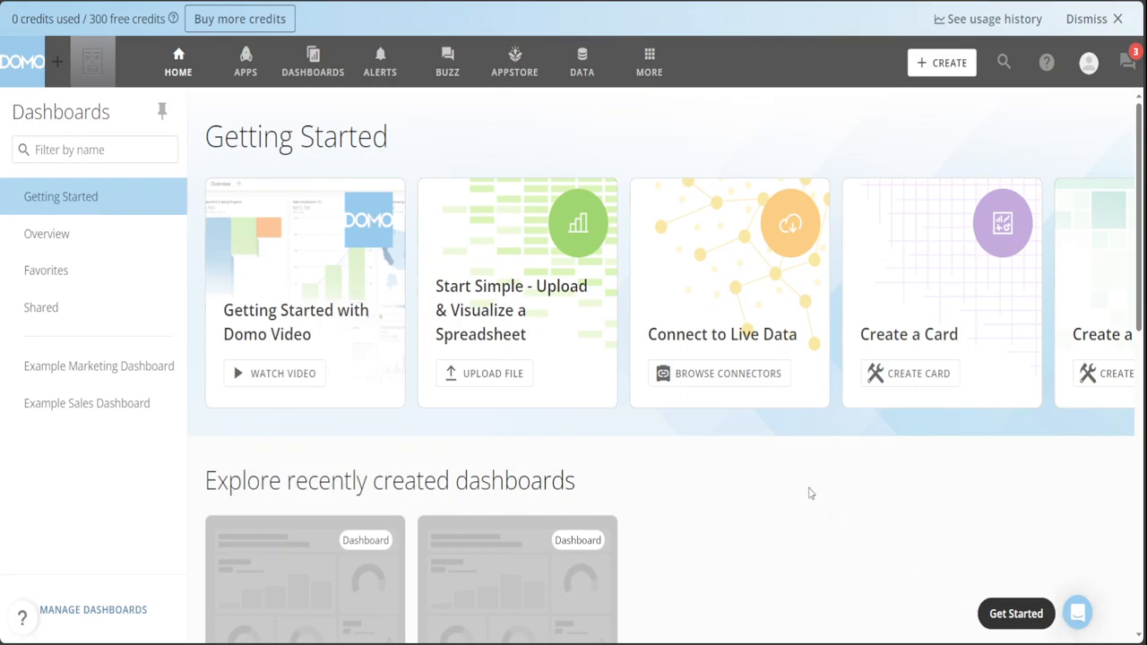
pyautogui.moveTo(941, 491)
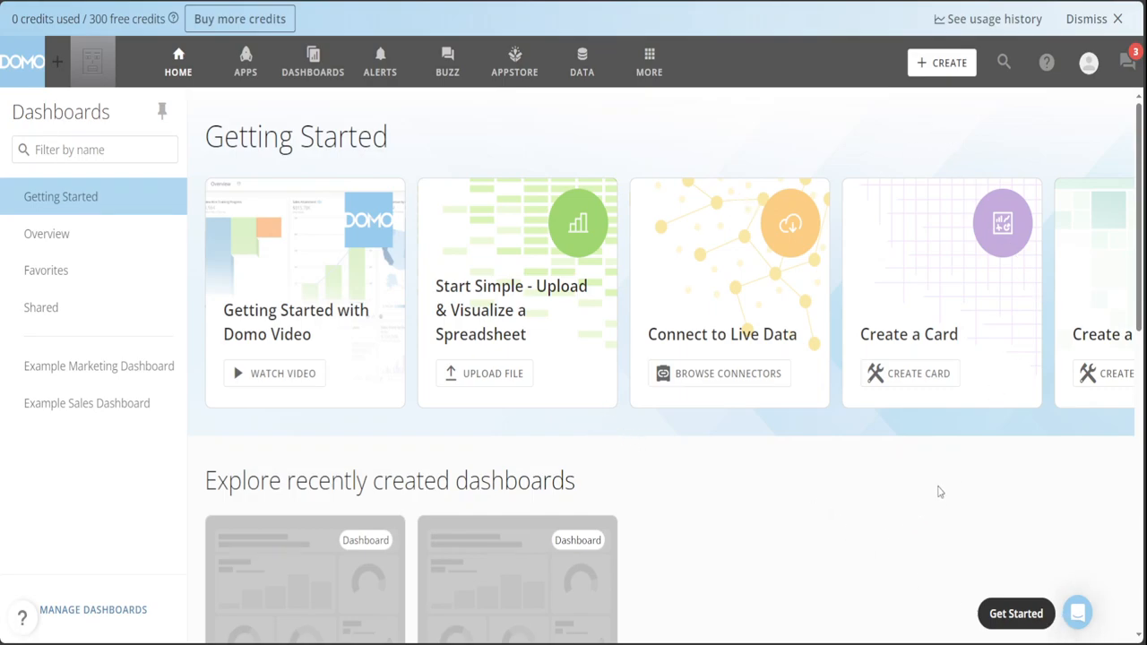
pyautogui.moveTo(730, 496)
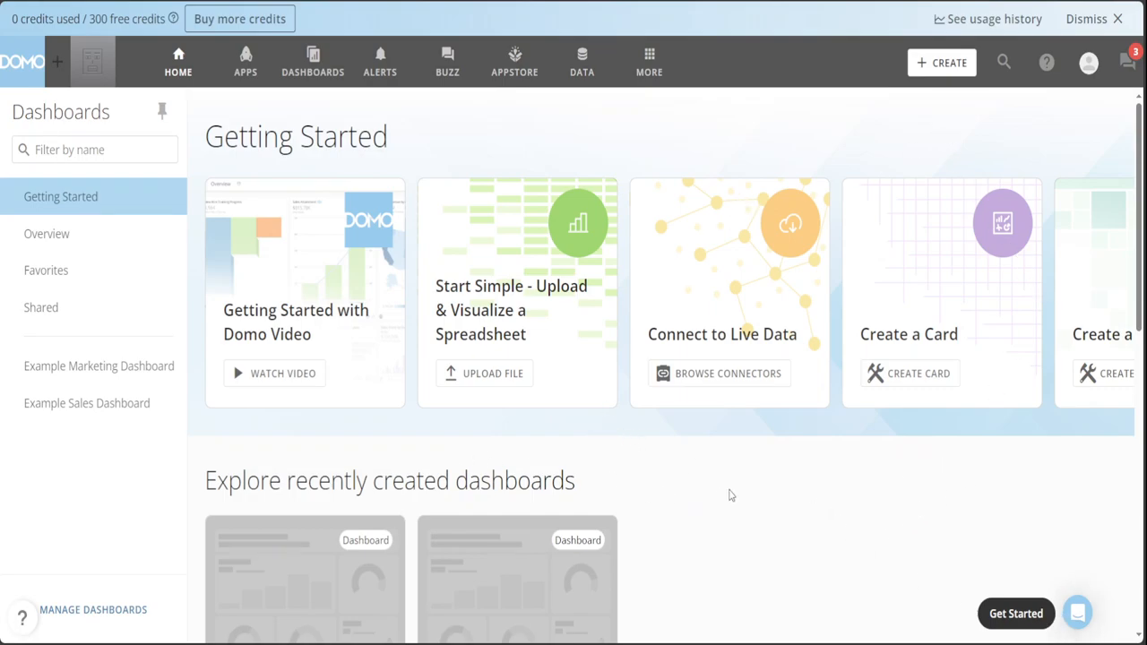
pyautogui.moveTo(423, 512)
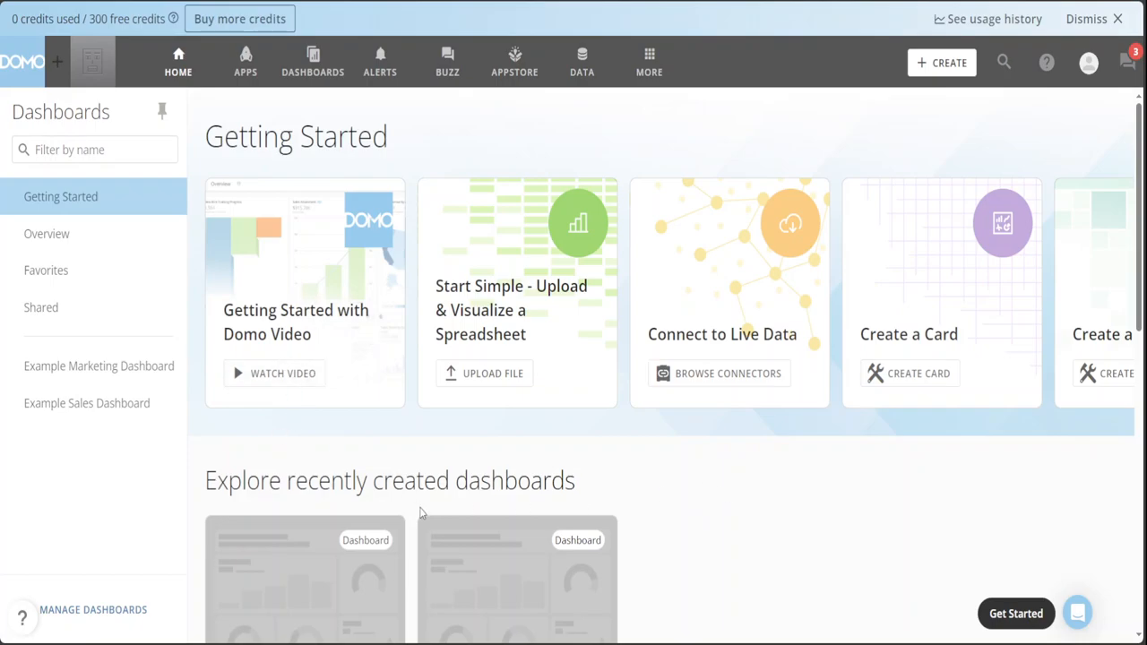
pyautogui.moveTo(928, 464)
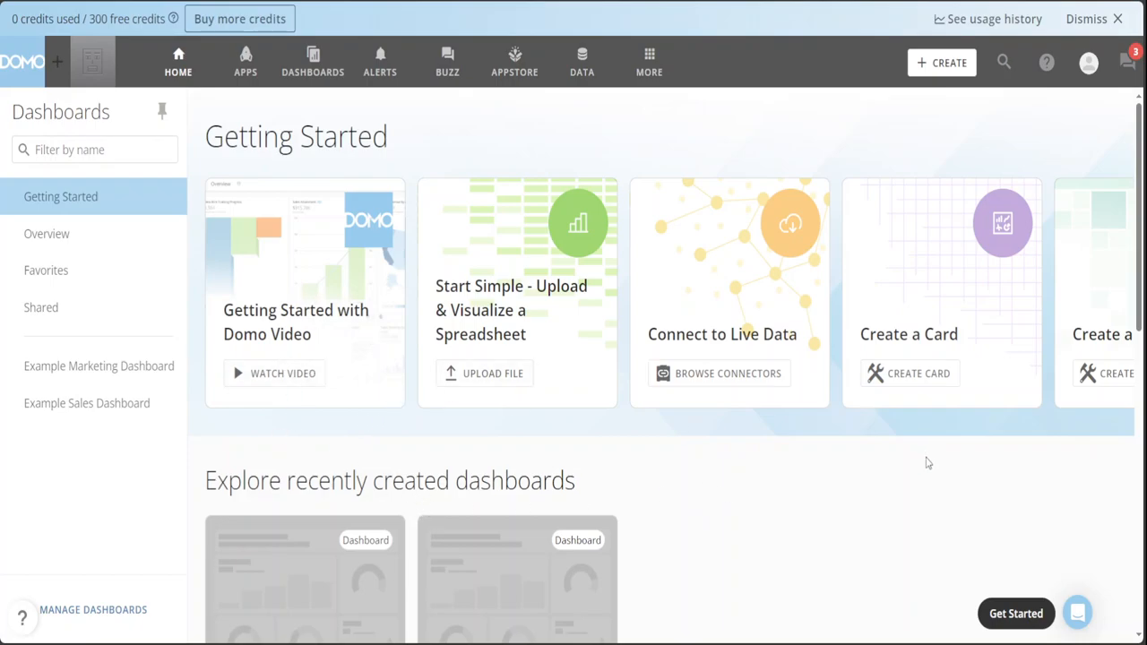
pyautogui.moveTo(551, 426)
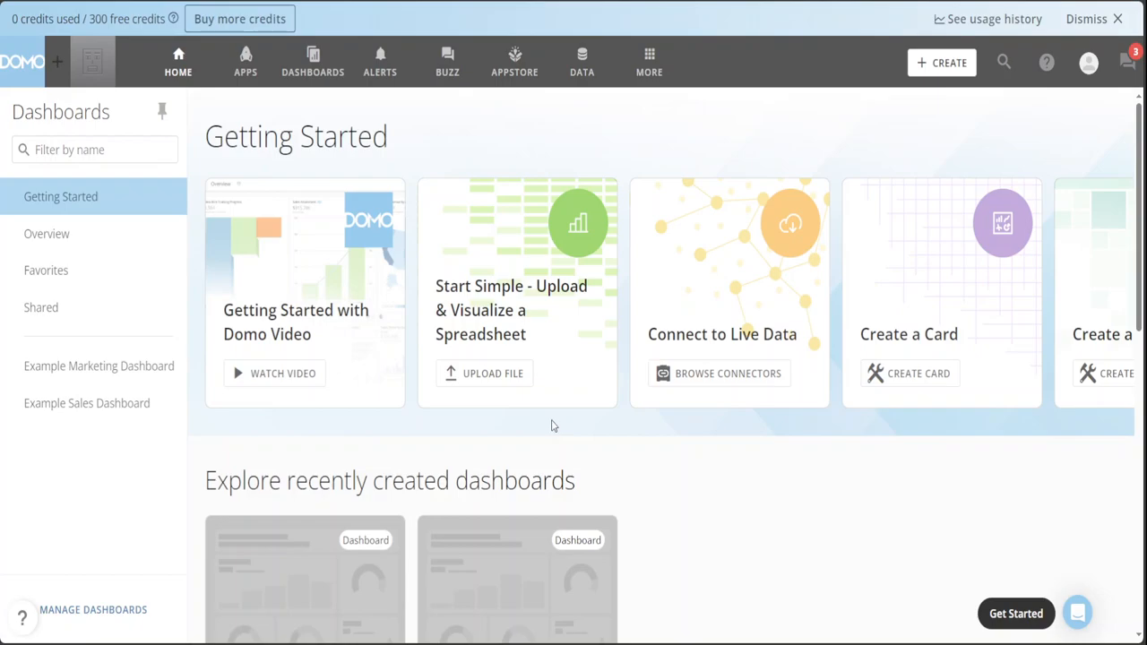
pyautogui.moveTo(547, 350)
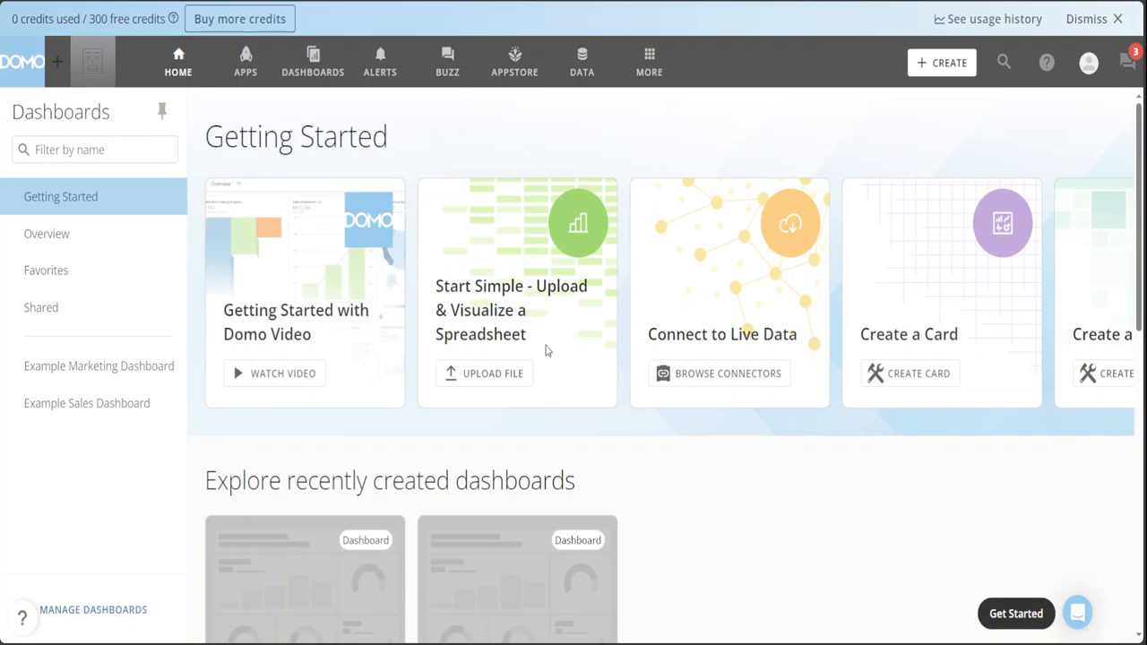
pyautogui.moveTo(547, 348)
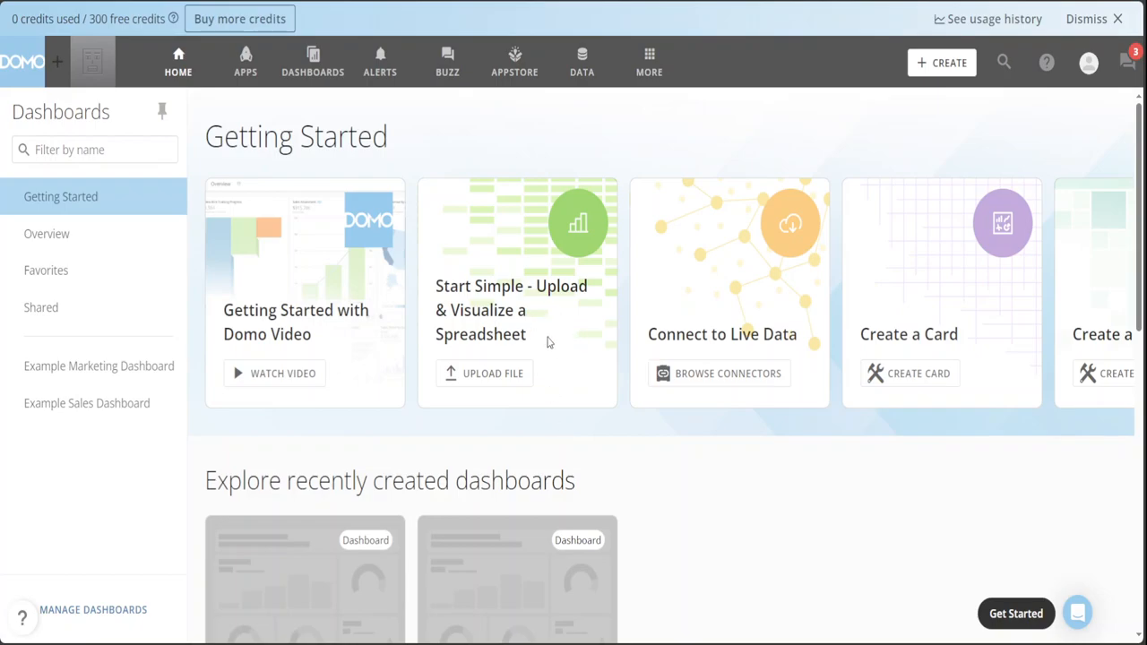
pyautogui.moveTo(747, 420)
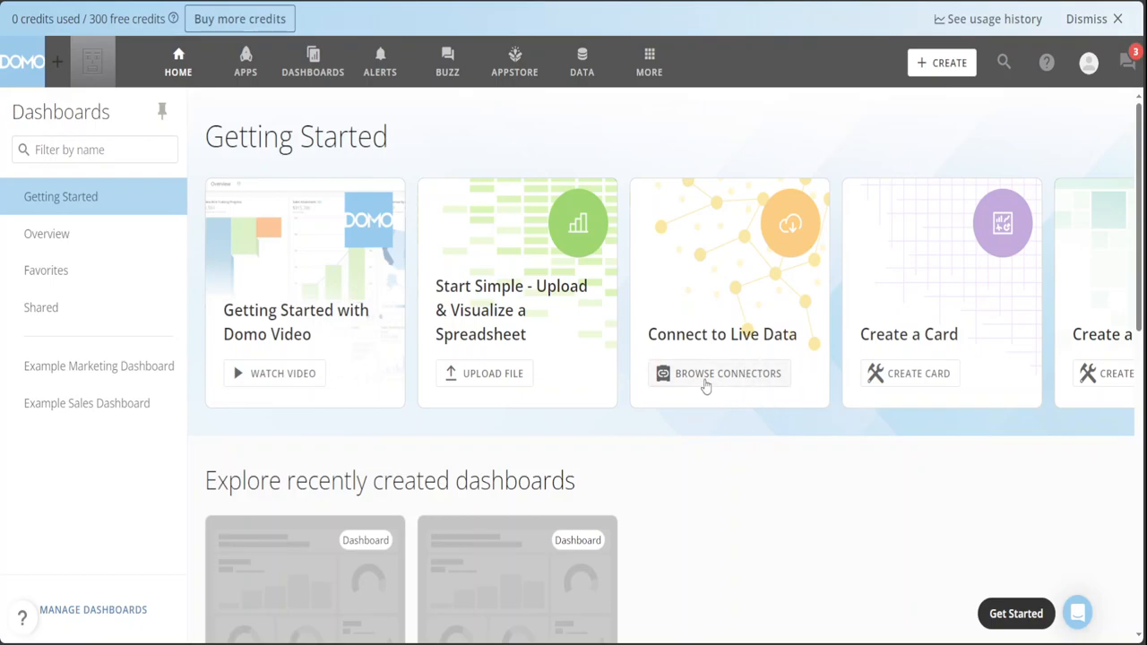
pyautogui.moveTo(742, 386)
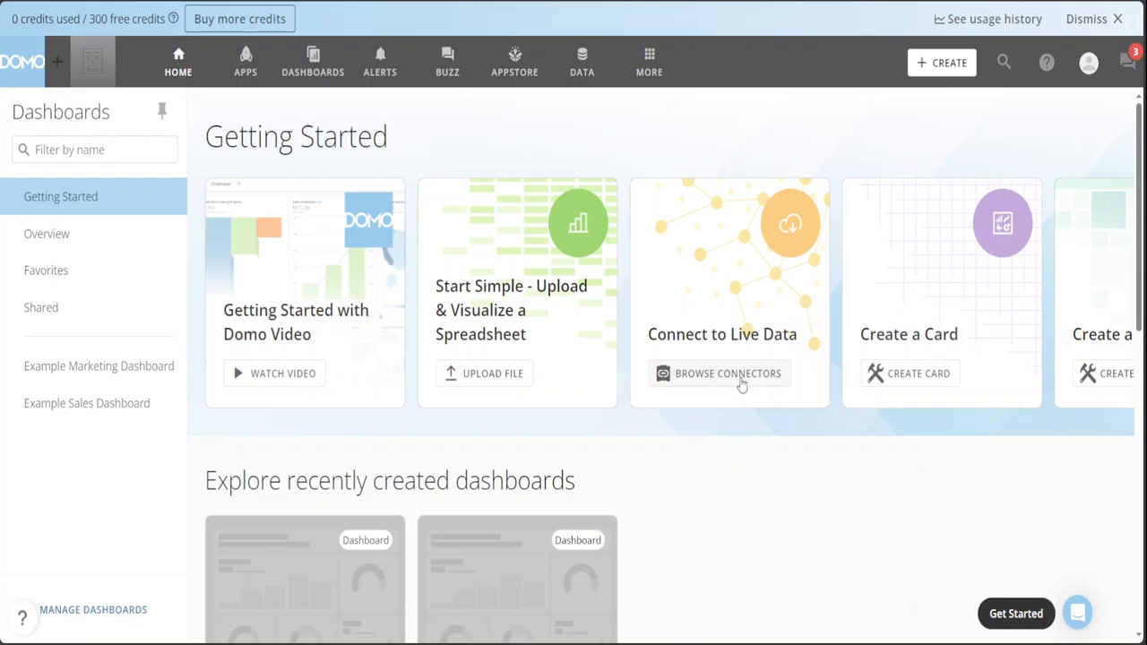
pyautogui.moveTo(1088, 431)
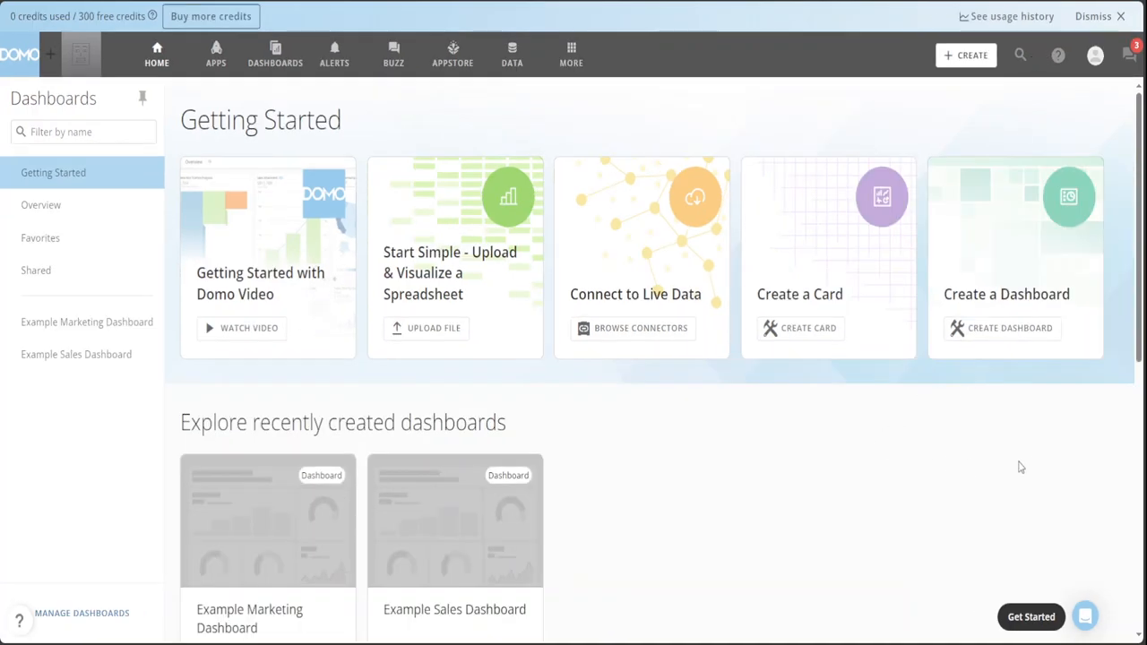
pyautogui.moveTo(1001, 298)
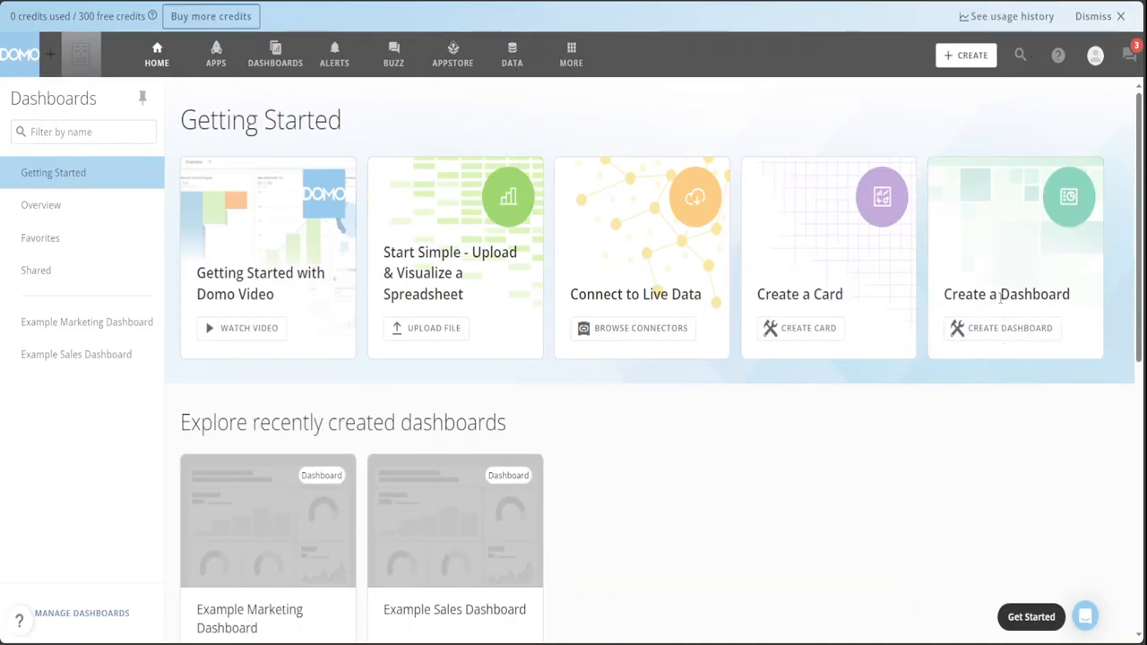
pyautogui.scroll(-3)
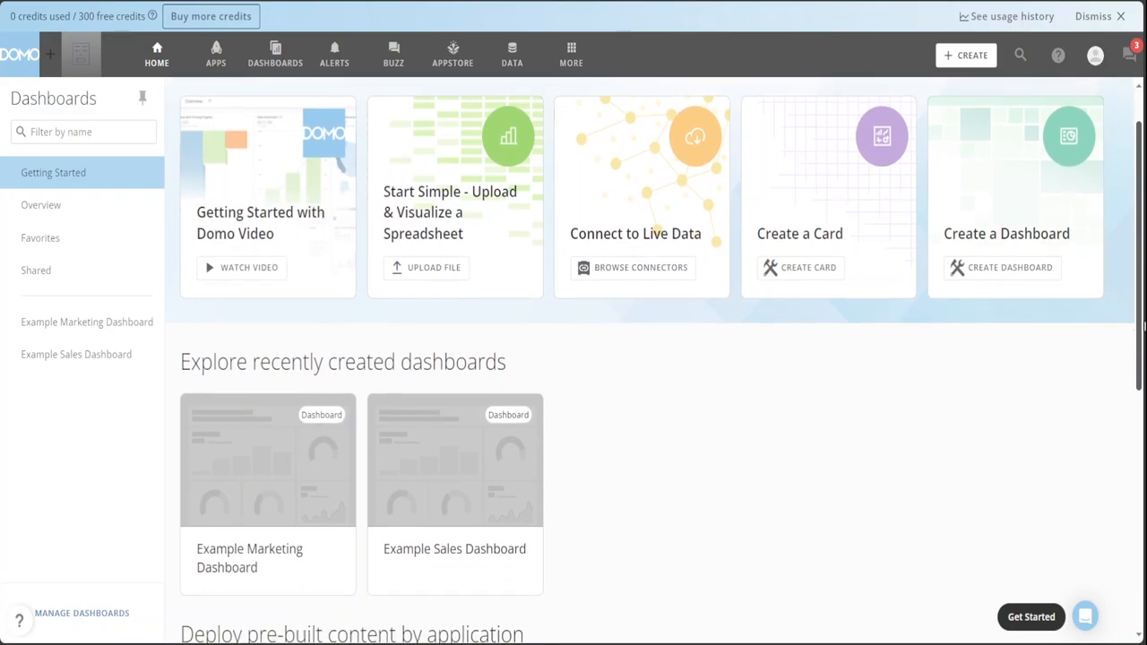
pyautogui.scroll(-3)
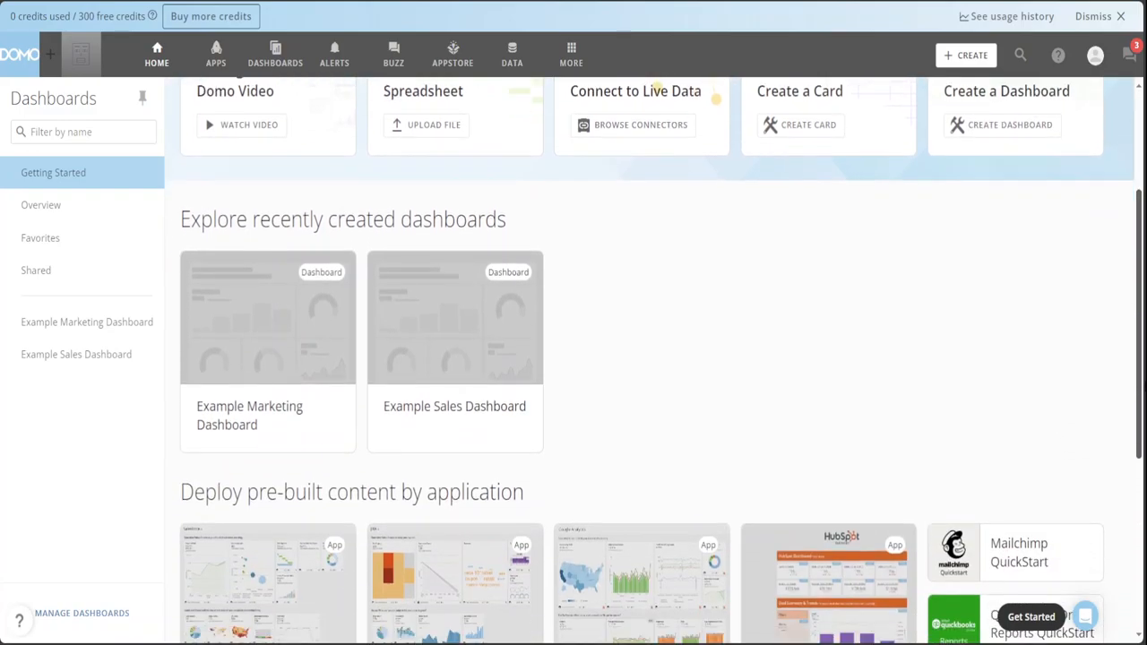
pyautogui.scroll(-3)
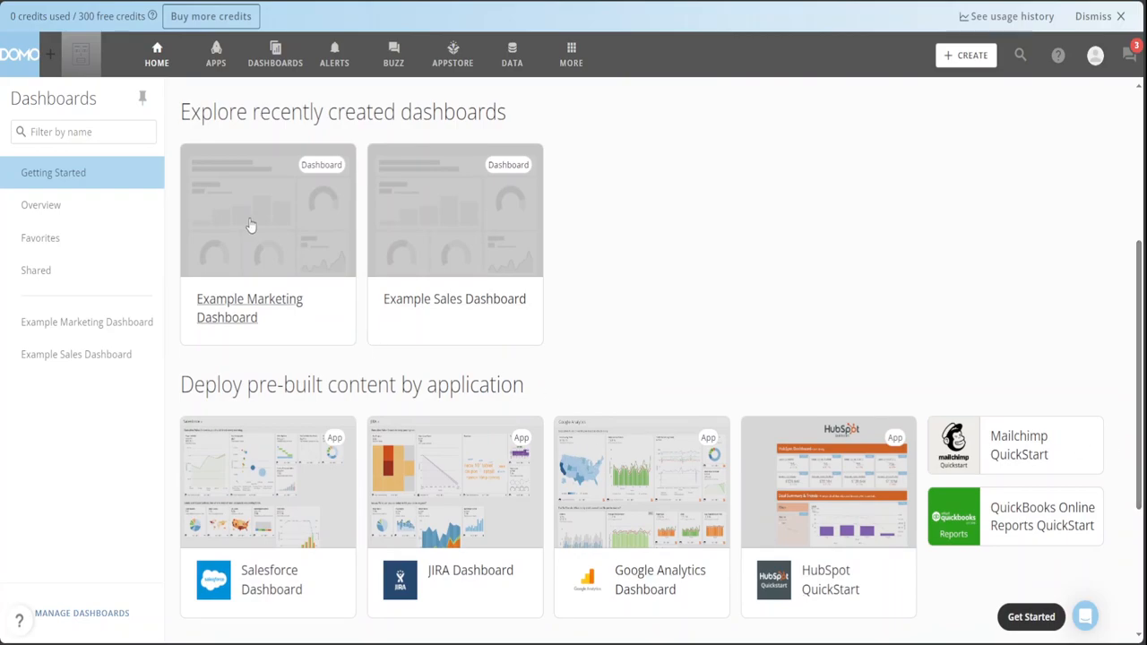
pyautogui.moveTo(490, 317)
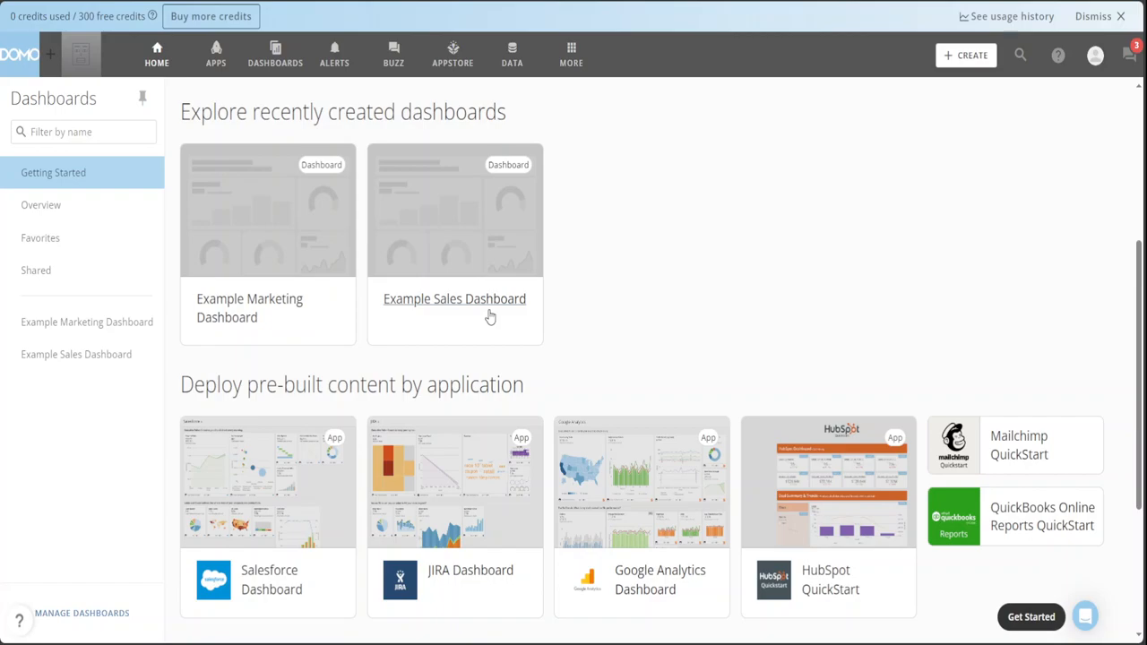
pyautogui.moveTo(428, 305)
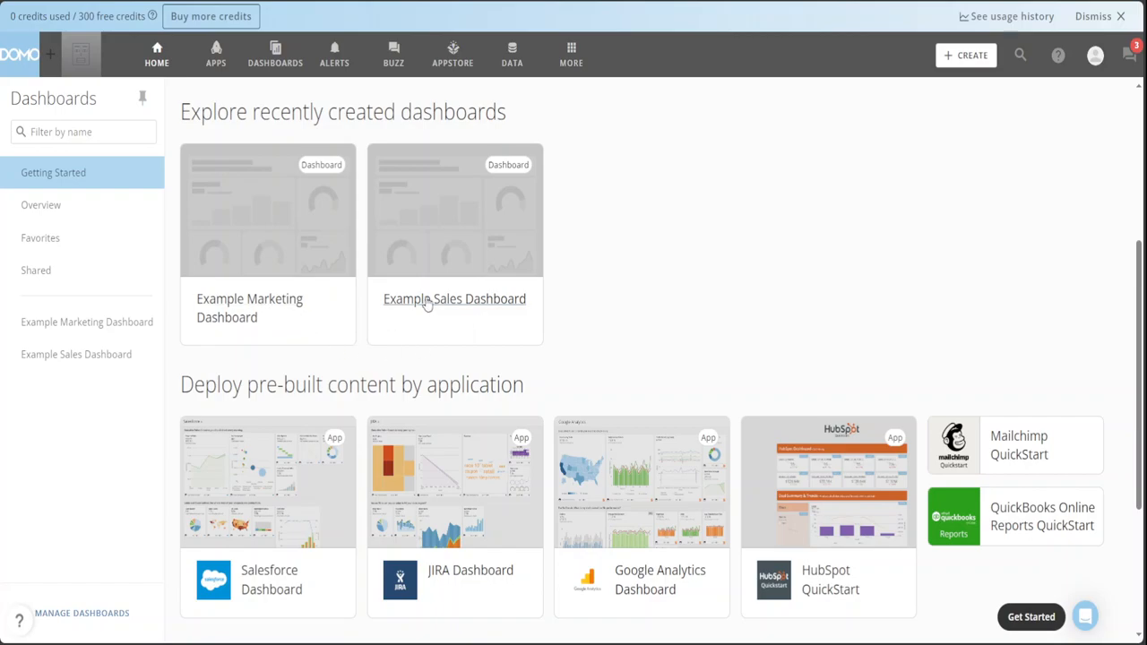
pyautogui.moveTo(651, 332)
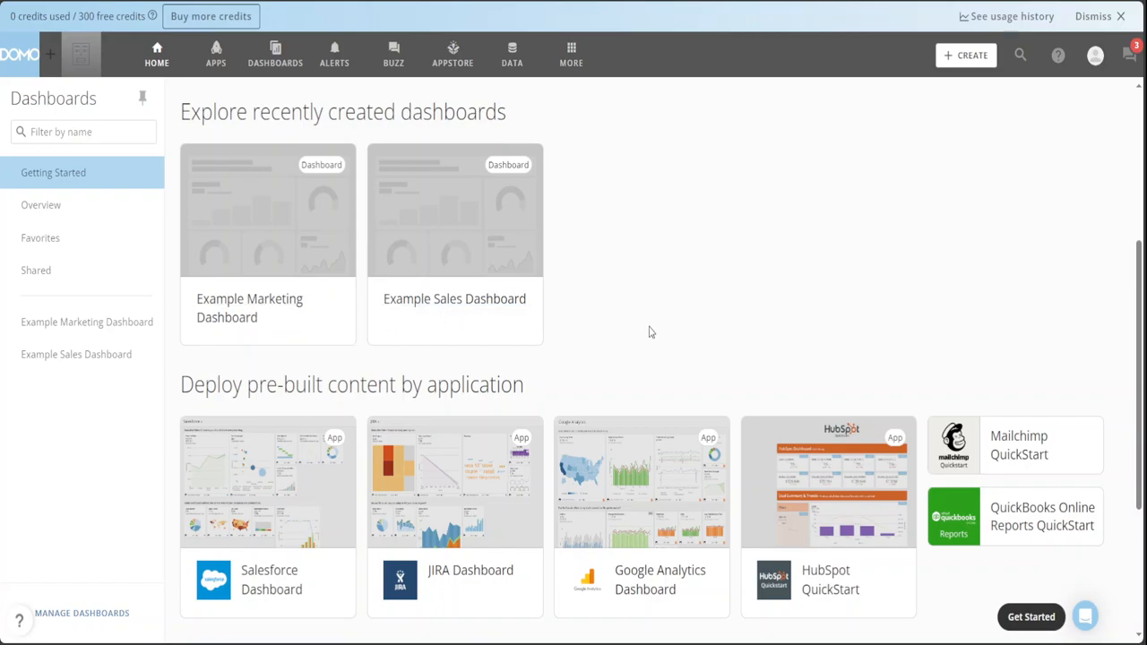
pyautogui.moveTo(600, 376)
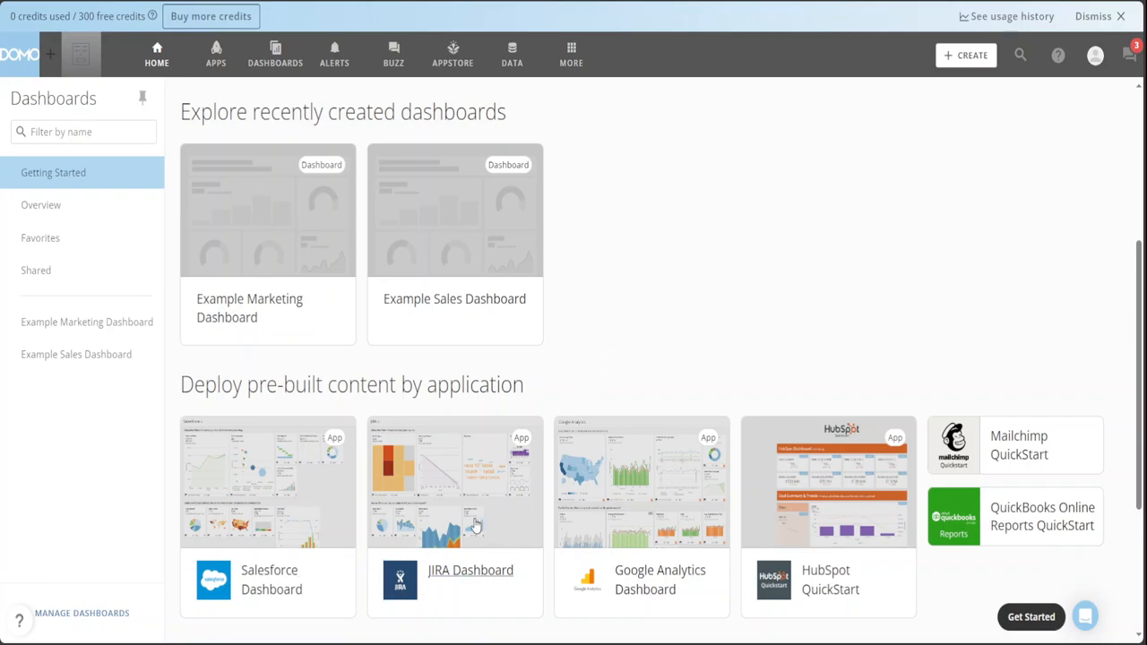
pyautogui.moveTo(484, 423)
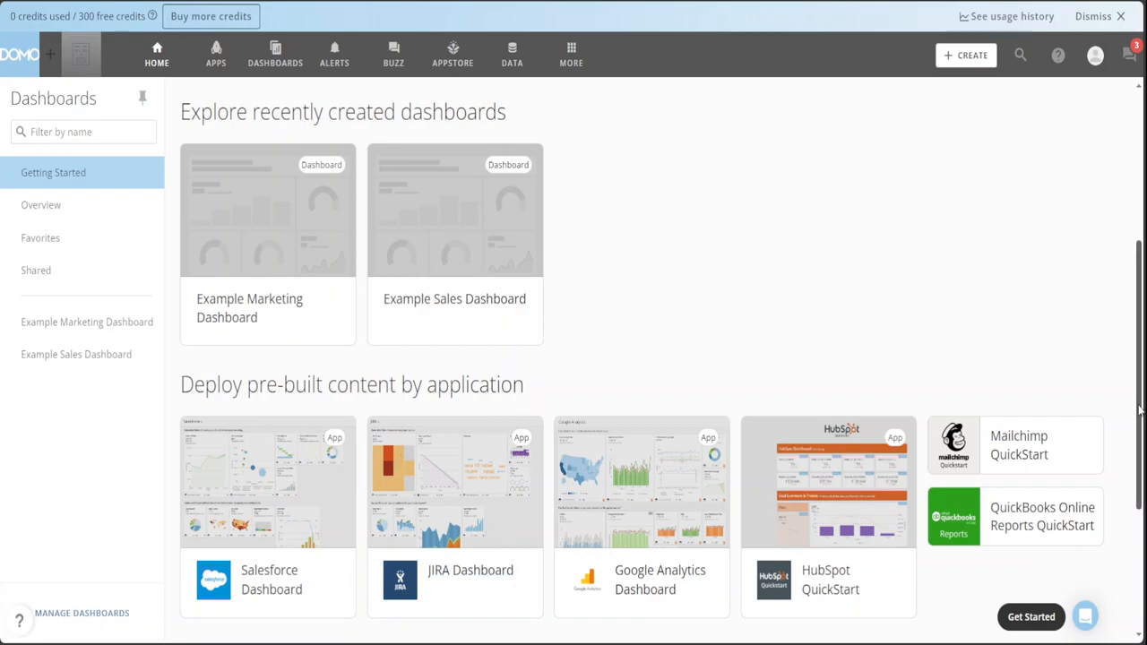
pyautogui.scroll(-3)
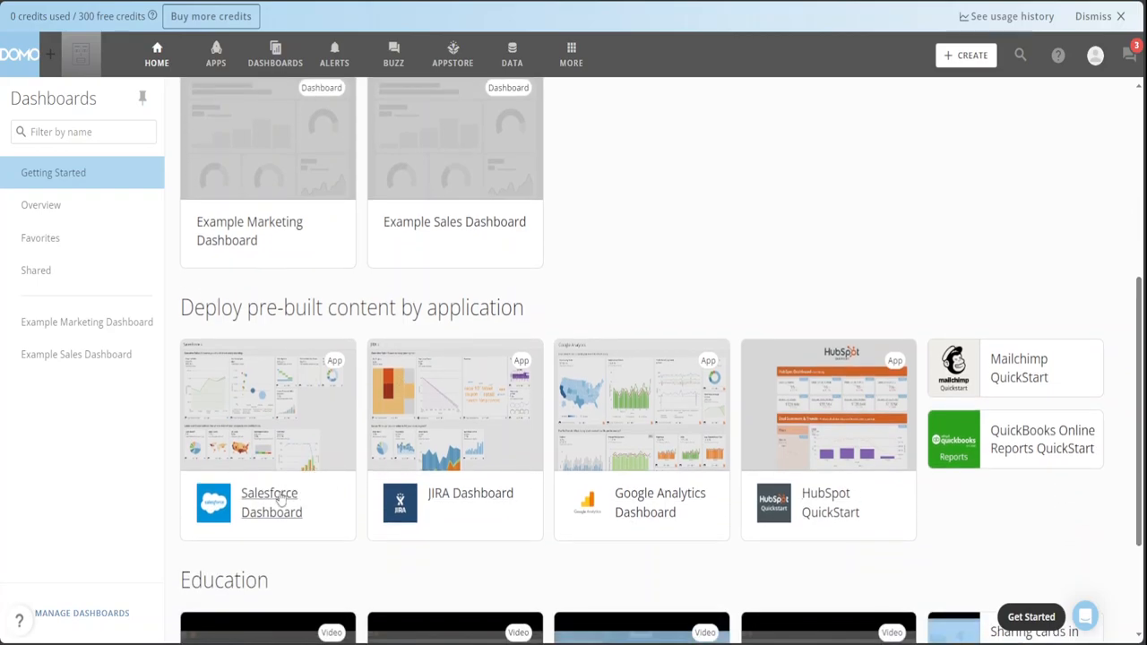
pyautogui.moveTo(321, 336)
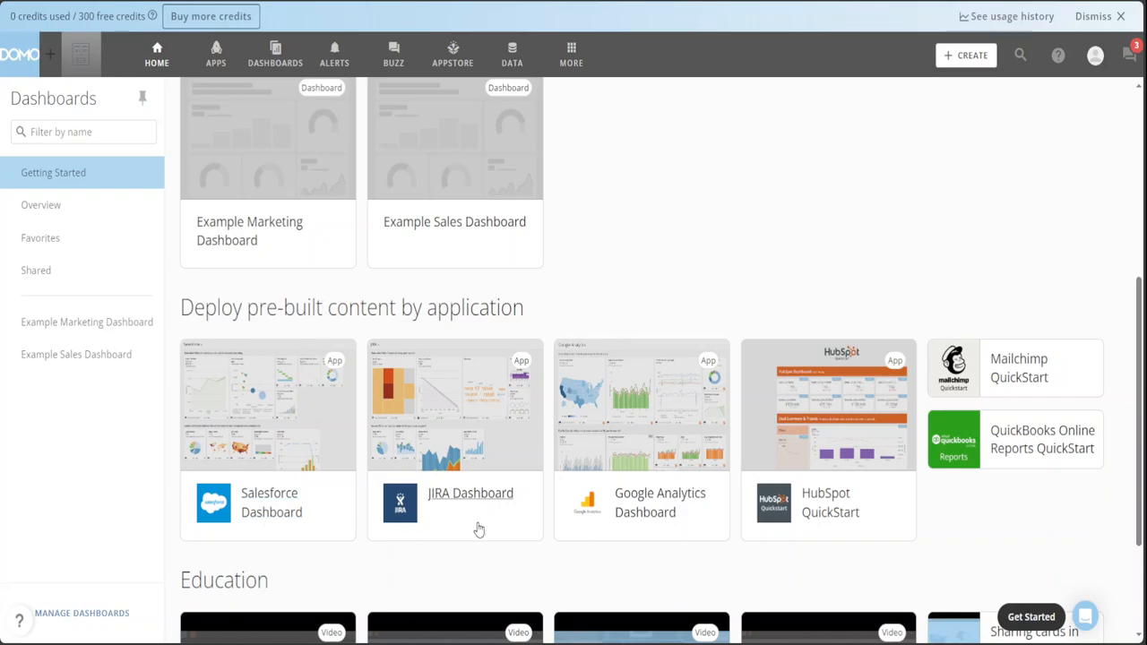
pyautogui.scroll(-3)
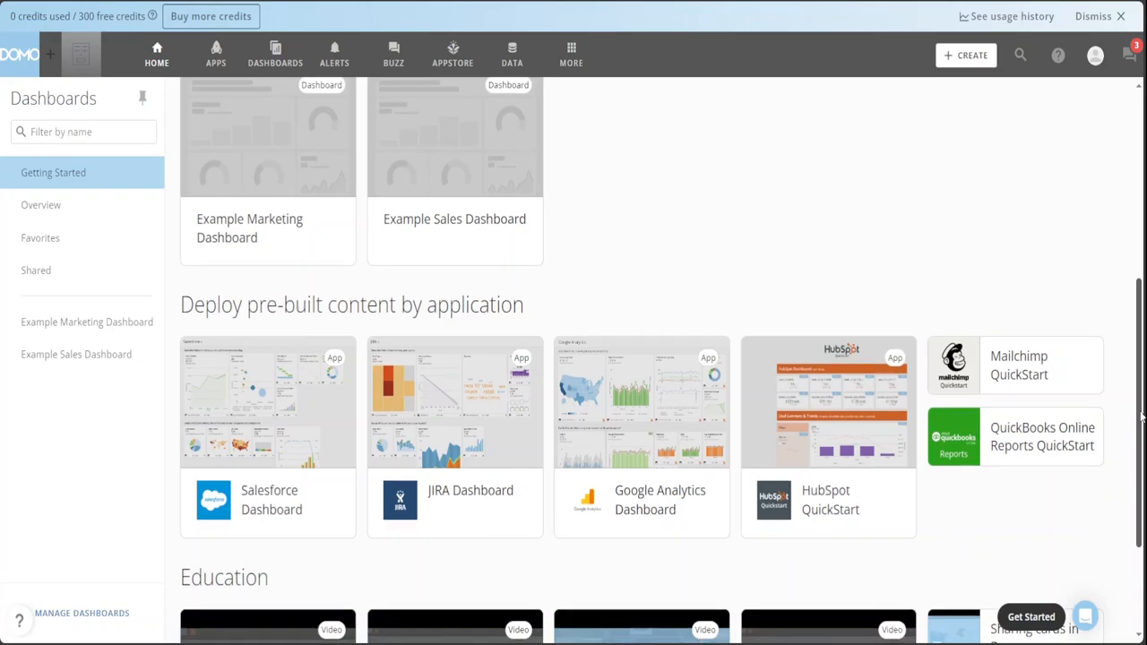
pyautogui.scroll(-3)
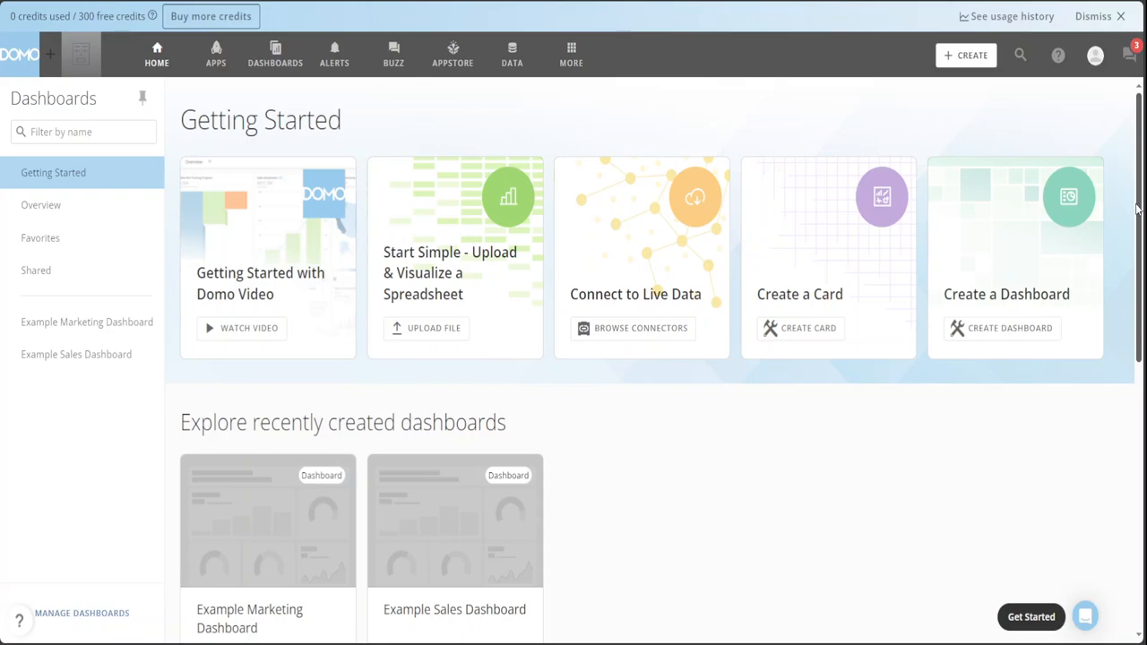
pyautogui.moveTo(1051, 450)
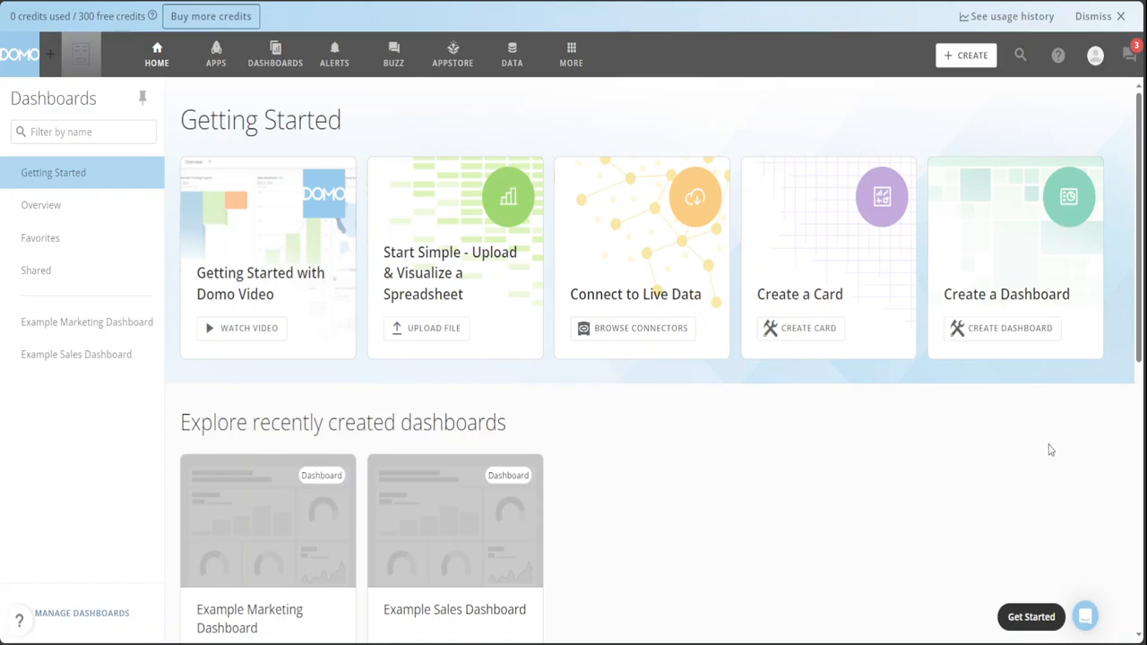
pyautogui.moveTo(657, 559)
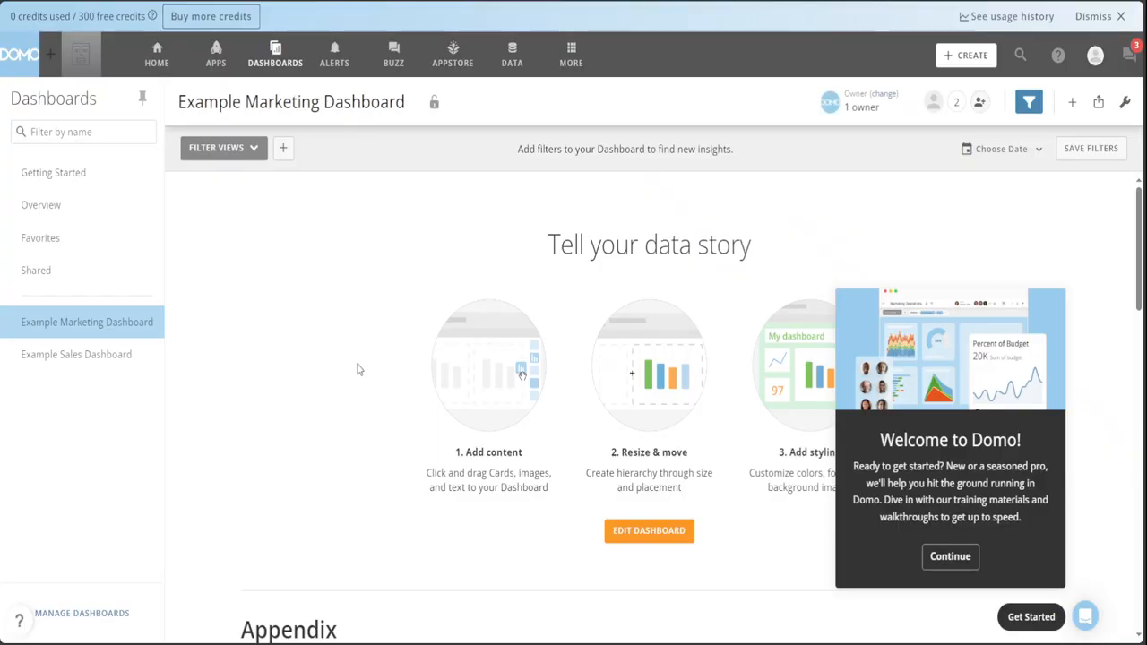
pyautogui.moveTo(328, 349)
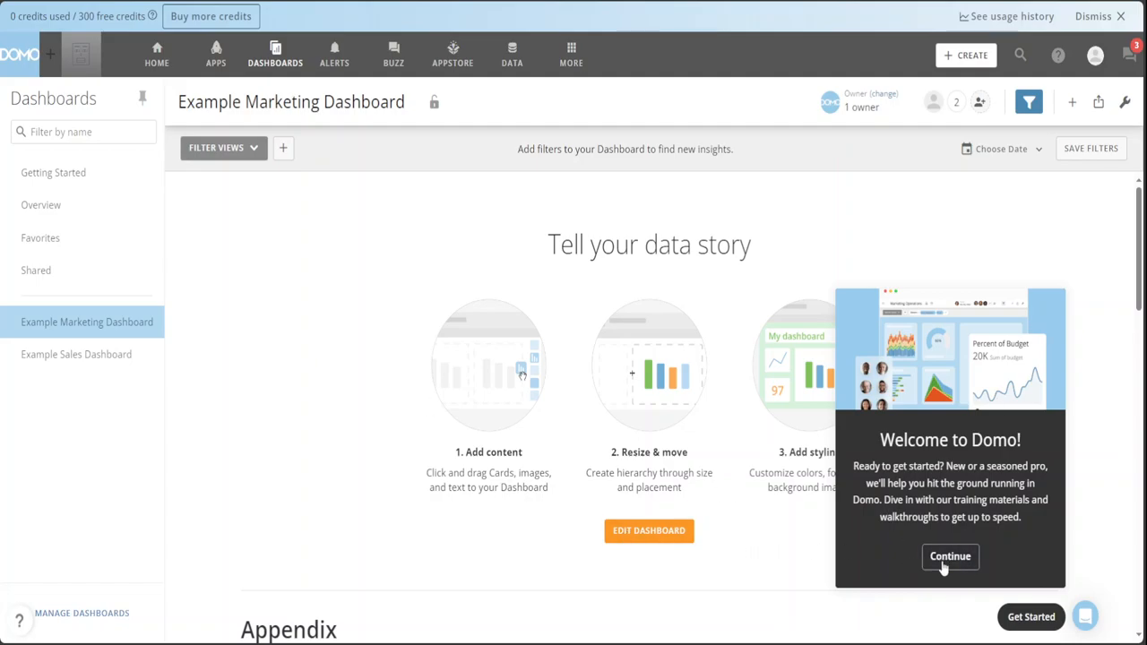
# Dismiss the Welcome to Domo intro and browse the marketing dashboard's lead-processing metrics.
pyautogui.click(949, 556)
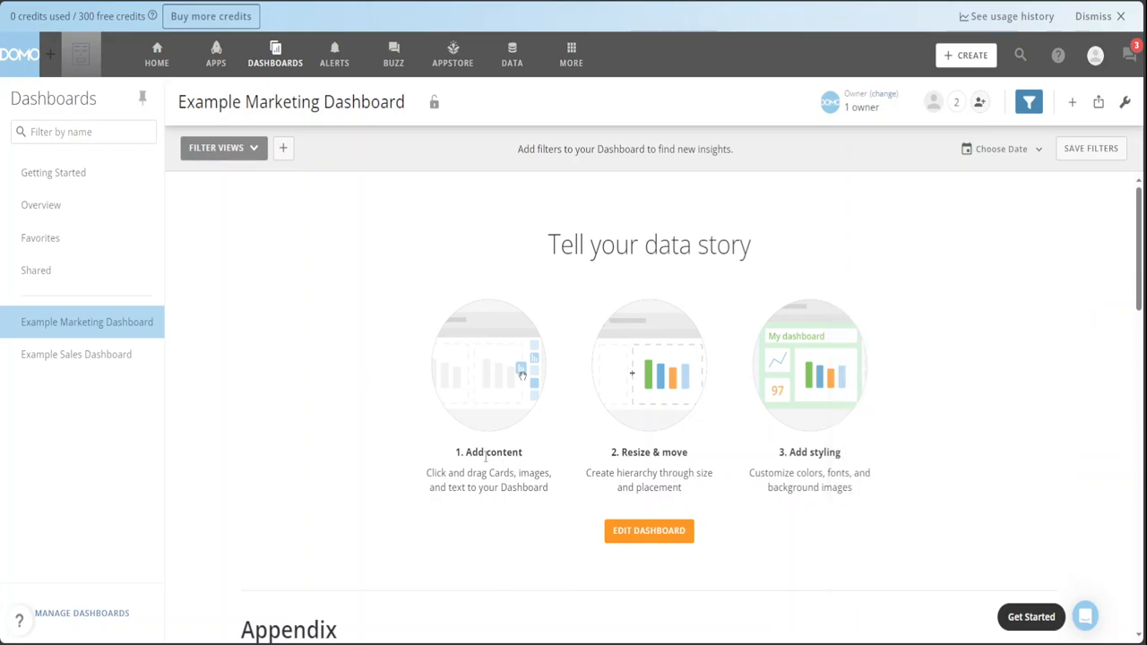
pyautogui.moveTo(527, 473)
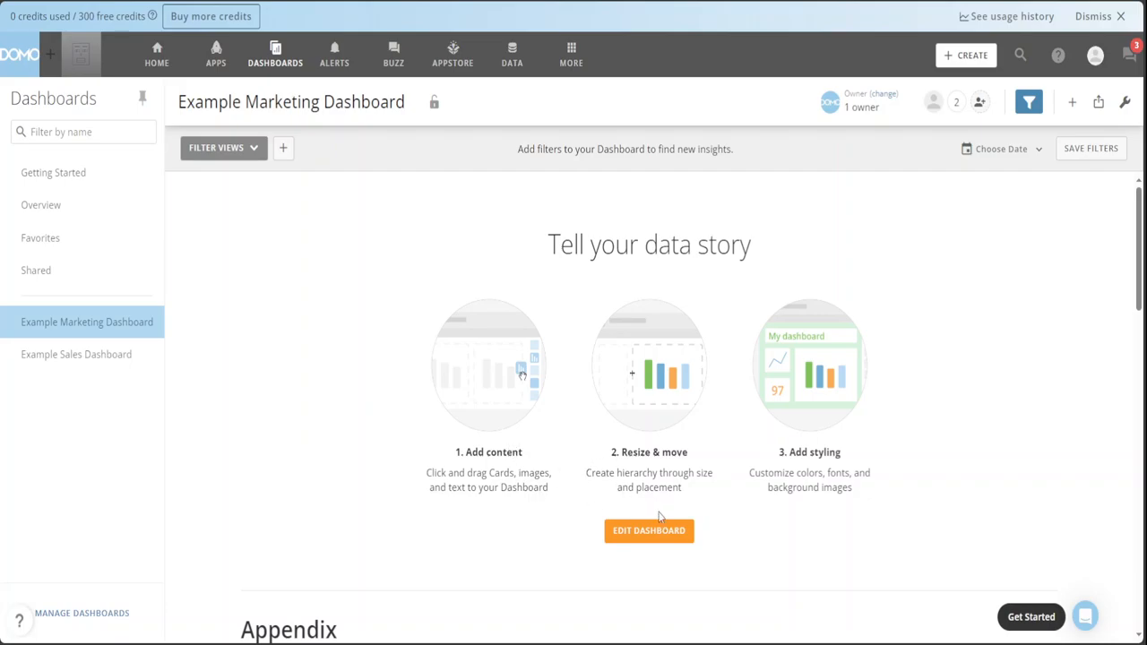
pyautogui.moveTo(1135, 114)
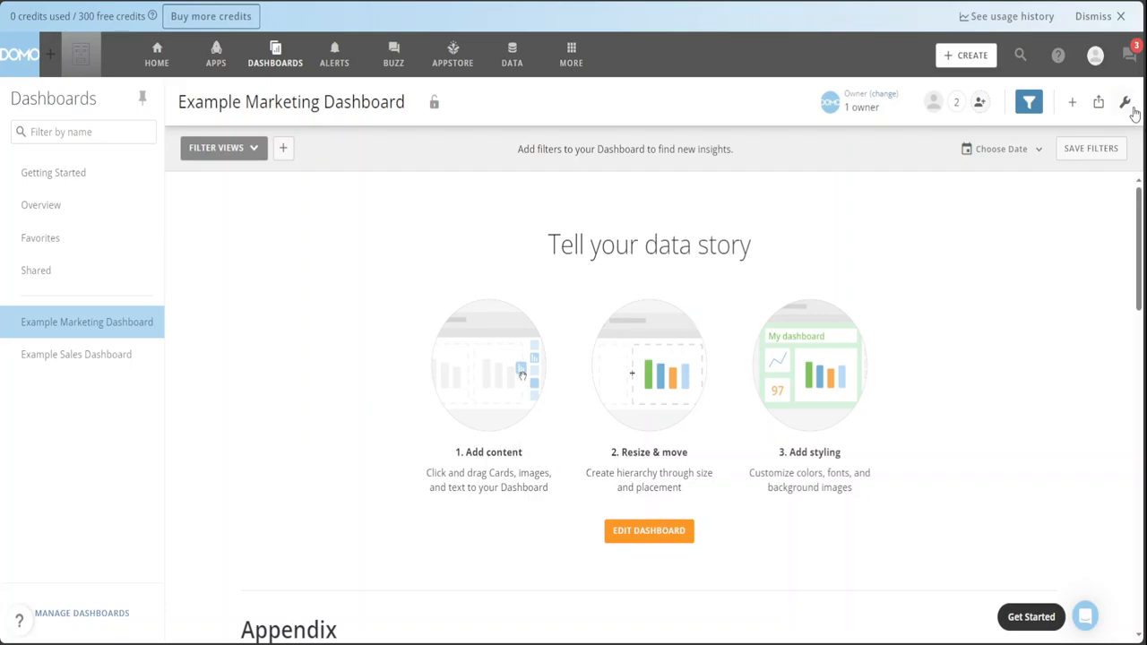
pyautogui.scroll(-3)
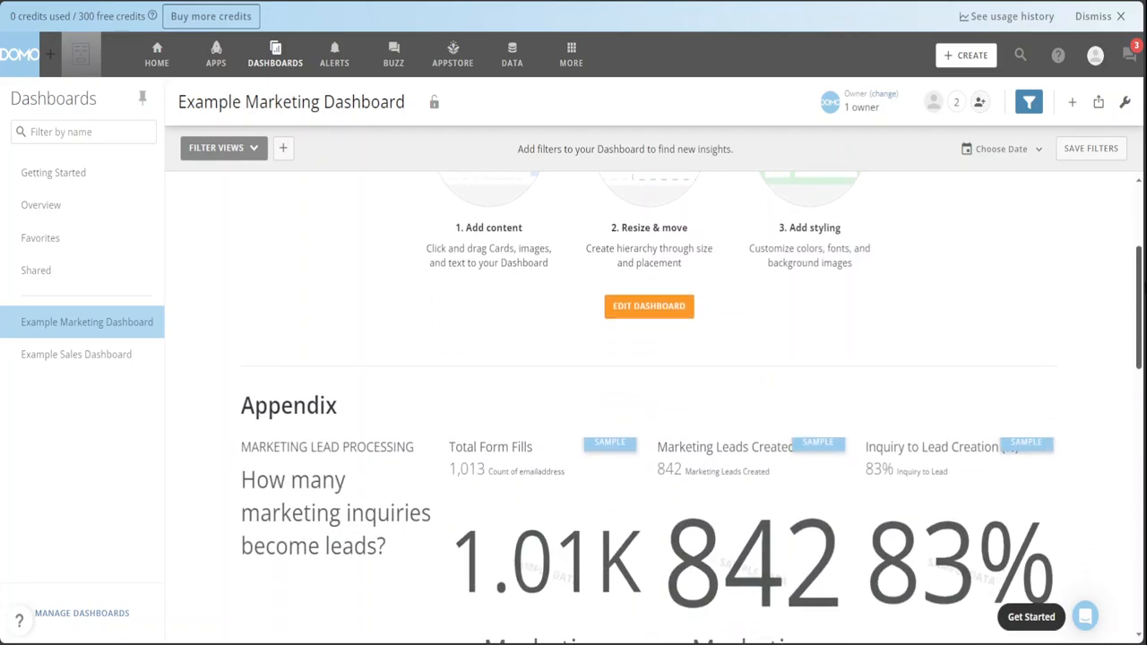
pyautogui.scroll(-3)
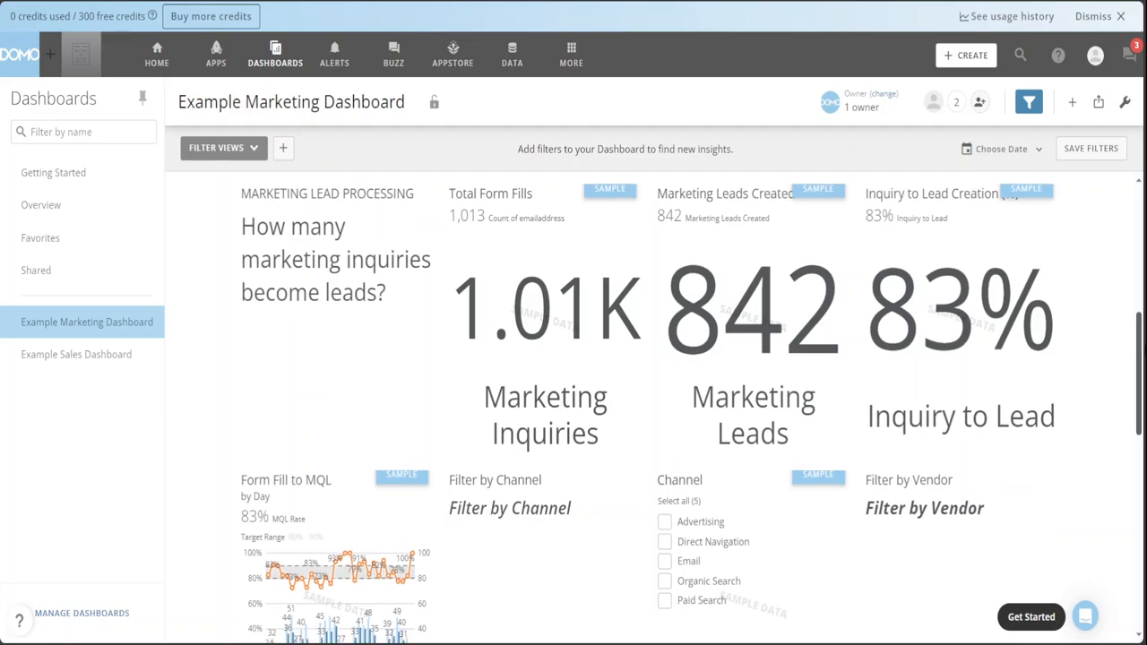
pyautogui.scroll(-3)
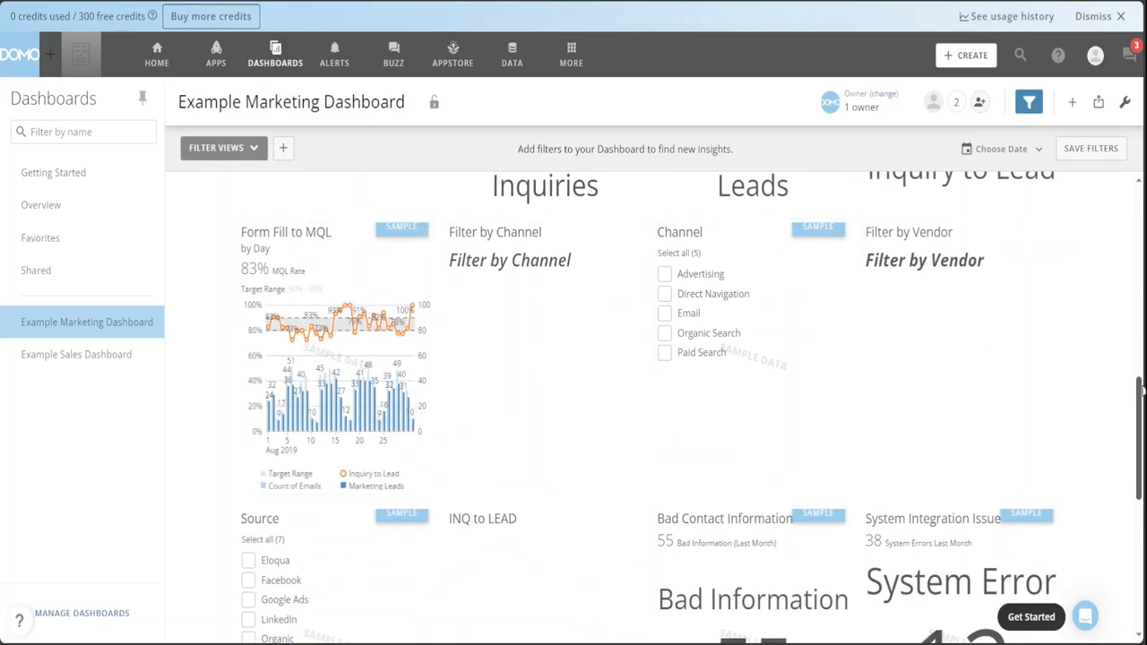
pyautogui.scroll(-3)
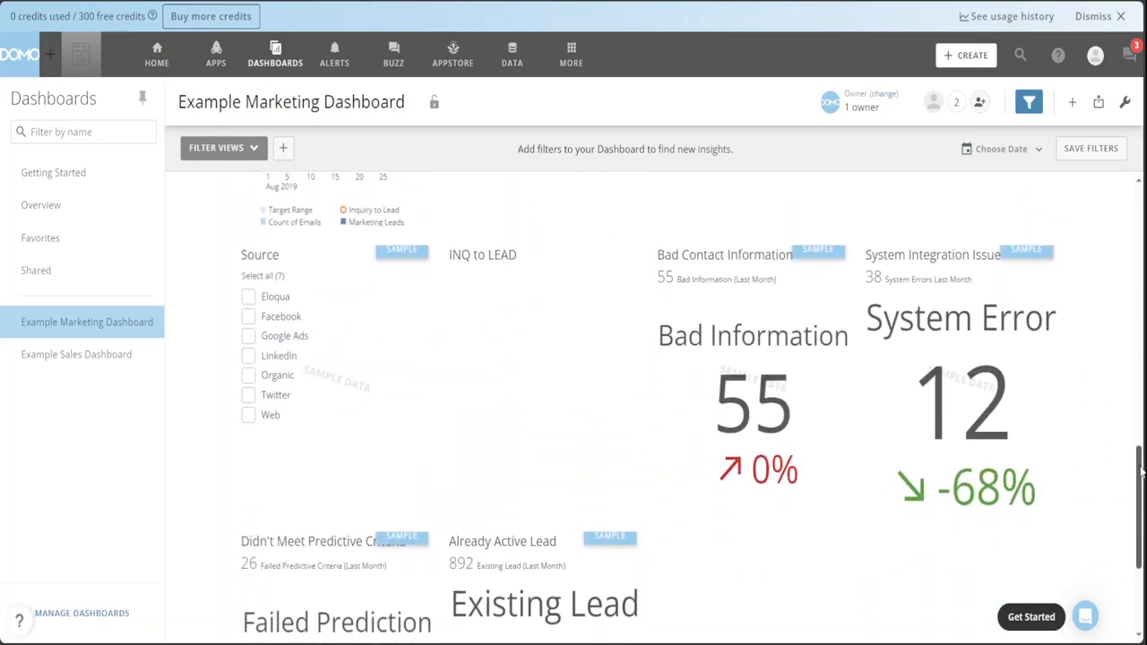
pyautogui.scroll(-3)
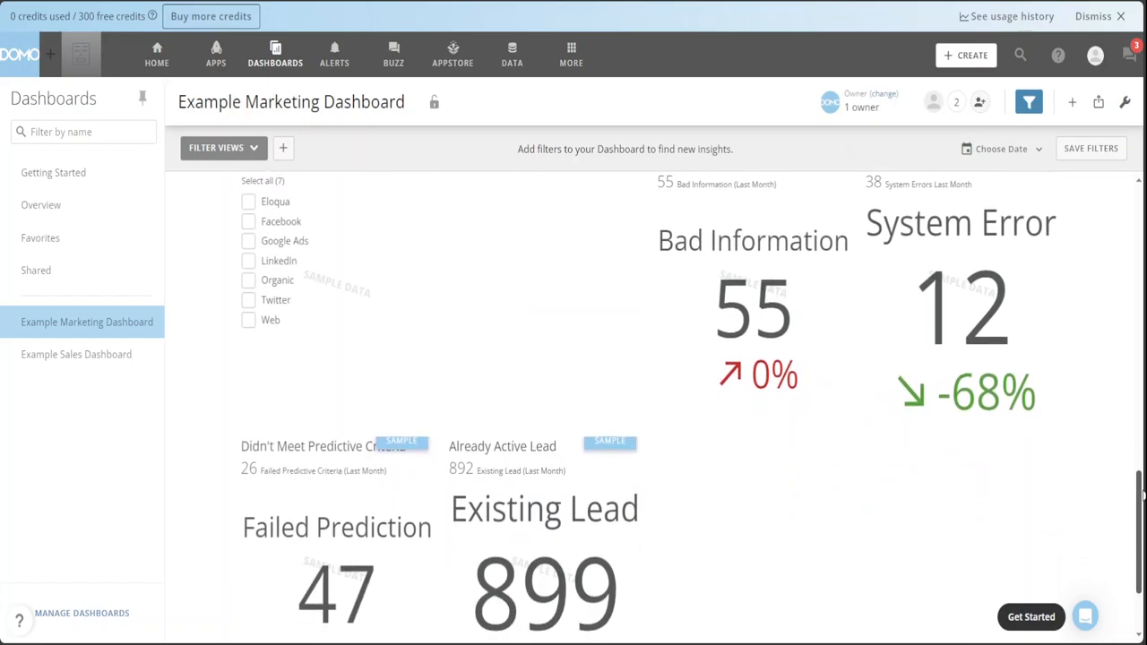
pyautogui.moveTo(1135, 442)
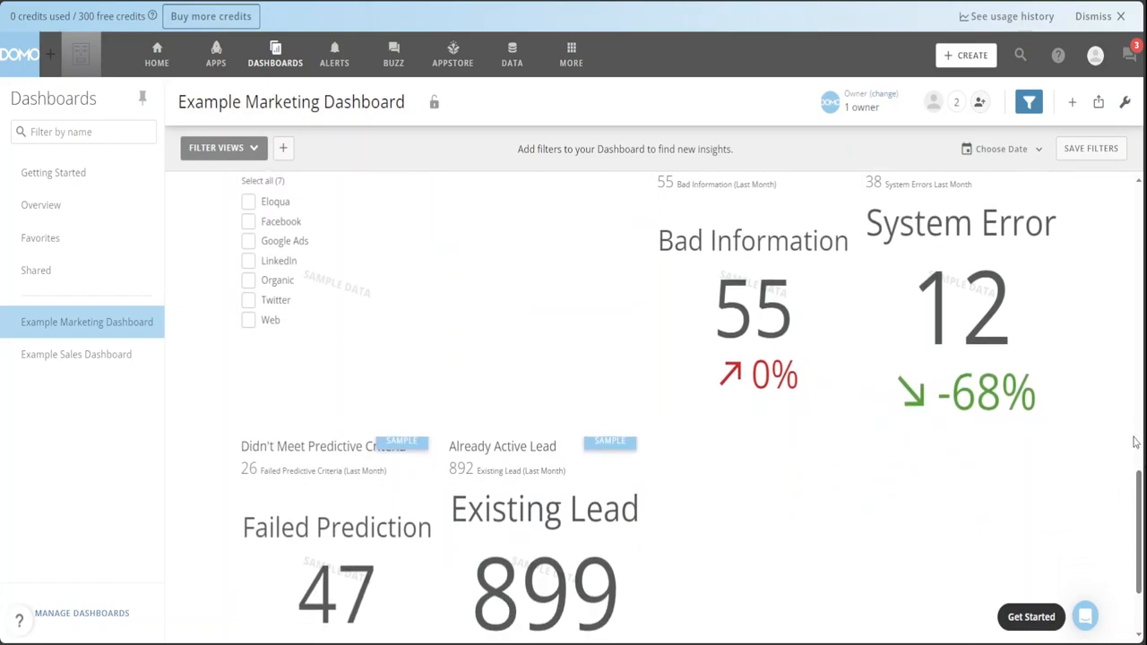
pyautogui.scroll(-3)
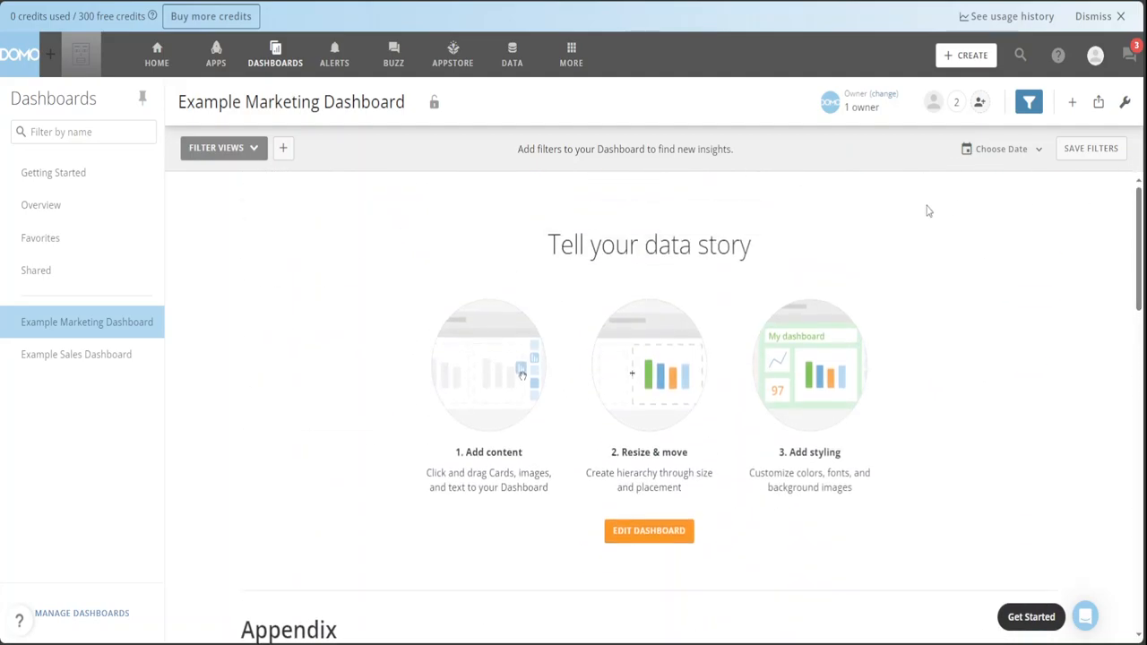
# Open Example Sales Dashboard and scroll past the executive summary and Global Sales by Team to Pipeline Yield.
pyautogui.click(76, 354)
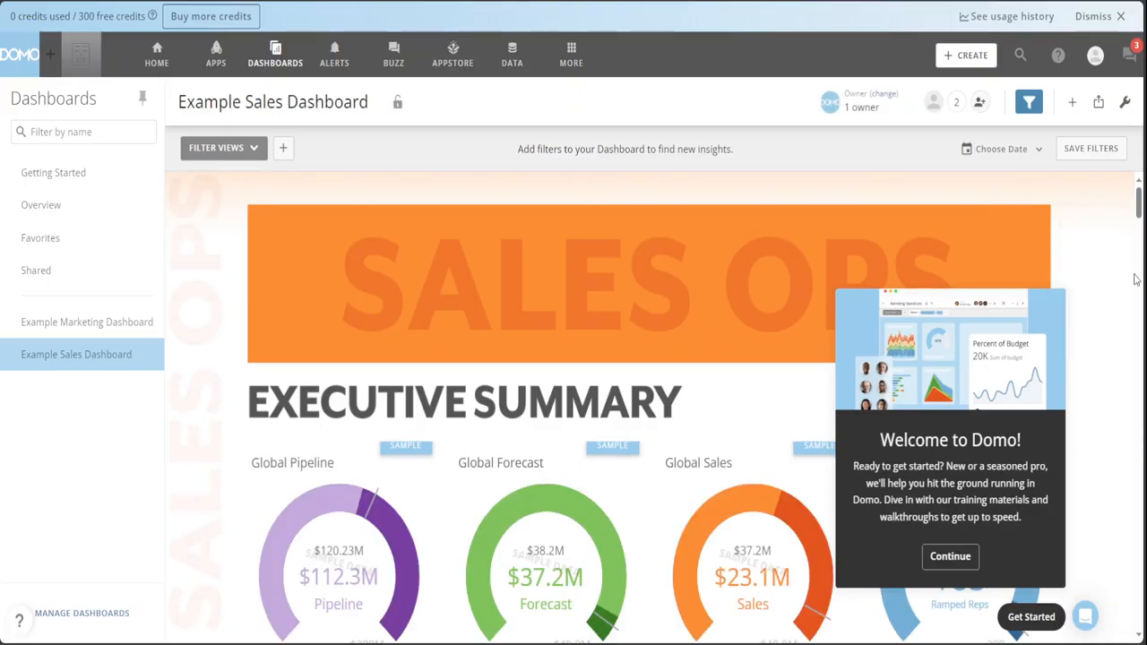
pyautogui.scroll(-3)
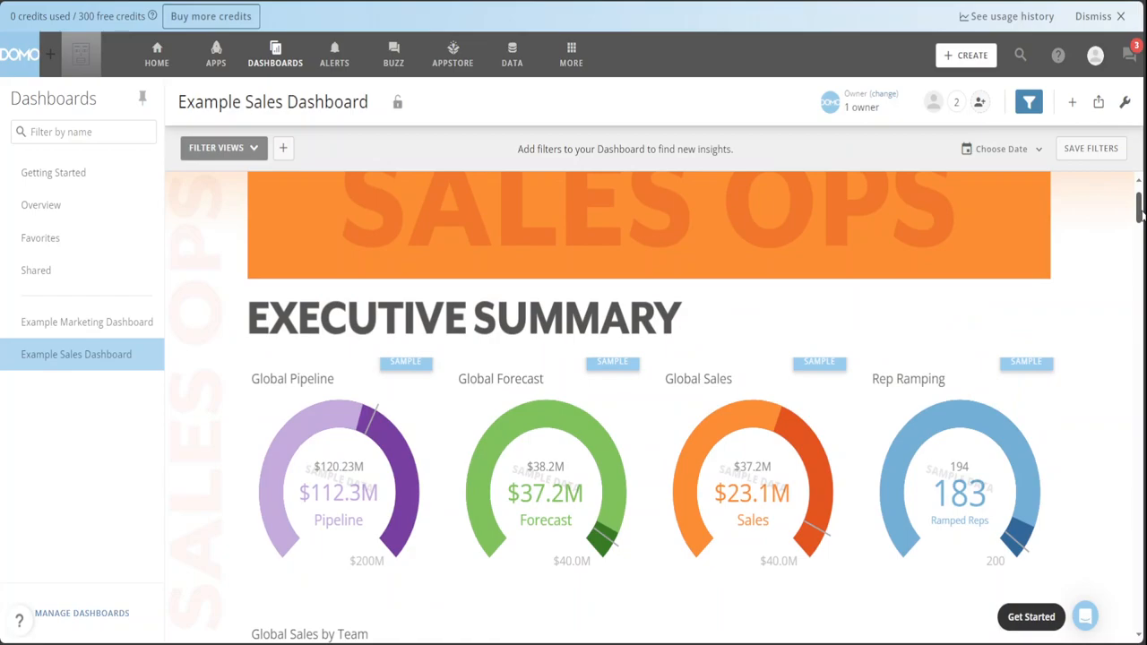
pyautogui.scroll(-3)
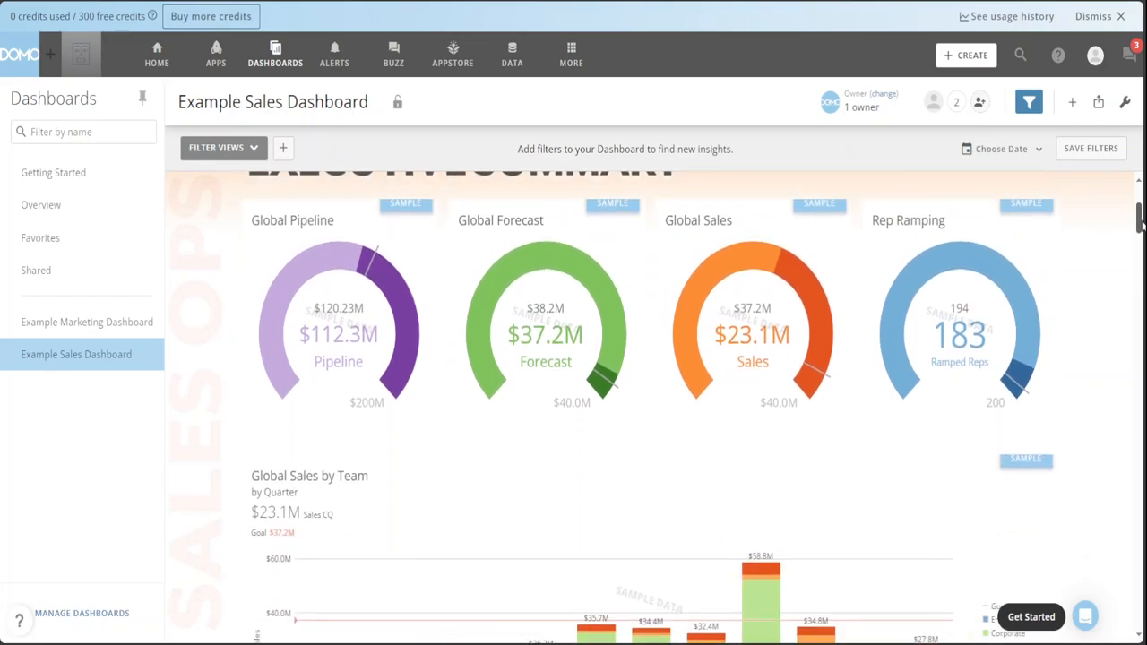
pyautogui.scroll(-3)
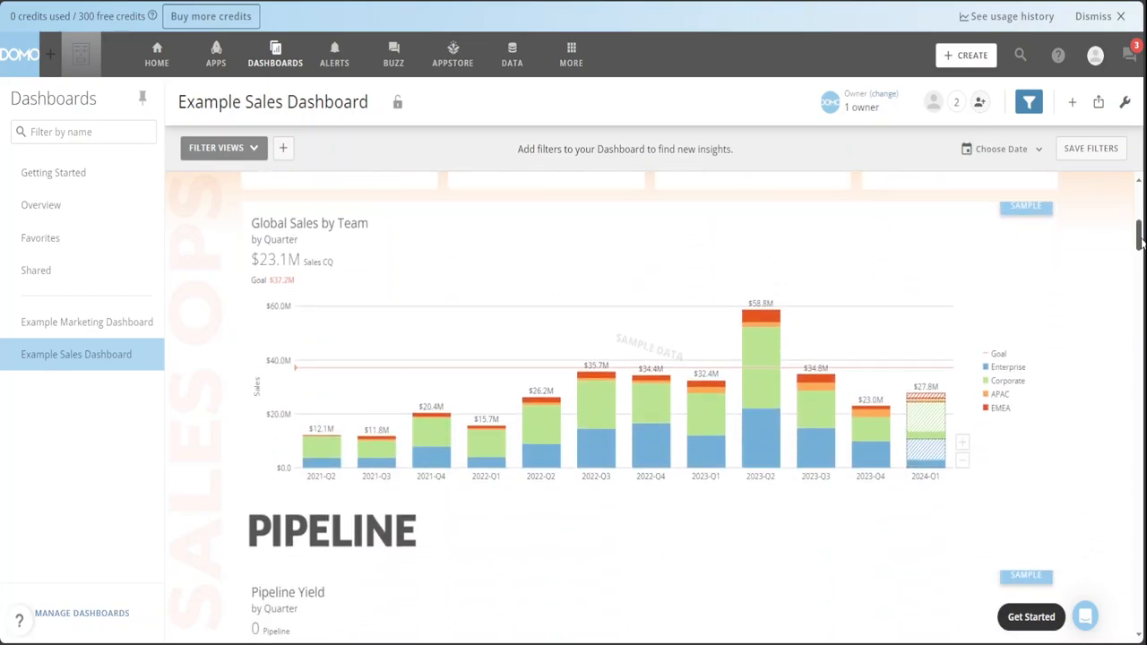
pyautogui.scroll(-3)
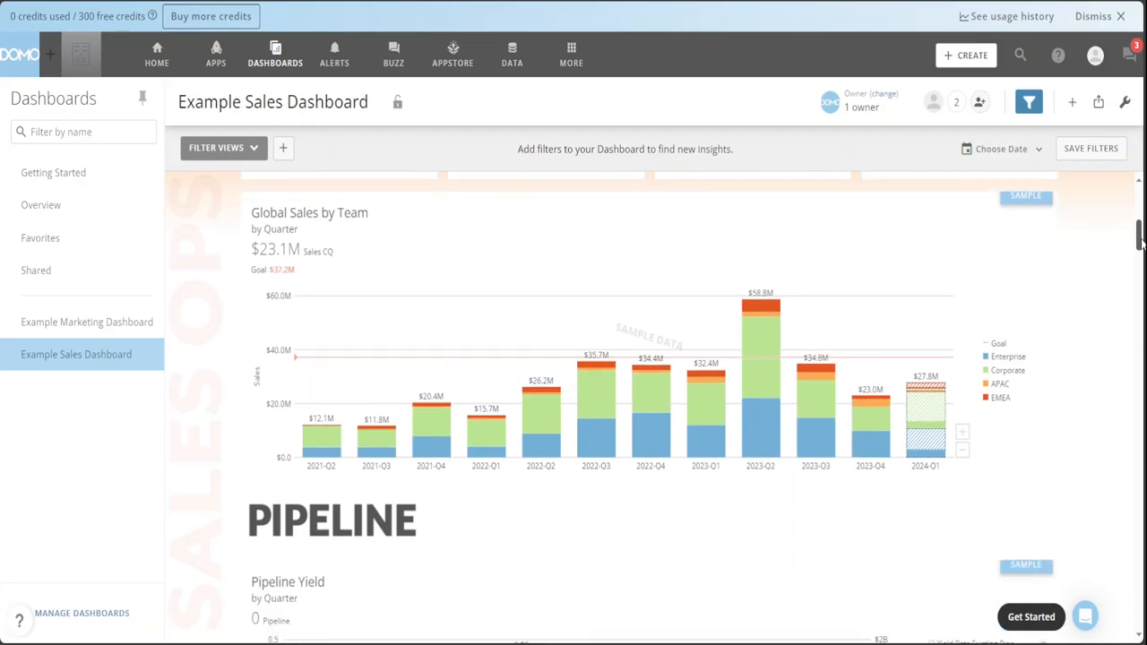
pyautogui.scroll(-3)
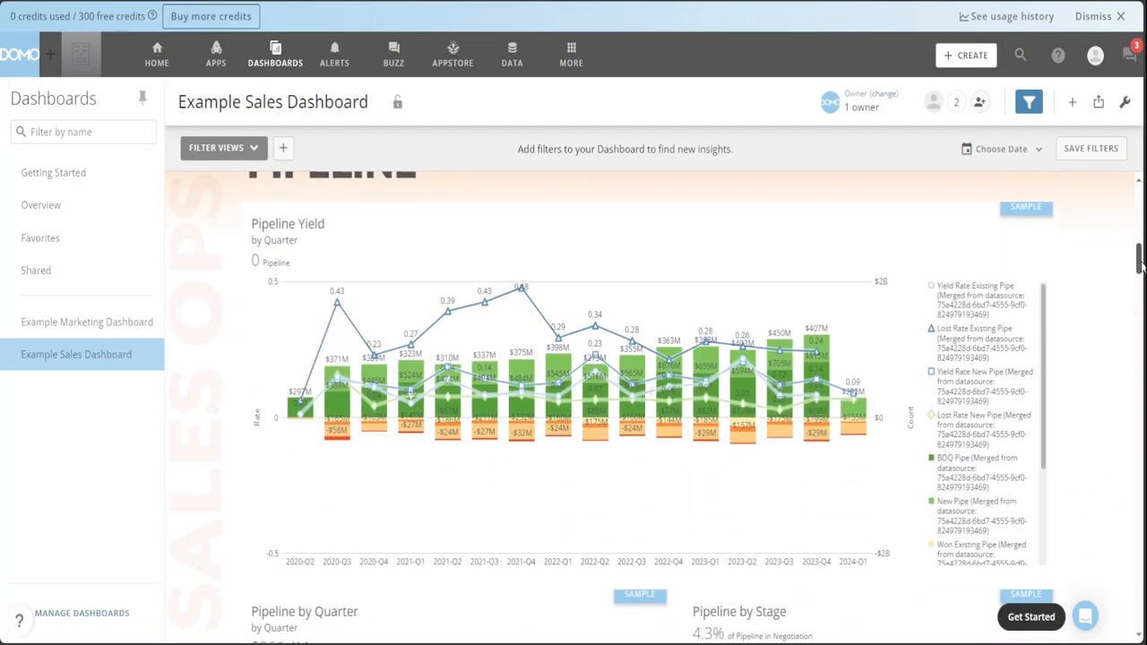
pyautogui.scroll(-3)
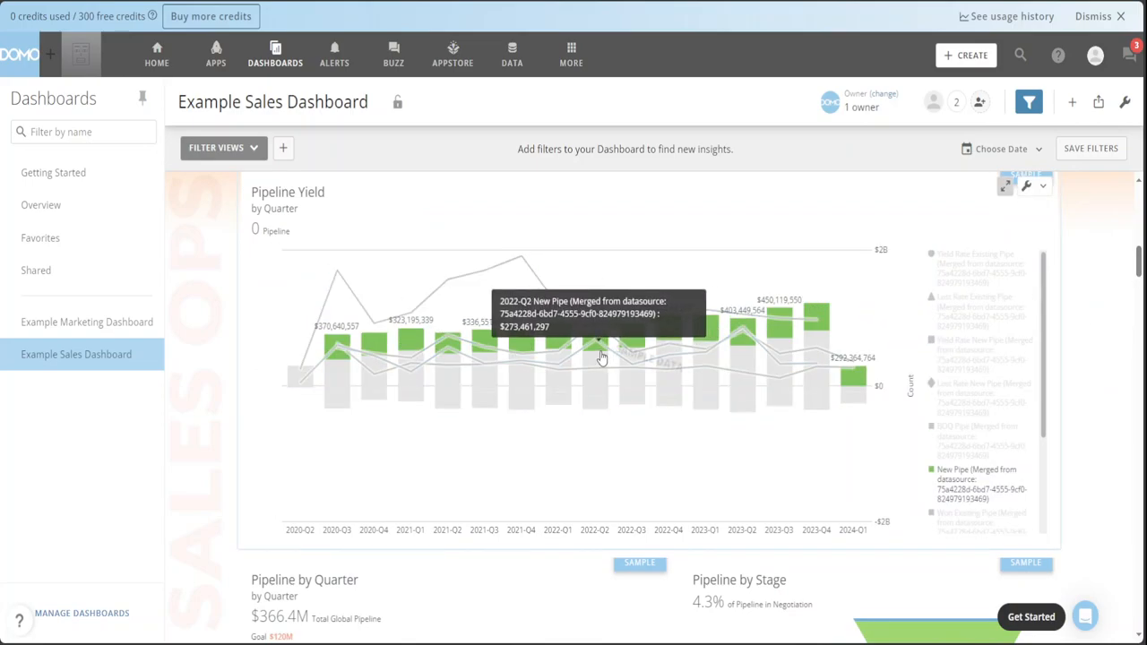
pyautogui.moveTo(699, 394)
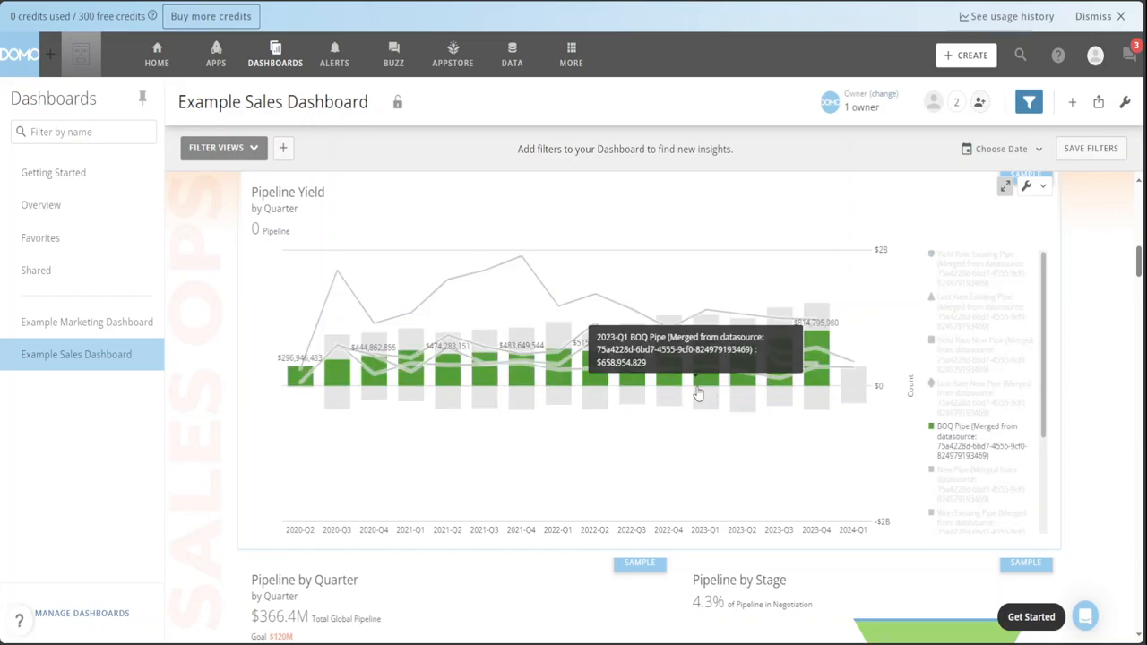
pyautogui.moveTo(699, 384)
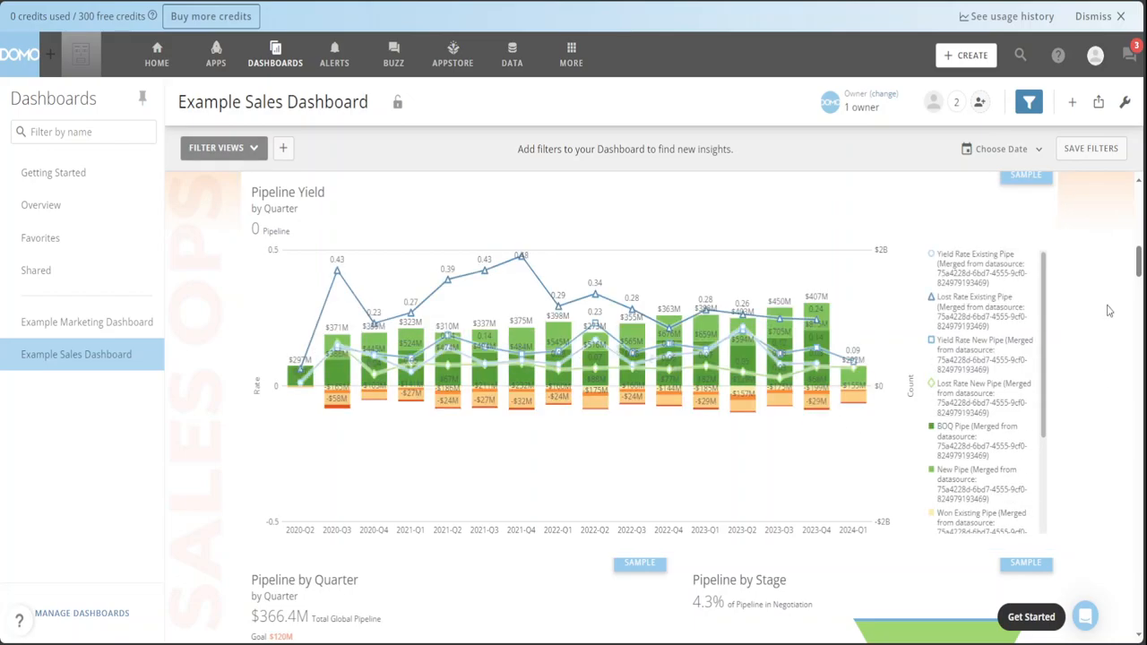
pyautogui.scroll(-3)
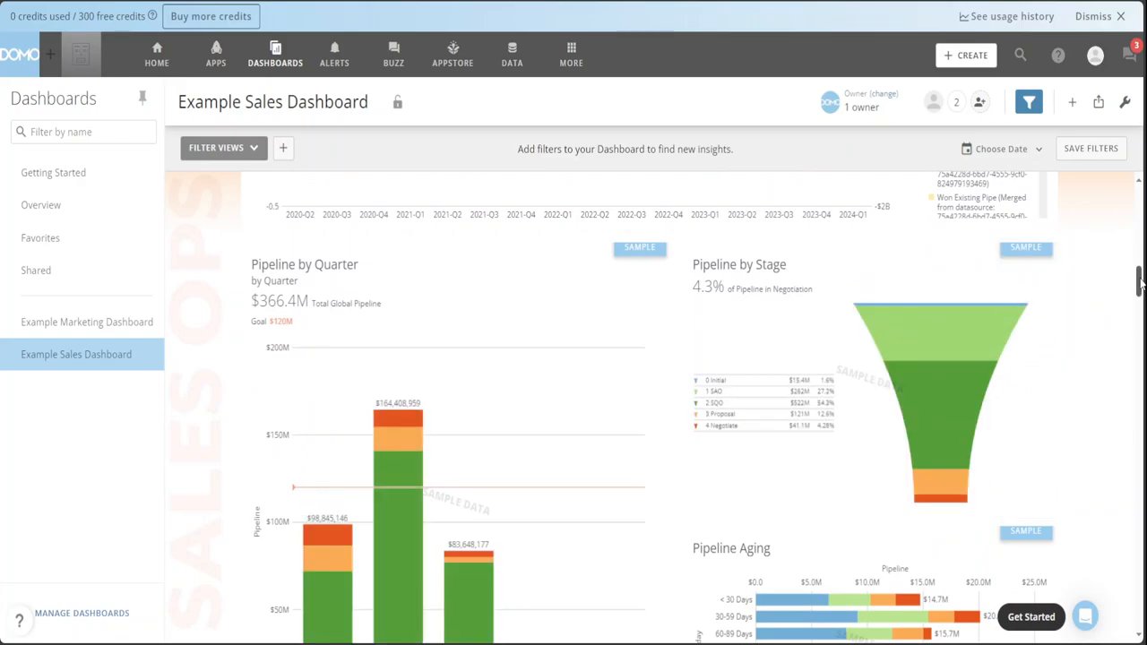
# Scroll through the sales dashboard's remaining pacing, global sales and contribution charts.
pyautogui.scroll(-3)
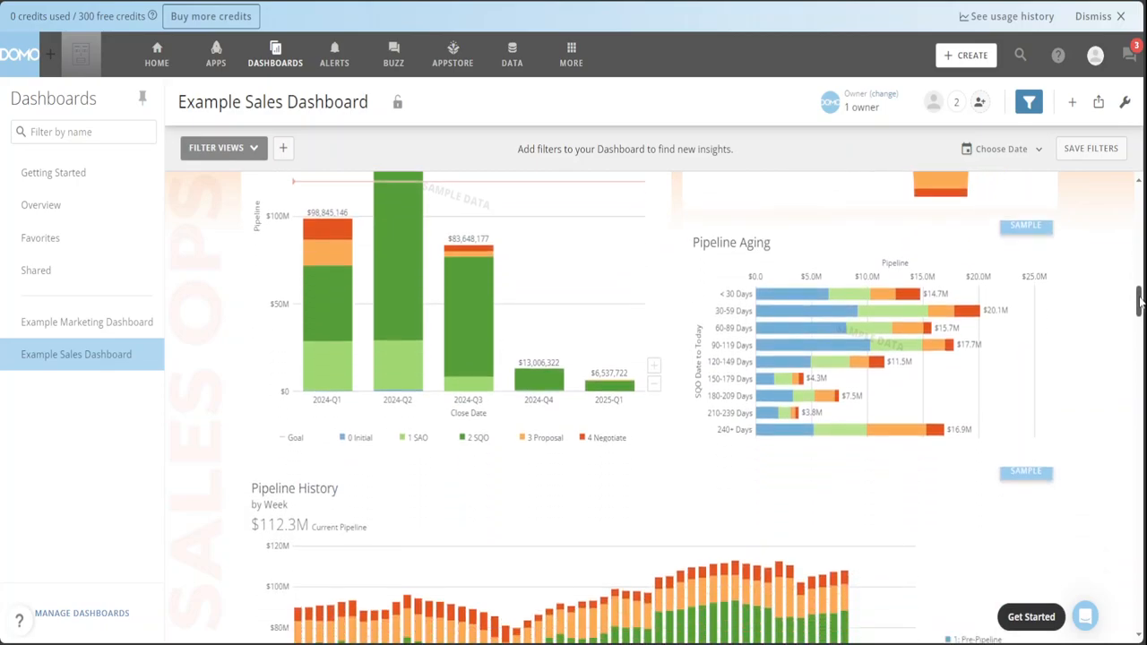
pyautogui.scroll(-3)
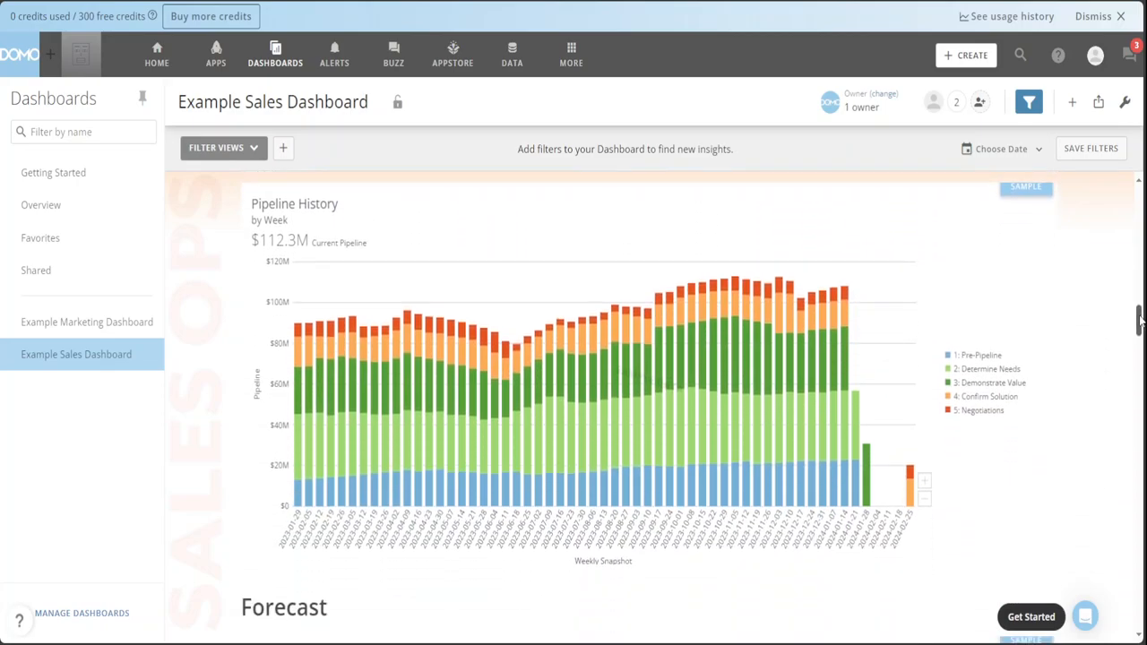
pyautogui.scroll(-3)
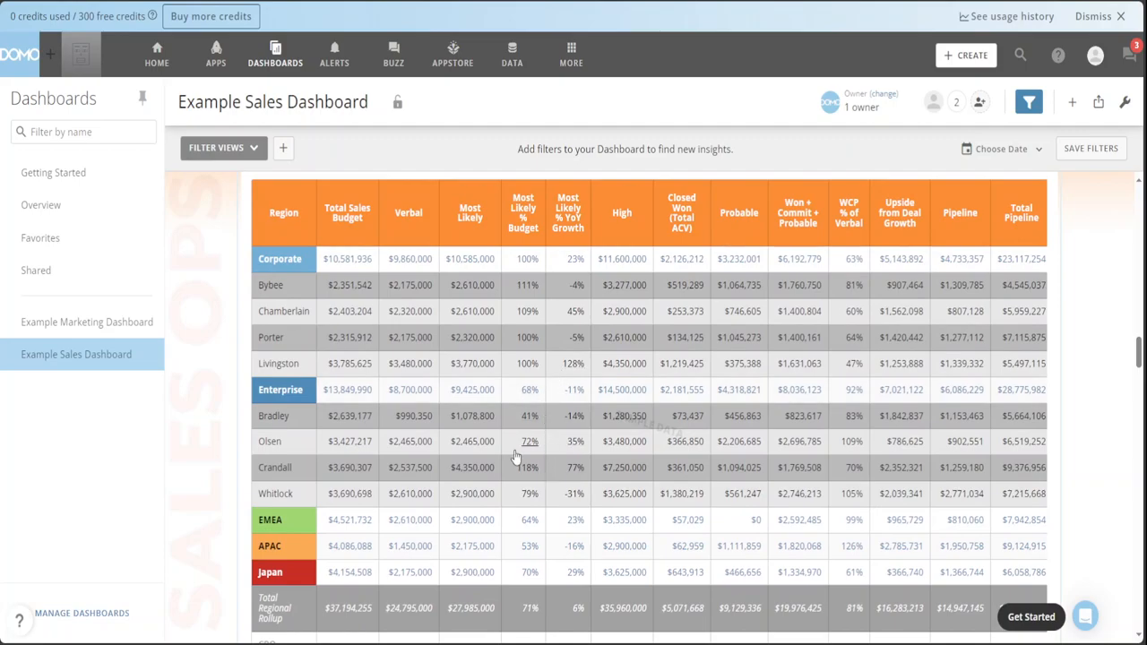
pyautogui.moveTo(1143, 332)
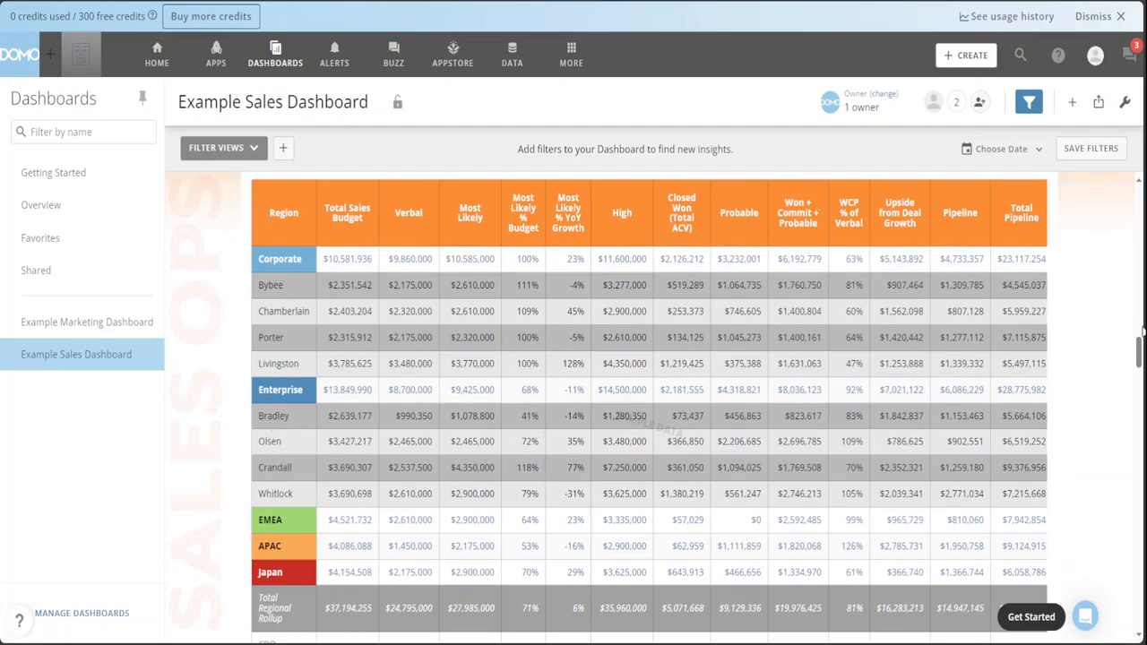
pyautogui.scroll(-3)
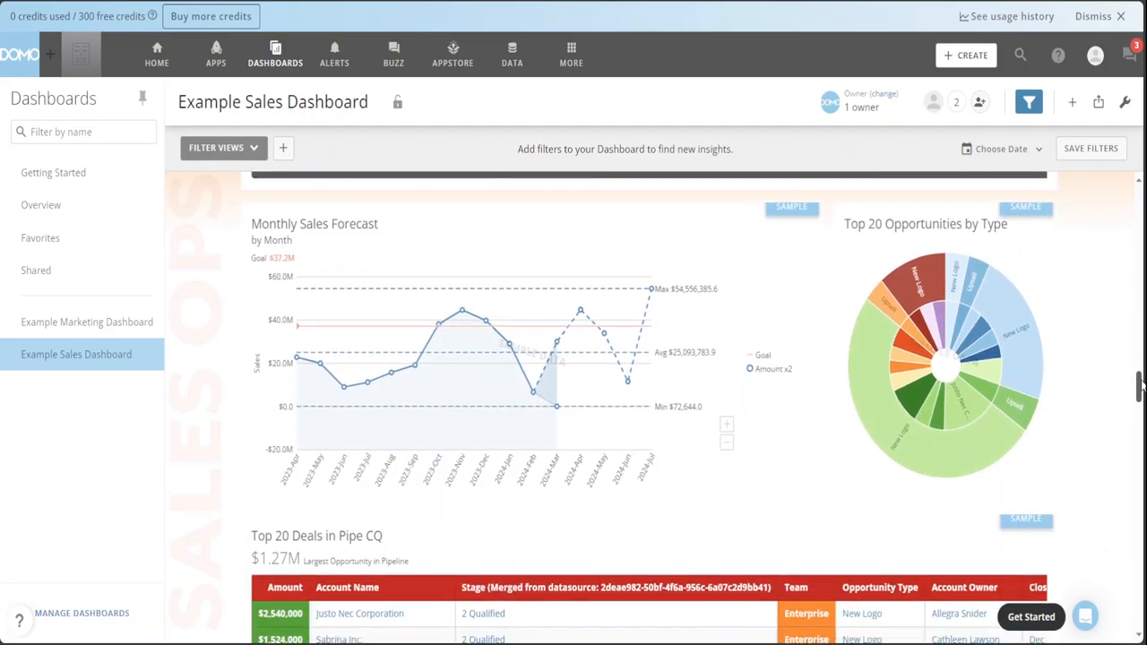
pyautogui.scroll(-3)
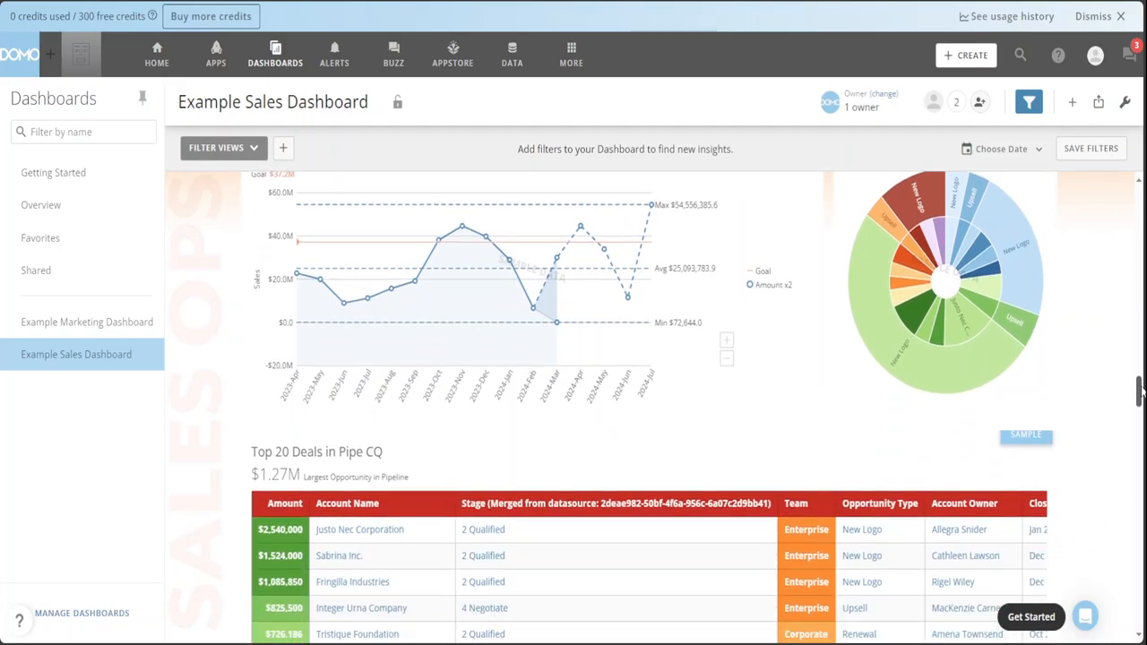
pyautogui.scroll(-3)
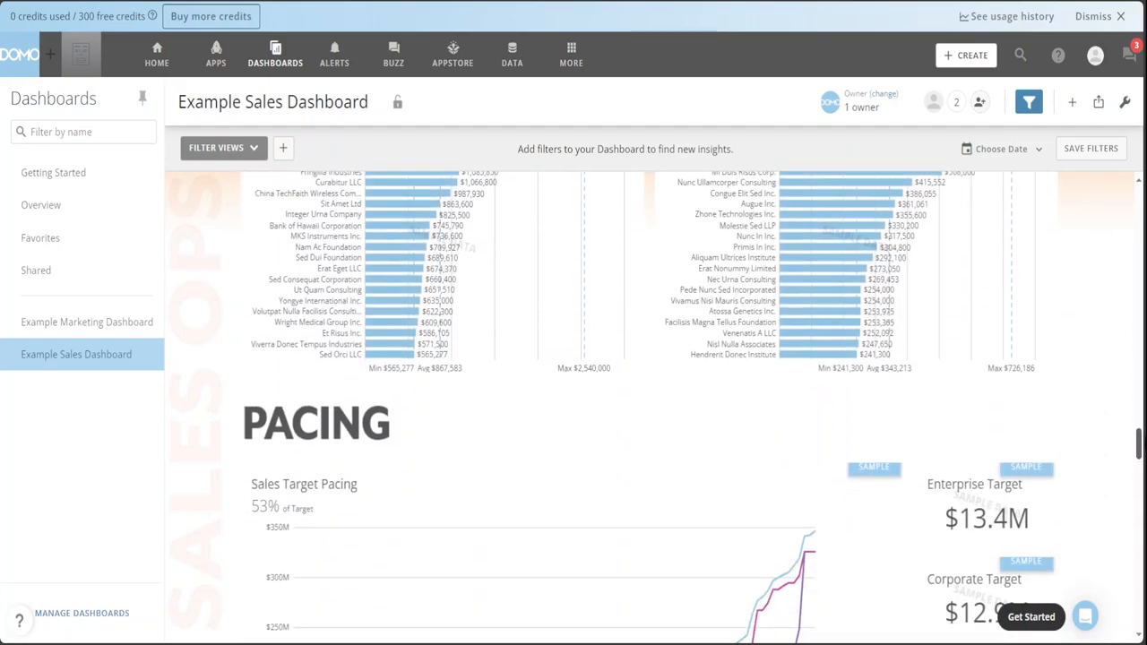
pyautogui.scroll(-3)
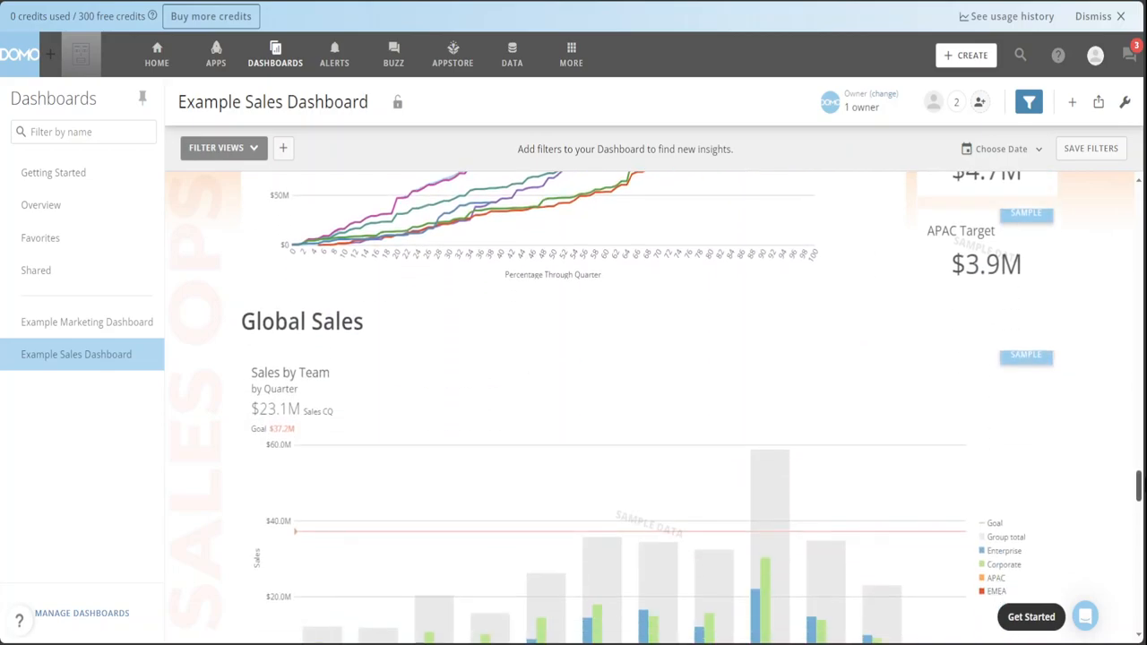
pyautogui.scroll(-3)
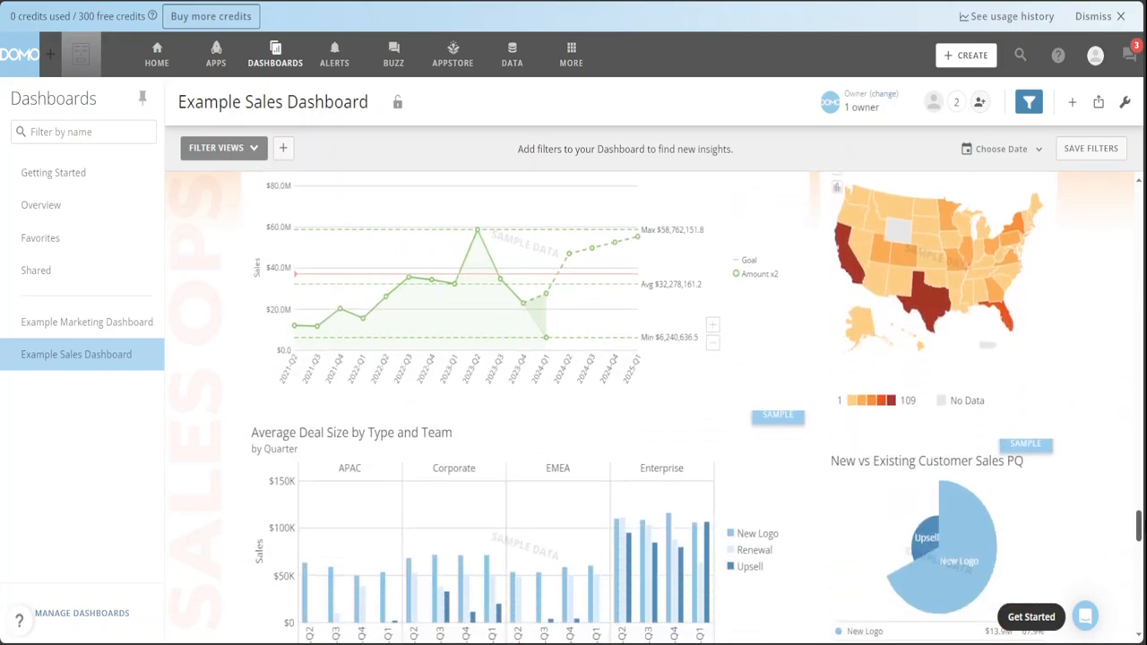
pyautogui.scroll(-3)
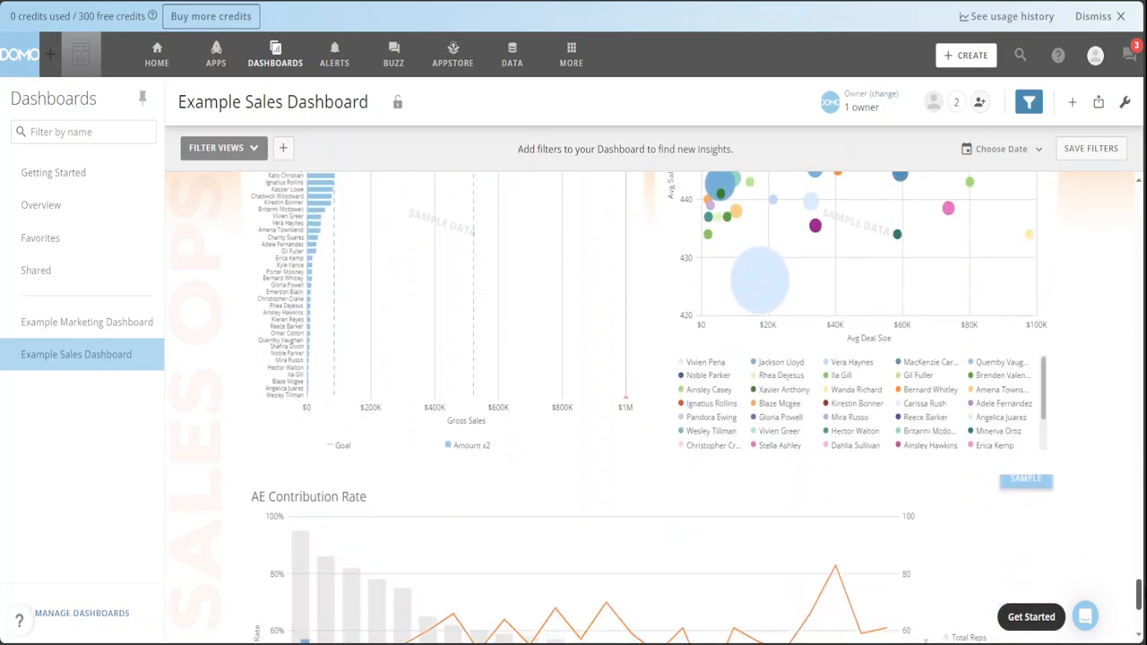
pyautogui.scroll(-3)
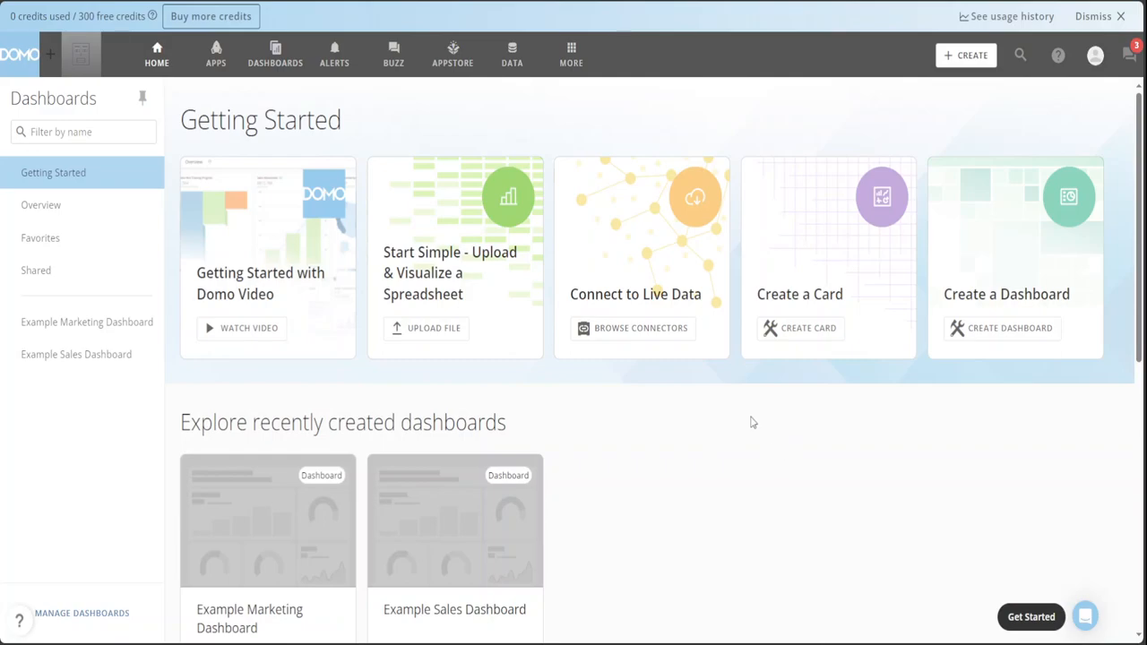
pyautogui.moveTo(619, 328)
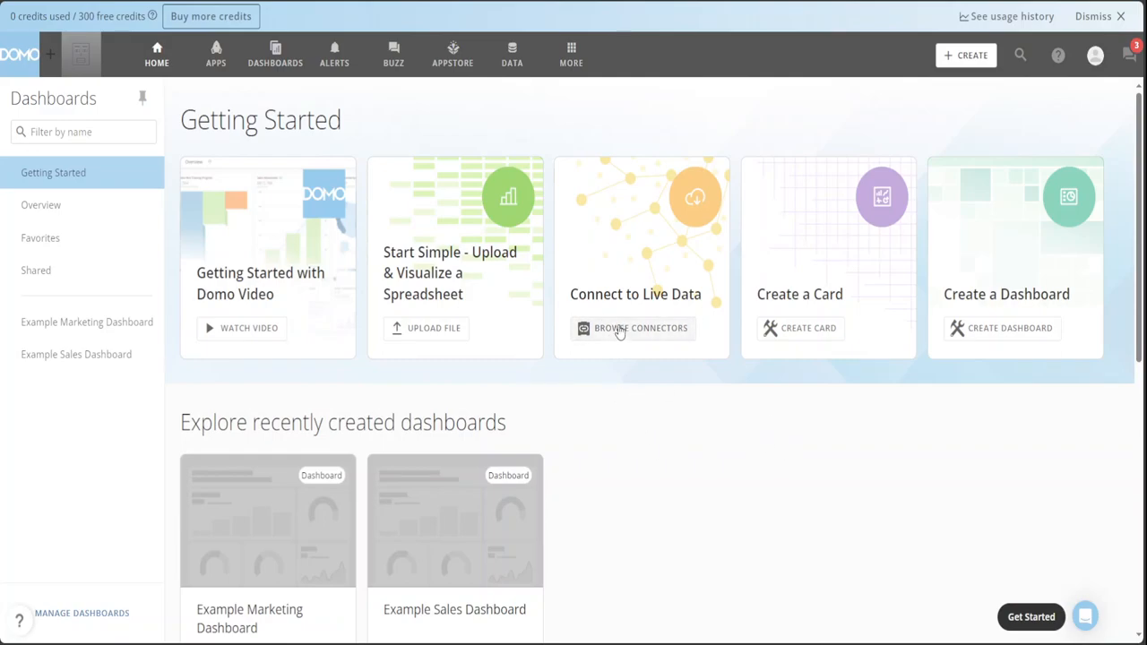
# Open the connector gallery of sources like Amazon S3, BigQuery and Azure, then close it.
pyautogui.click(639, 328)
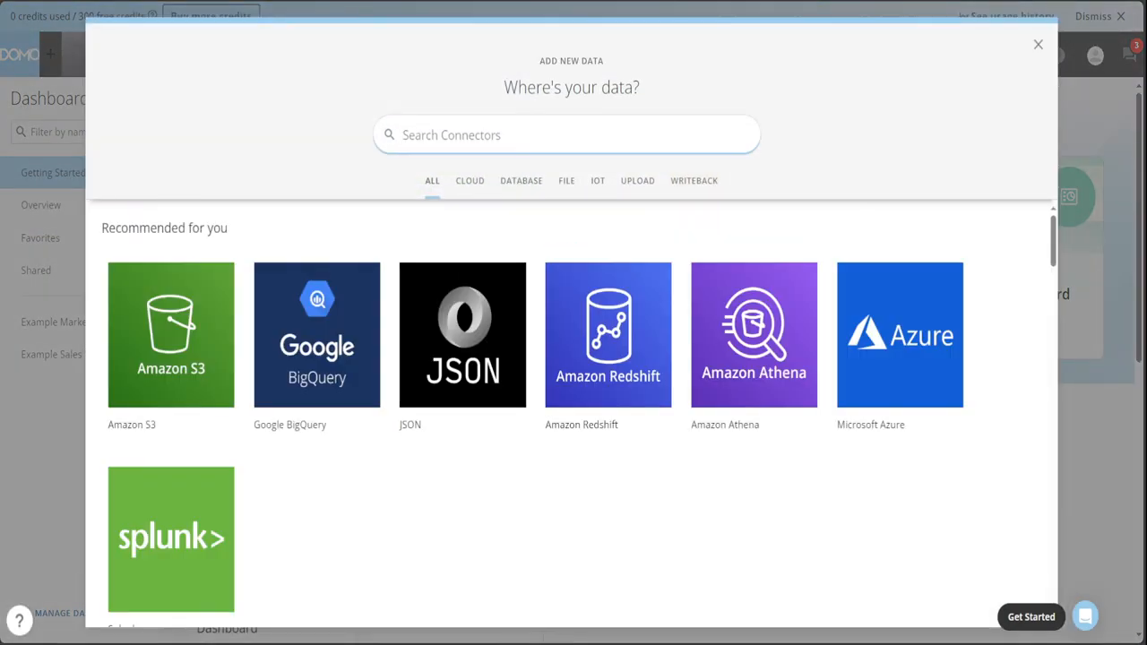
pyautogui.moveTo(522, 559)
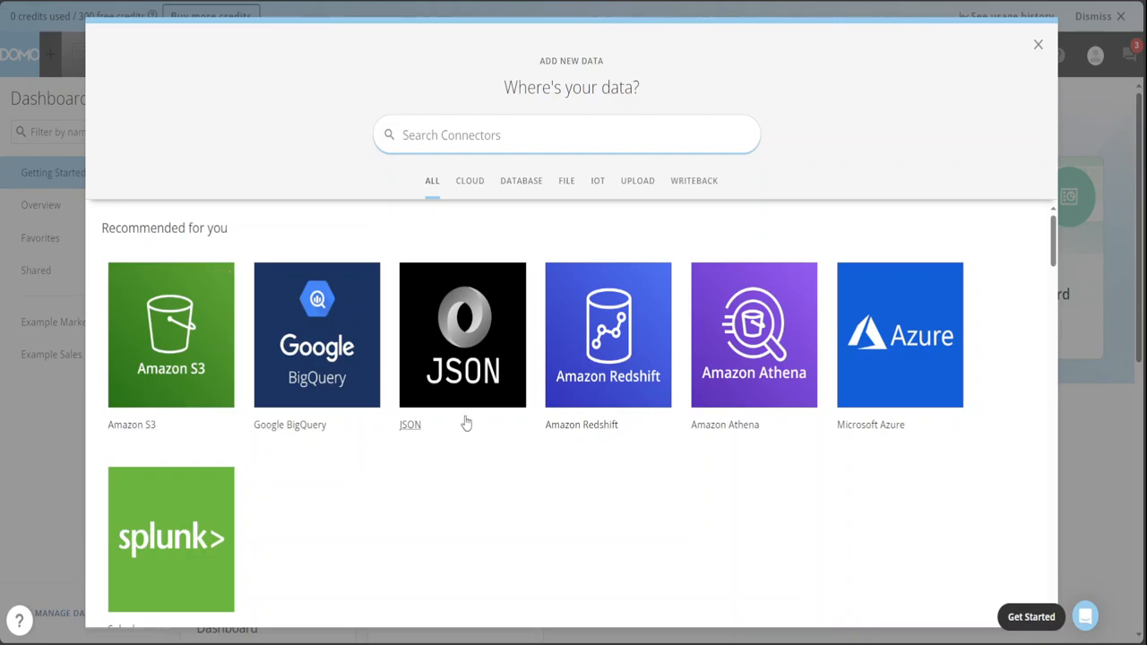
pyautogui.moveTo(645, 392)
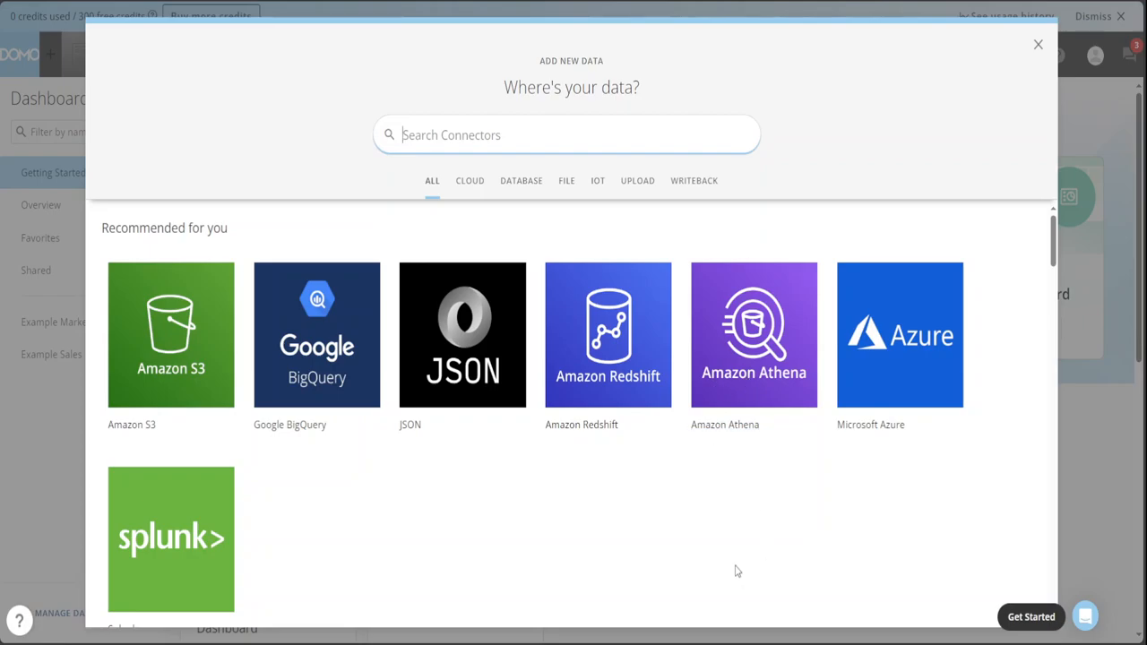
pyautogui.moveTo(867, 494)
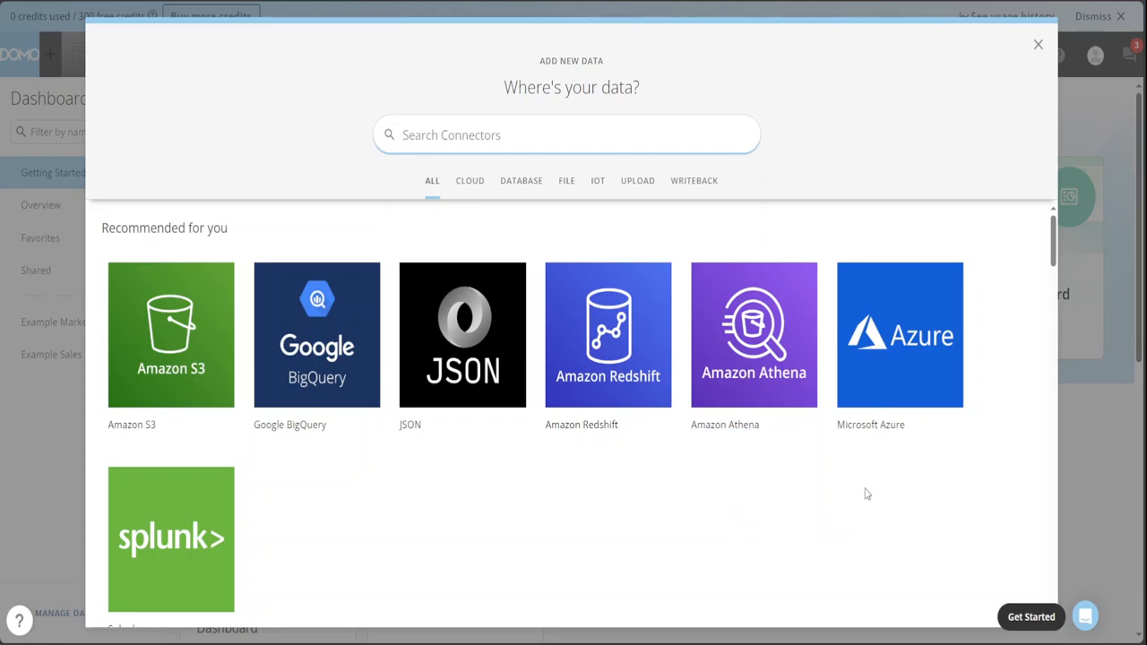
pyautogui.moveTo(1006, 305)
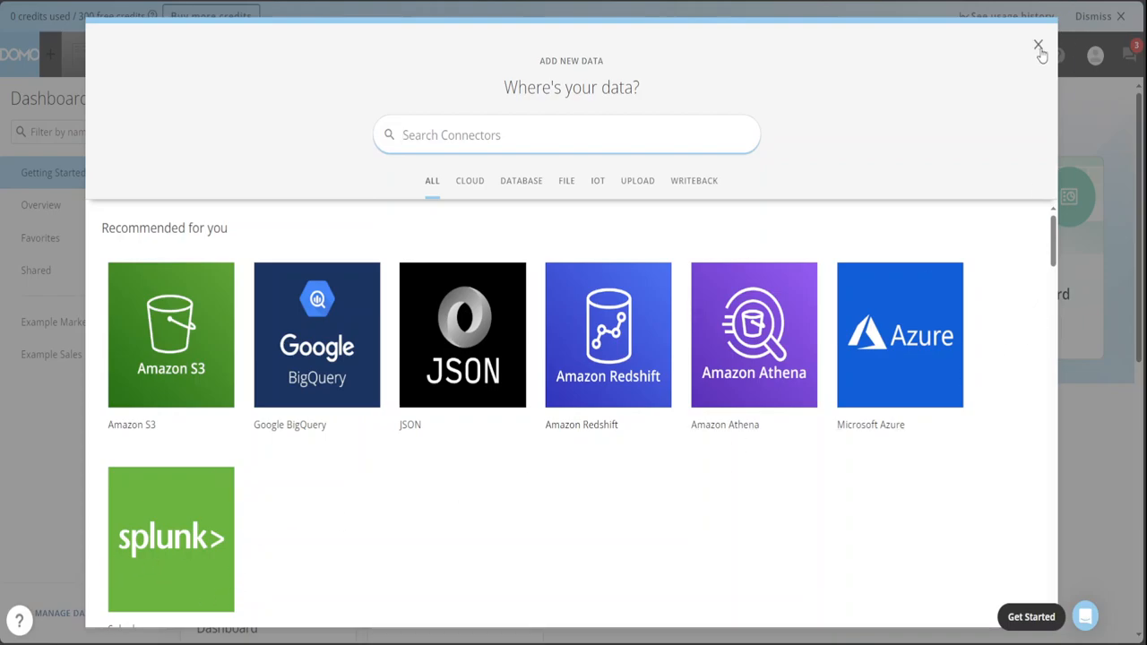
pyautogui.click(1038, 44)
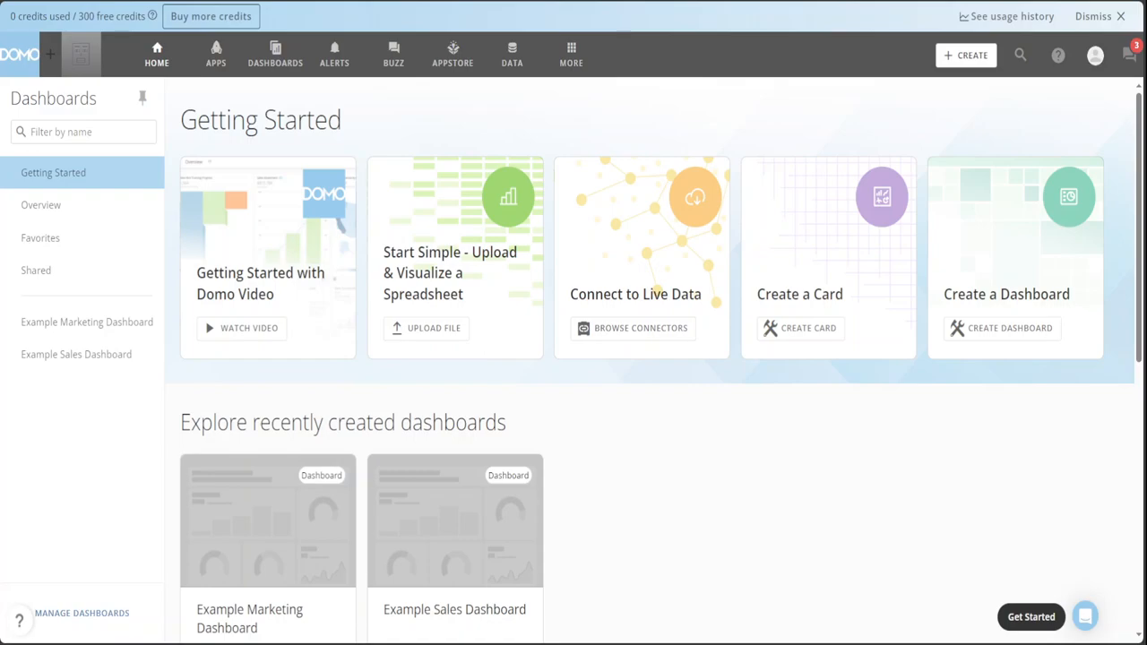
# Upload financial sample.xlsx from Getting Started to preview its 16 columns and 700 rows.
pyautogui.click(426, 328)
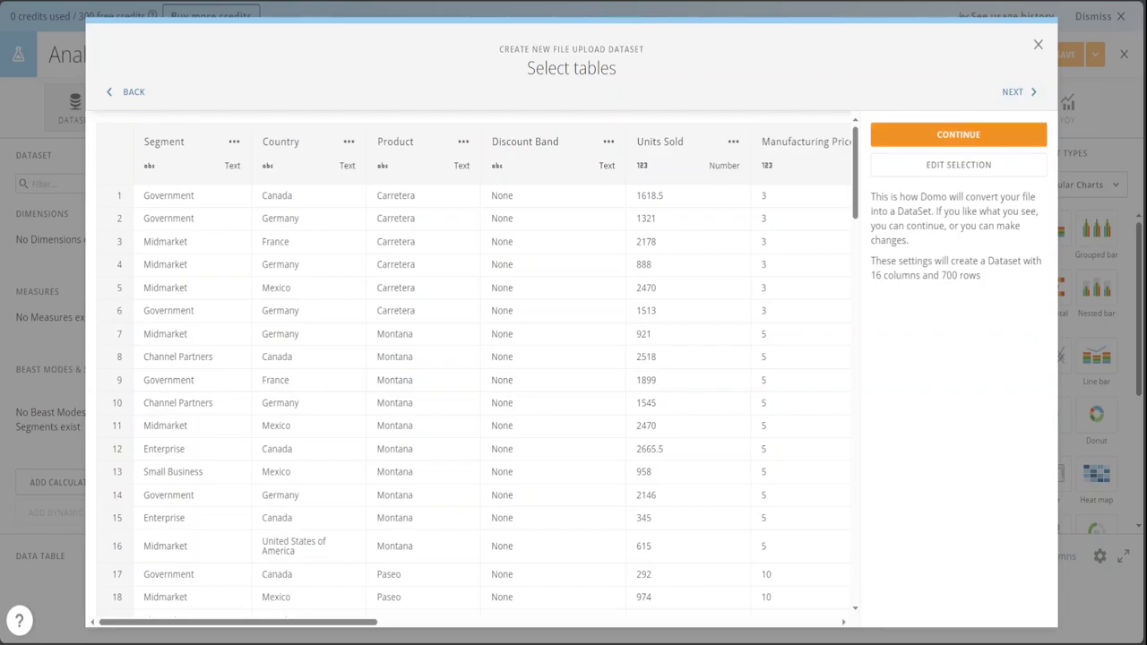
# Accept the table preview, then Save and Run the financial sample.xlsx import.
pyautogui.click(957, 134)
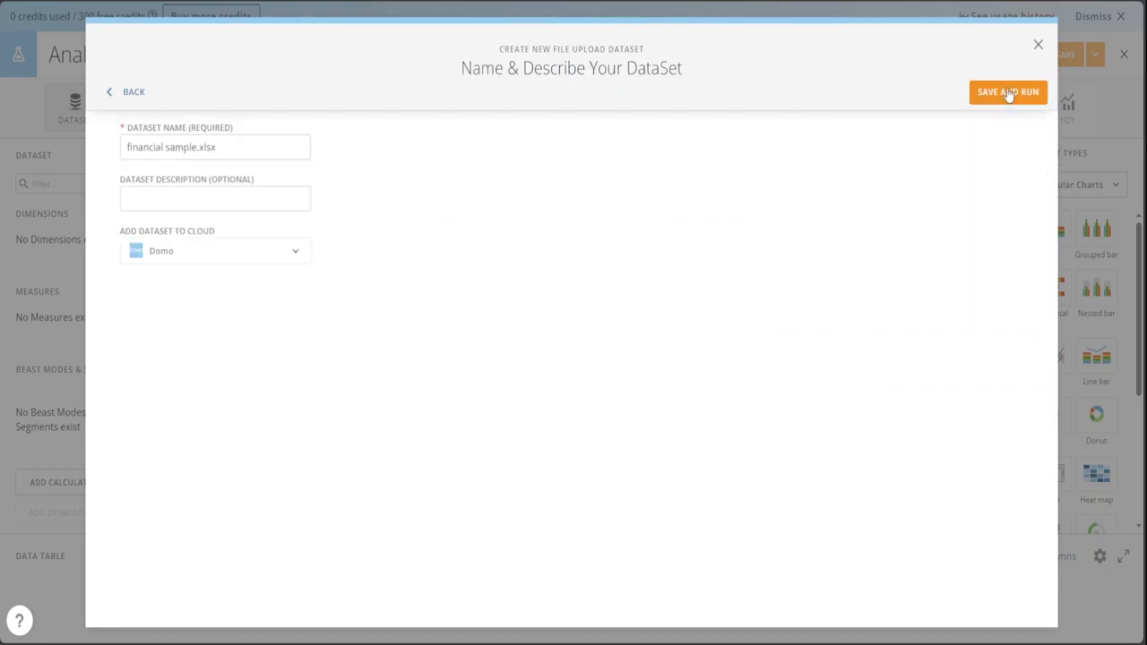
pyautogui.moveTo(274, 147)
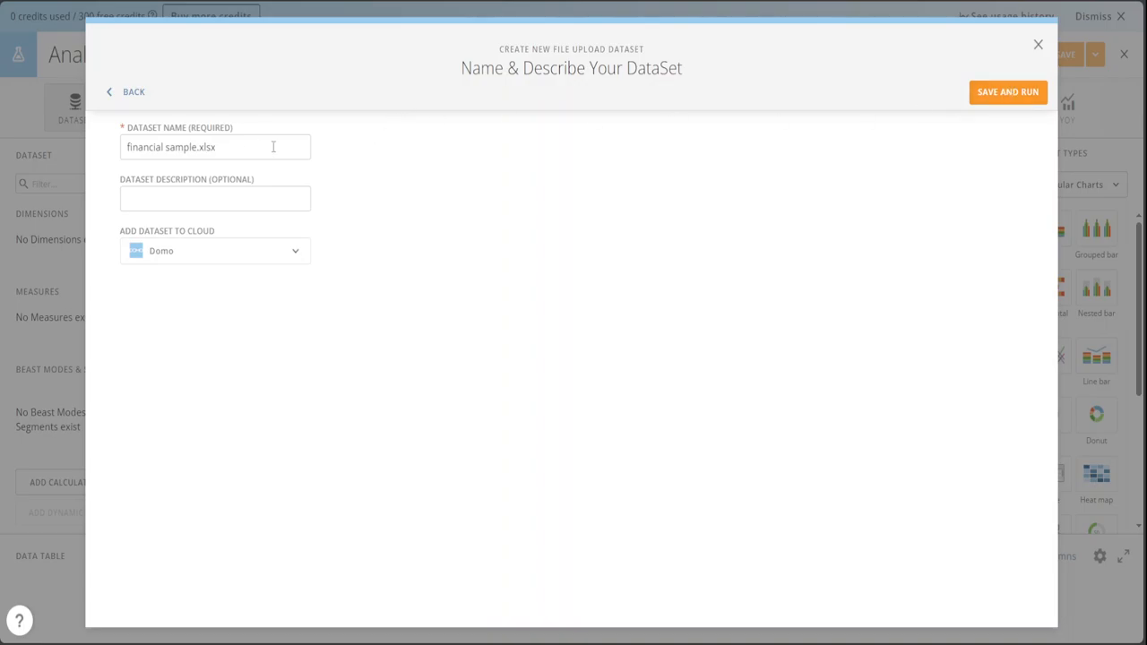
pyautogui.moveTo(276, 274)
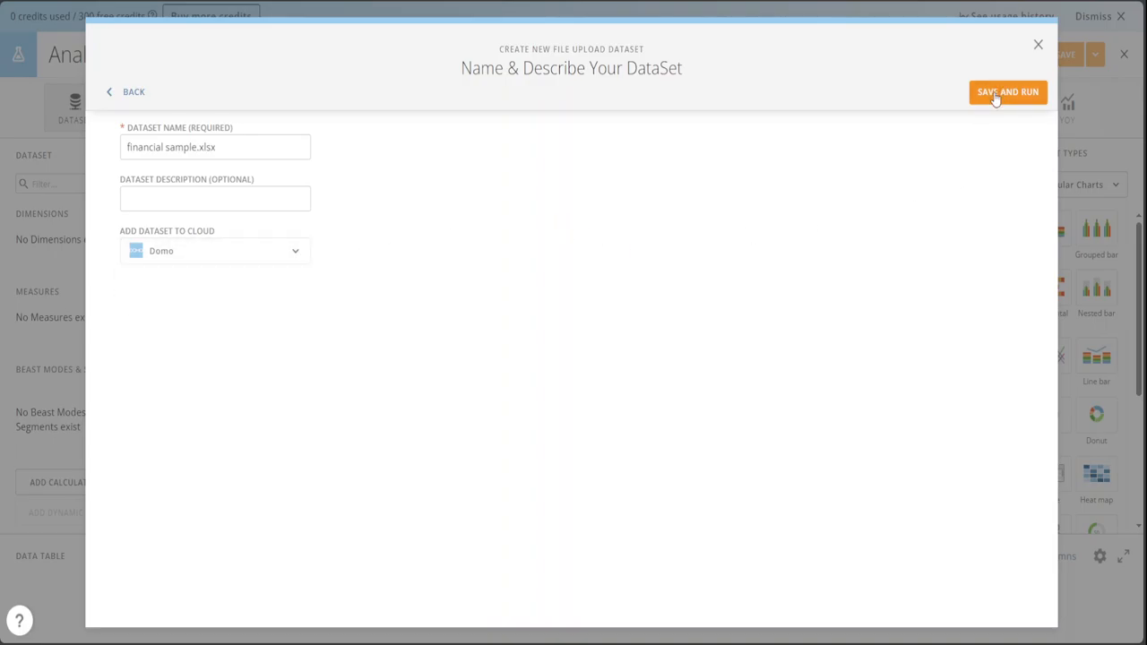
pyautogui.click(1008, 91)
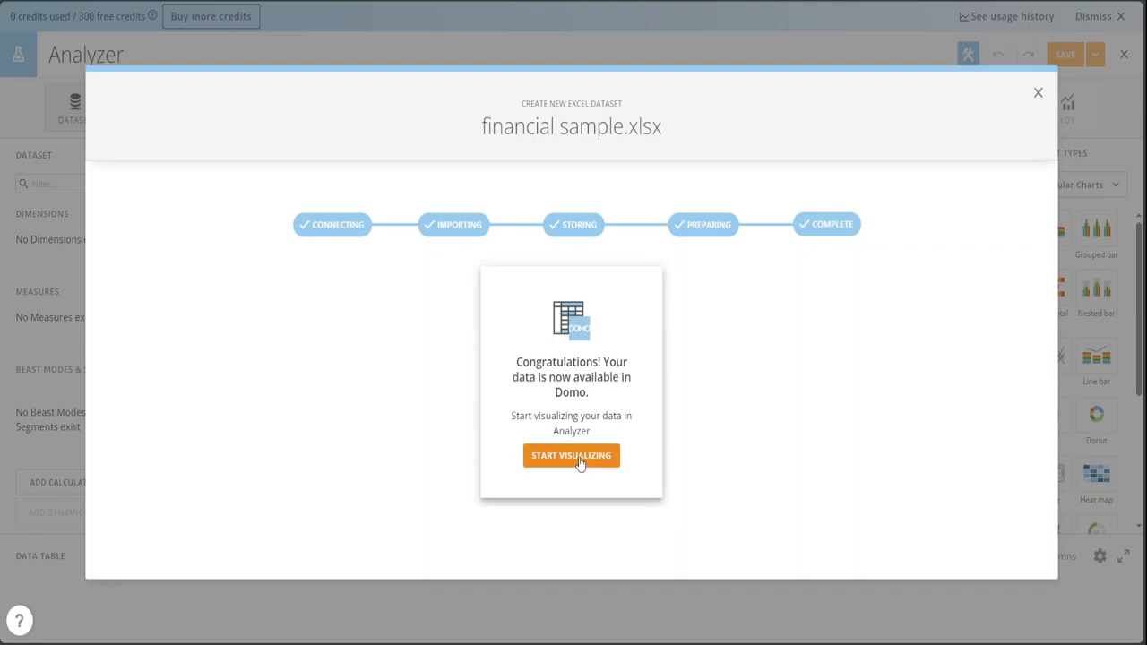
# Start visualizing the imported dataset in Analyzer and check the Grid Lines chart property.
pyautogui.click(571, 456)
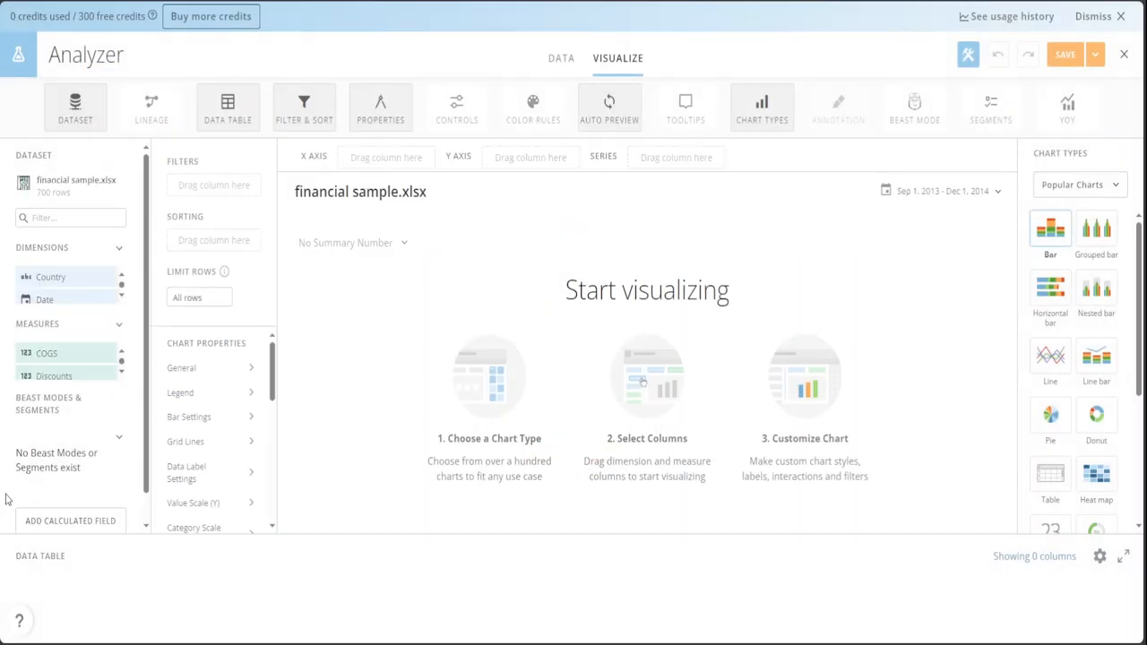
pyautogui.moveTo(310, 467)
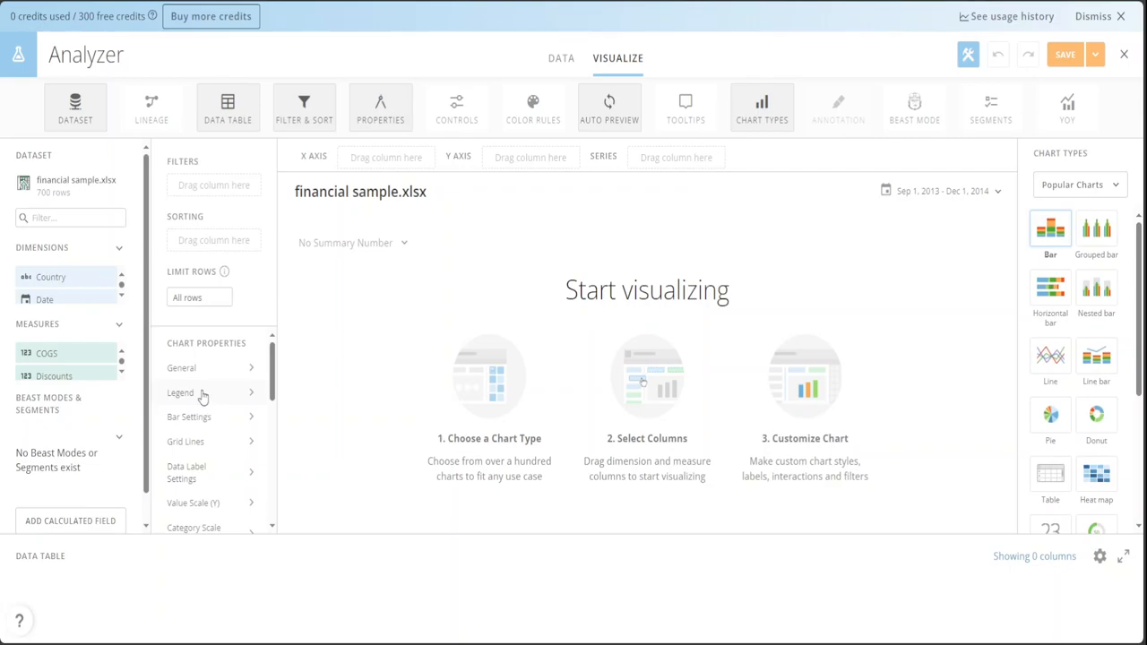
pyautogui.moveTo(183, 383)
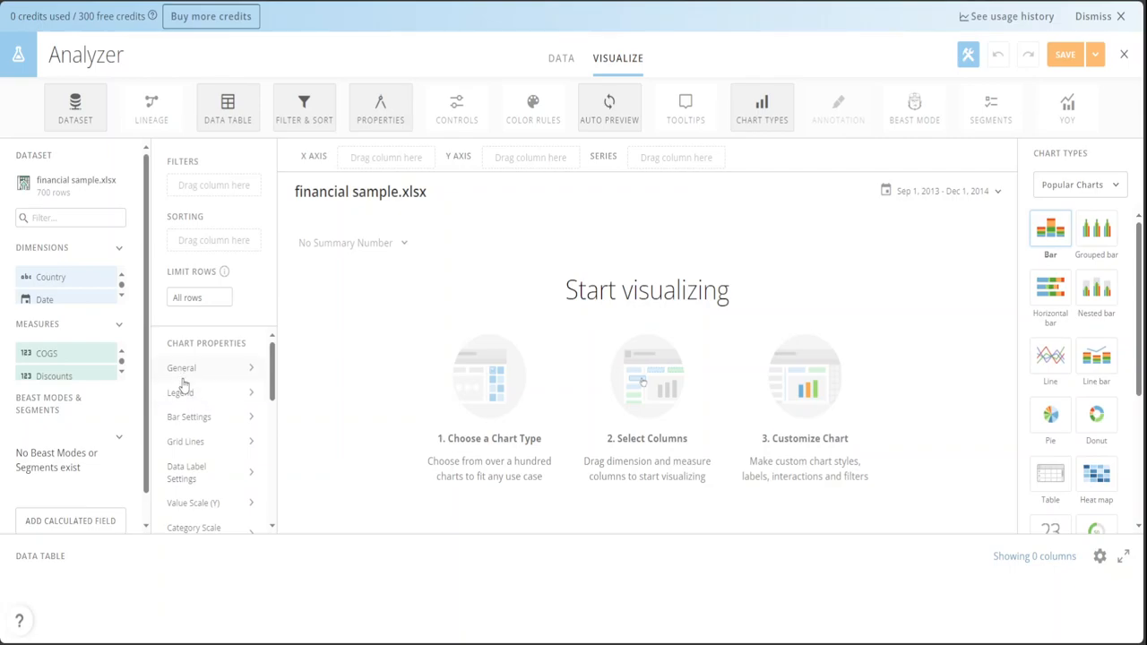
pyautogui.click(186, 442)
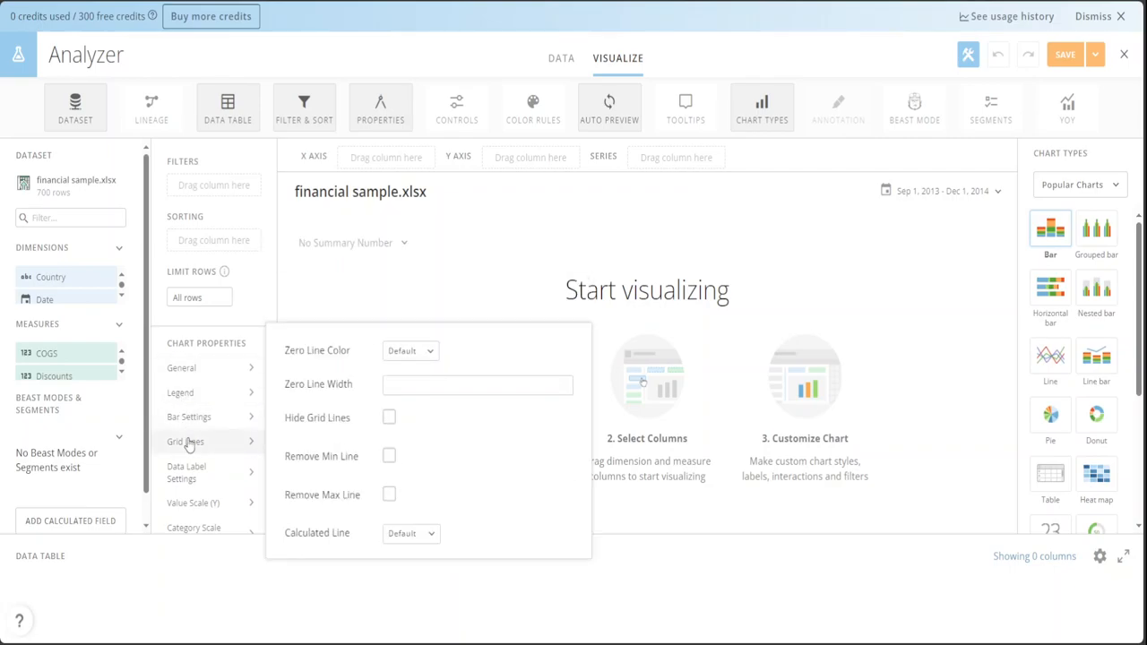
pyautogui.click(186, 440)
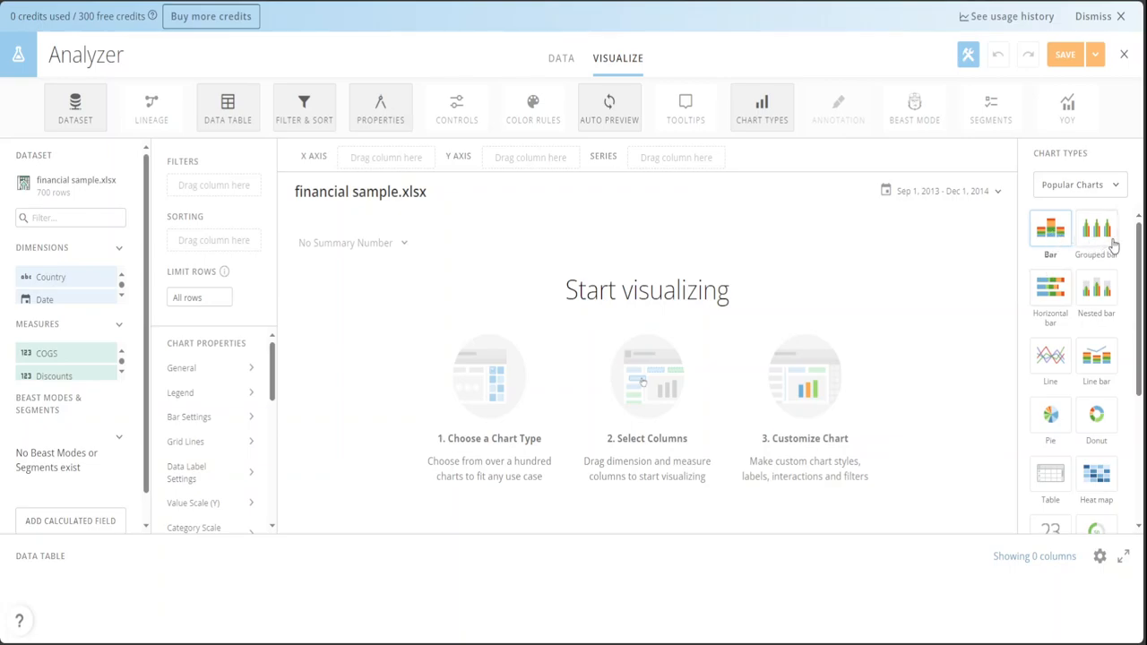
pyautogui.moveTo(873, 309)
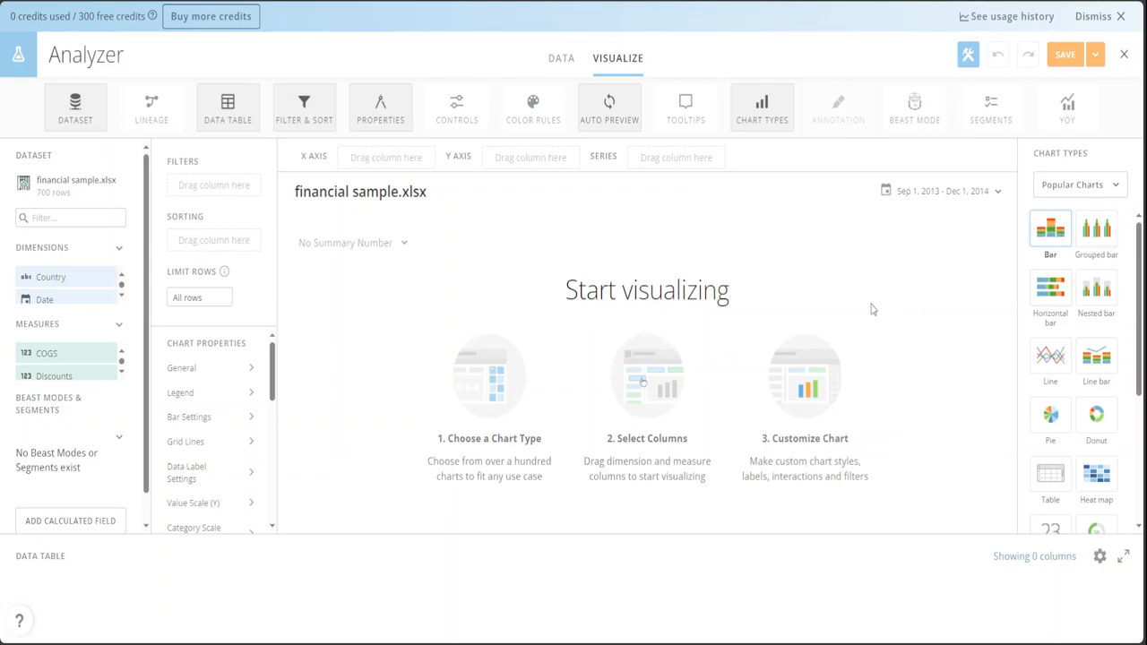
pyautogui.moveTo(1082, 334)
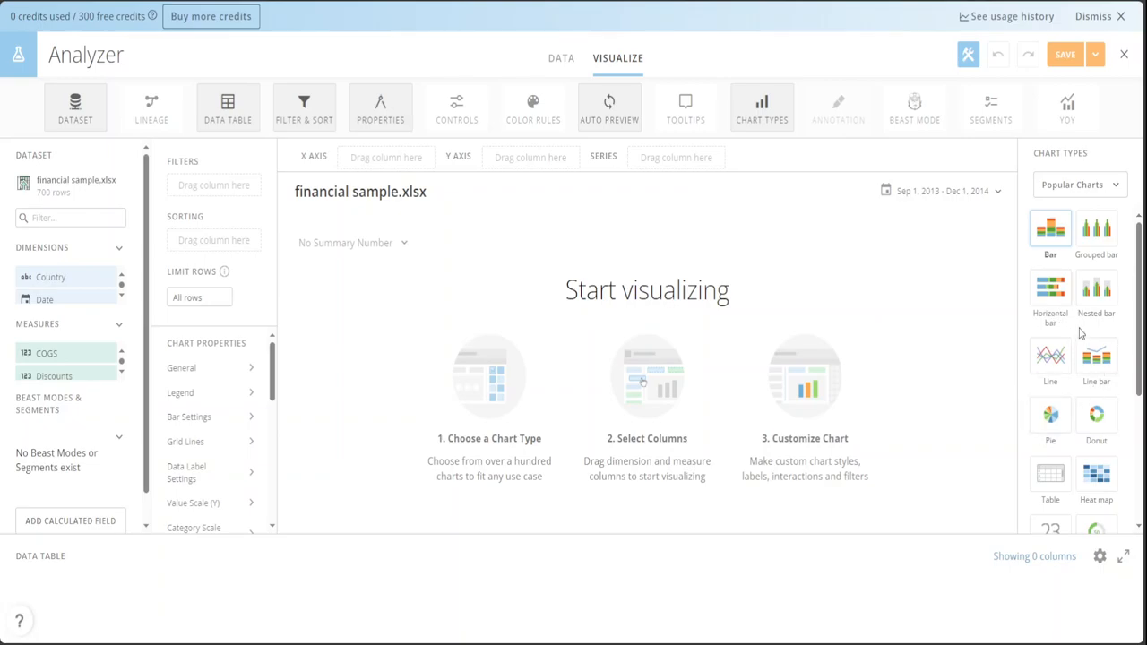
pyautogui.moveTo(1097, 229)
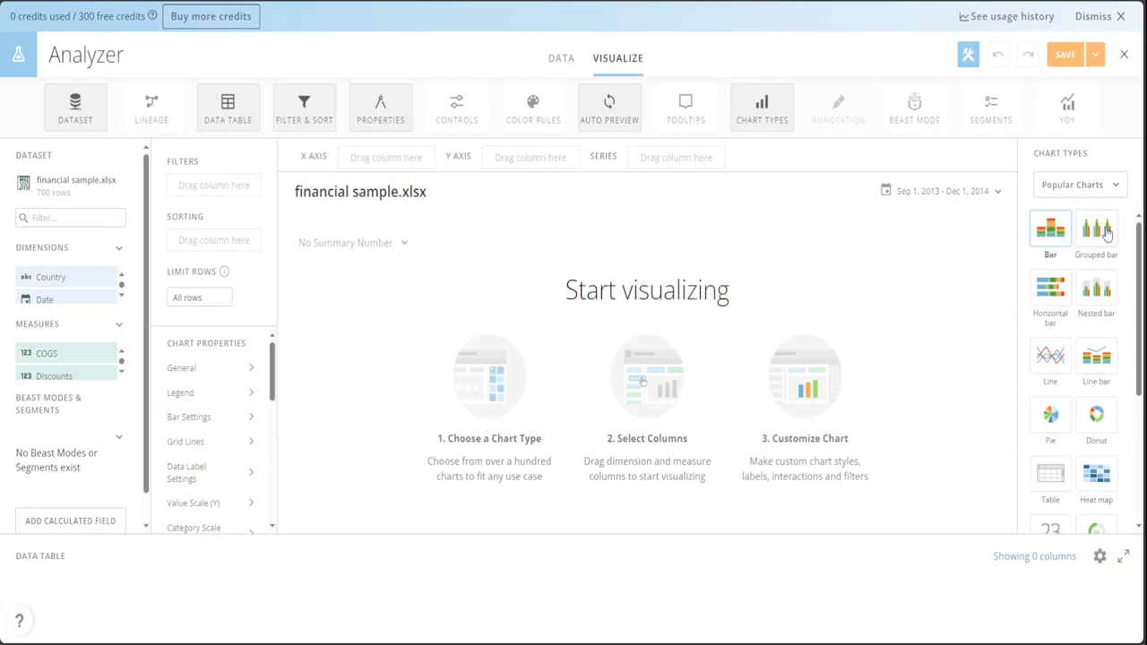
# Make a grouped bar chart of Country by Date count, then view the underlying rows.
pyautogui.click(1096, 229)
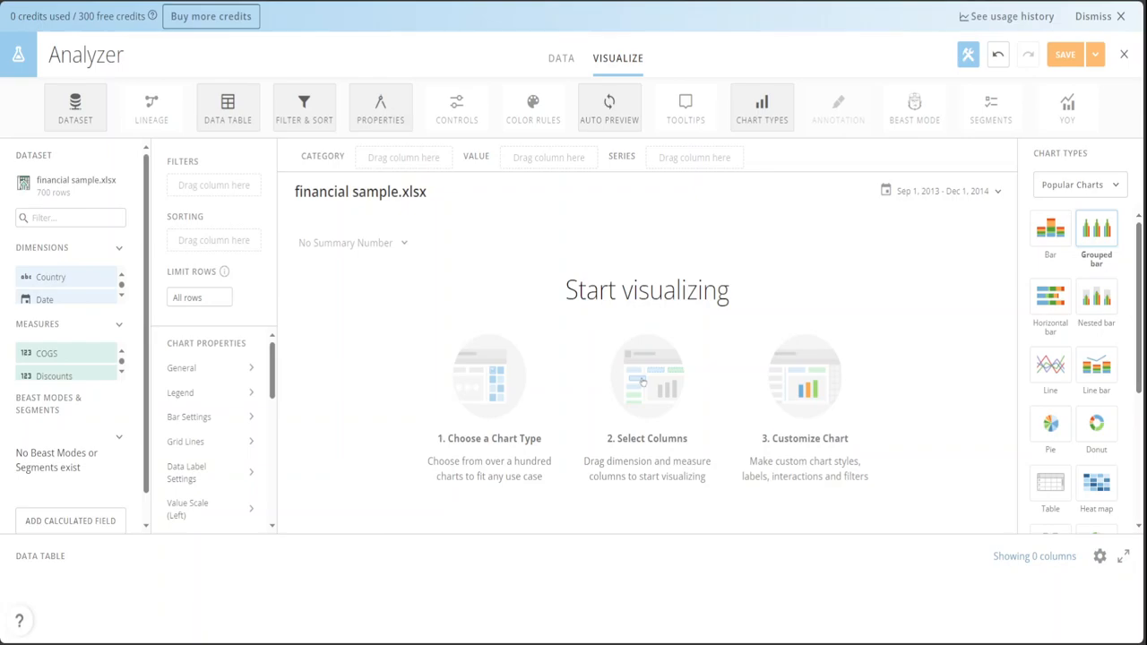
pyautogui.moveTo(51, 276); pyautogui.dragTo(404, 156)
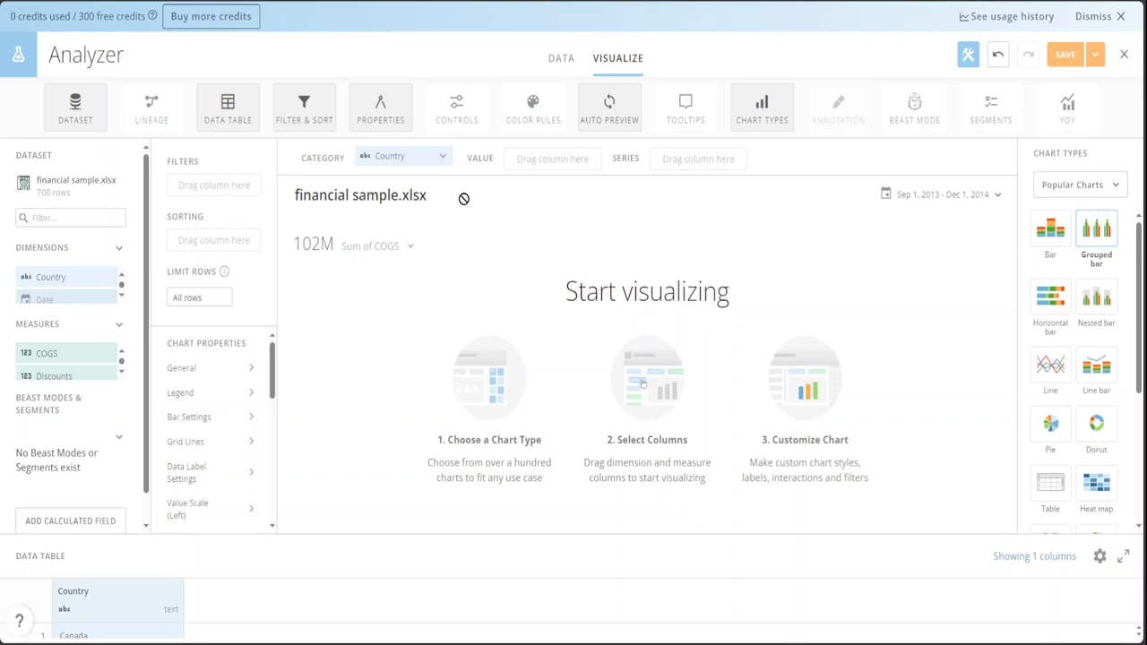
pyautogui.moveTo(45, 298); pyautogui.dragTo(553, 158)
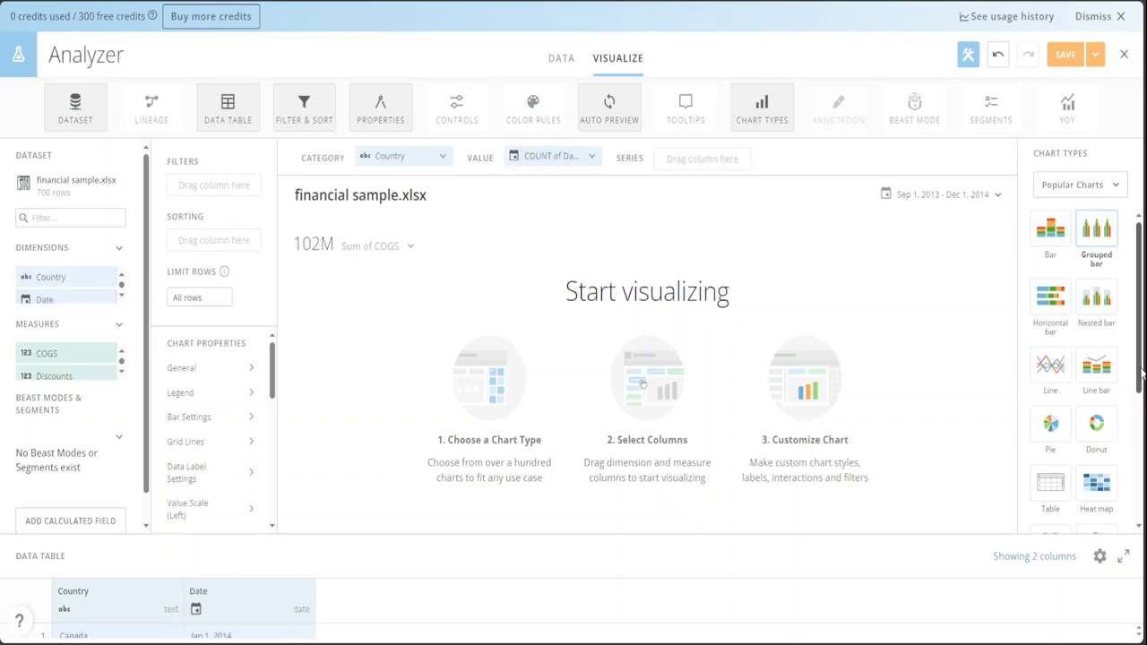
pyautogui.scroll(-3)
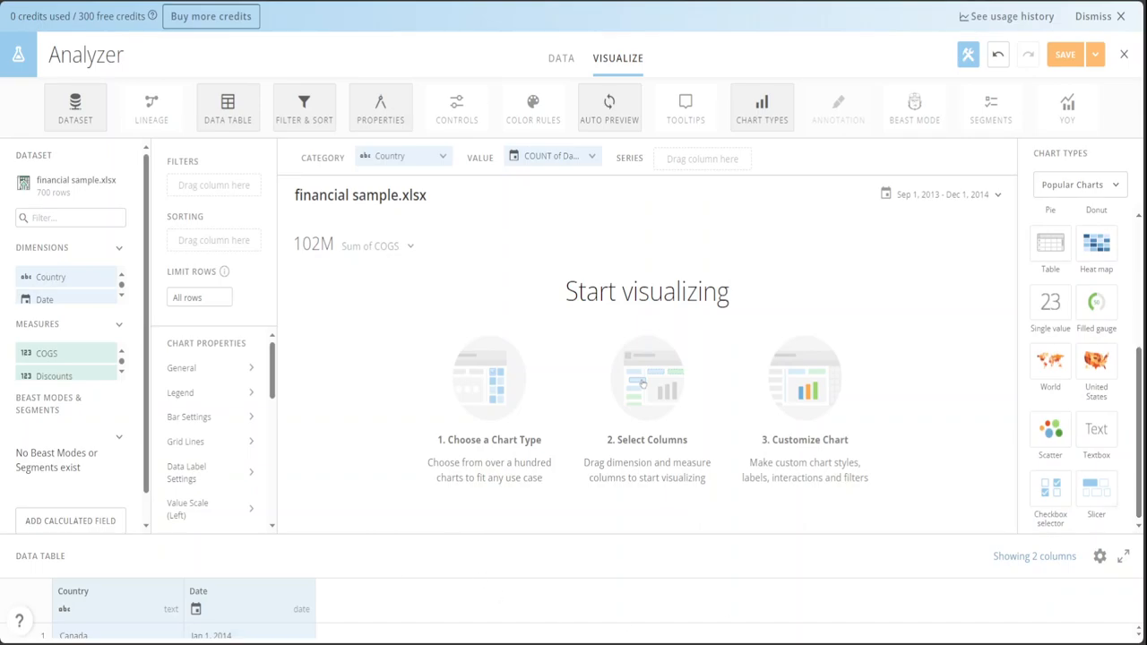
pyautogui.moveTo(585, 402)
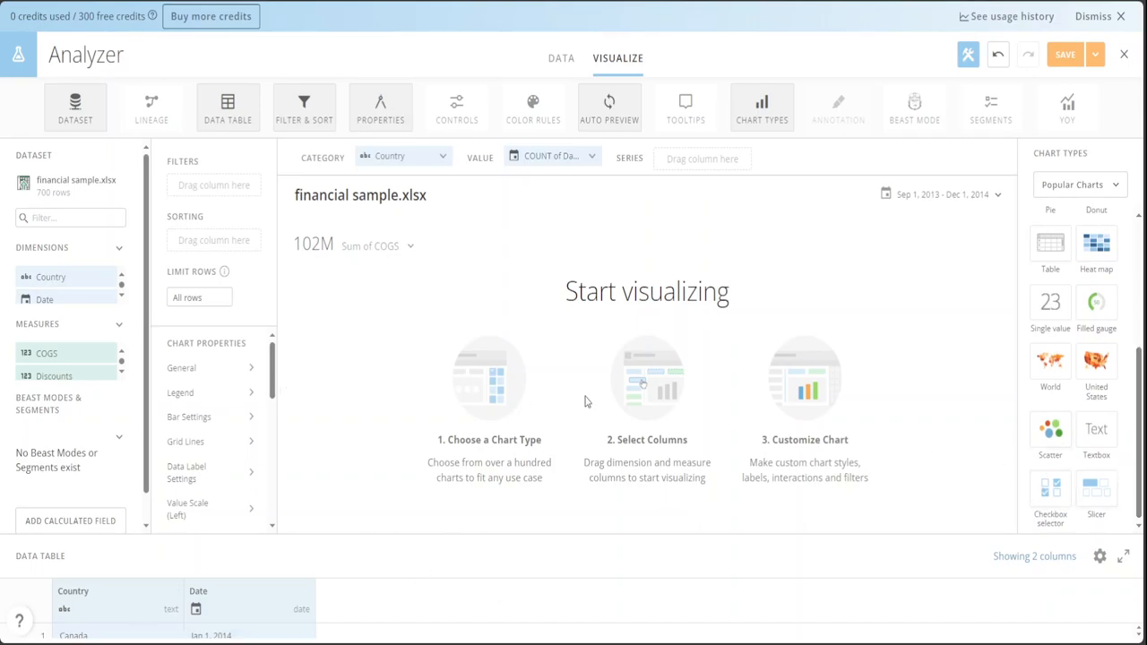
pyautogui.click(560, 57)
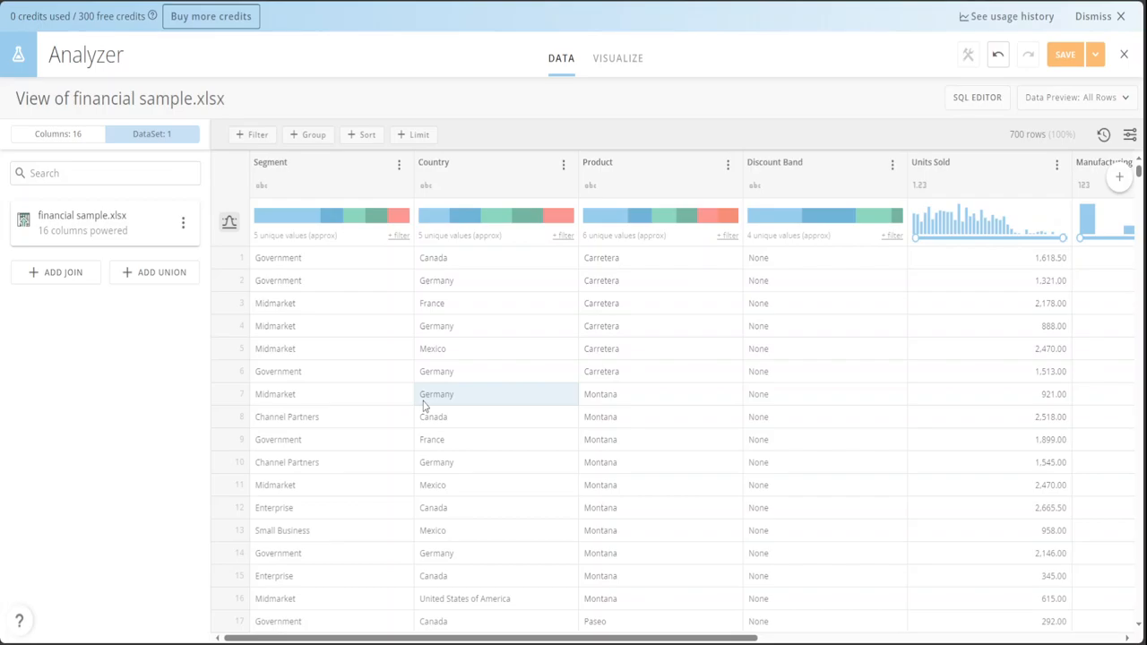
pyautogui.moveTo(131, 38)
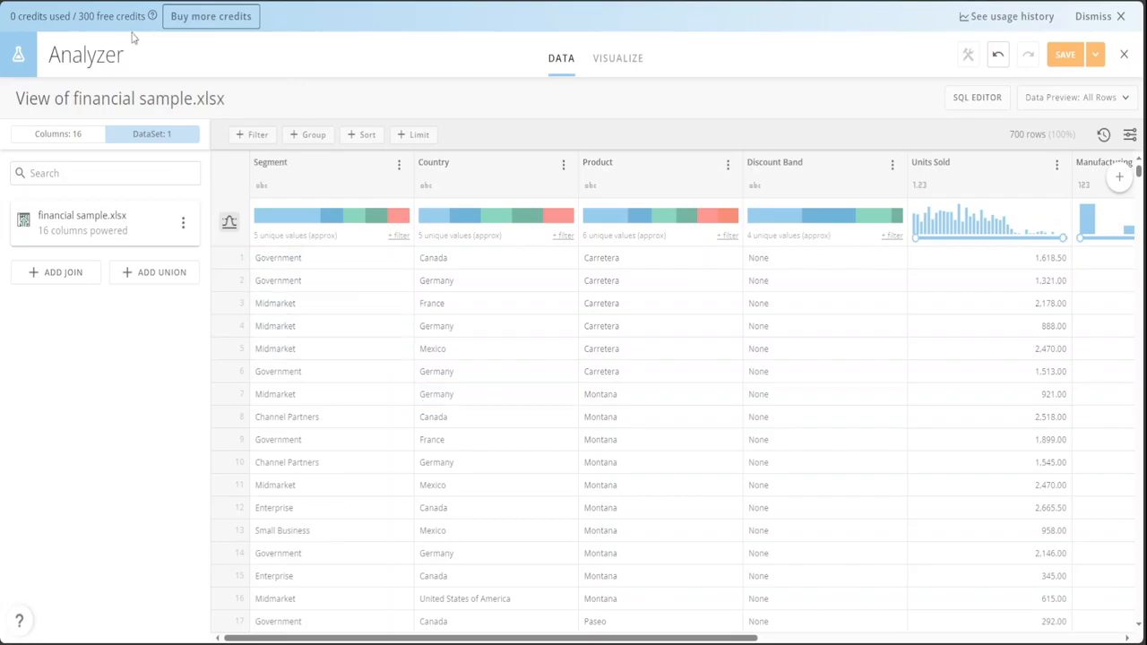